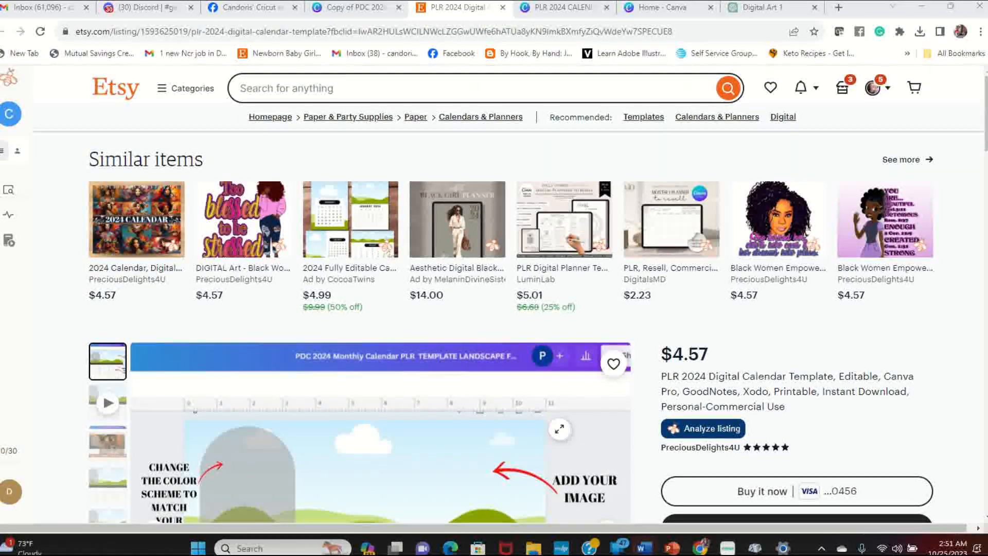
Step: Cycle through the copied and grandmom calendar tabs to reach the Canva home page
scroll(down, 3)
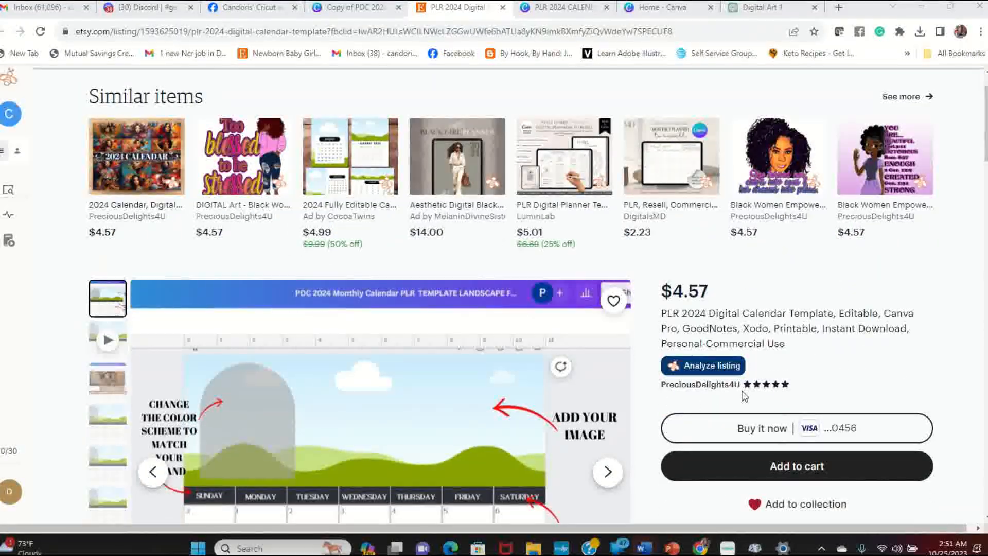
mouse_move(642, 385)
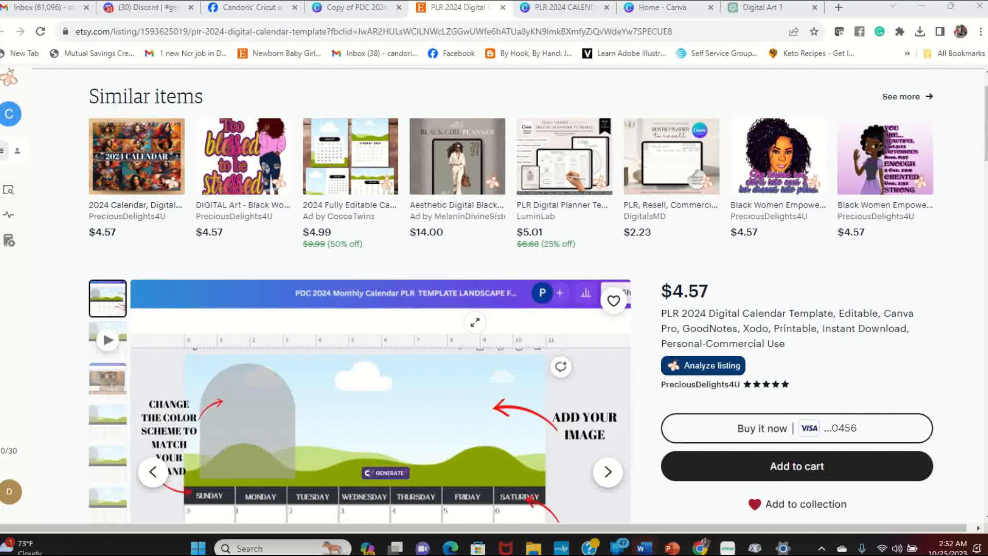
scroll(down, 3)
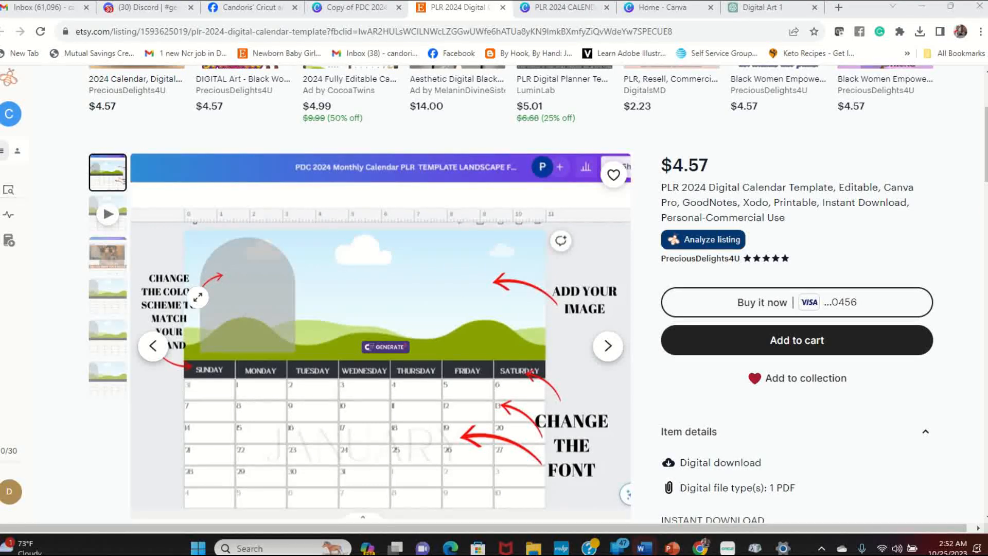
mouse_move(309, 368)
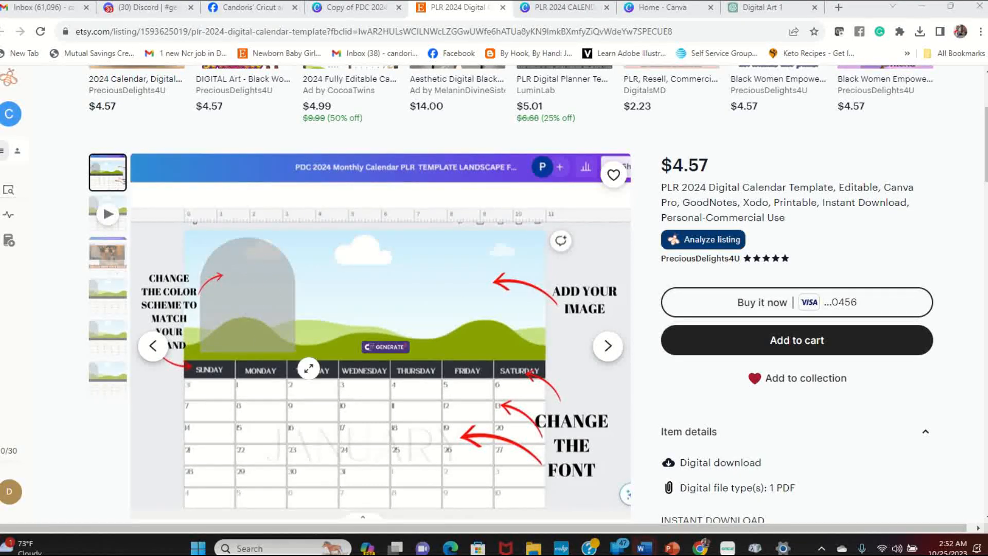
mouse_move(254, 240)
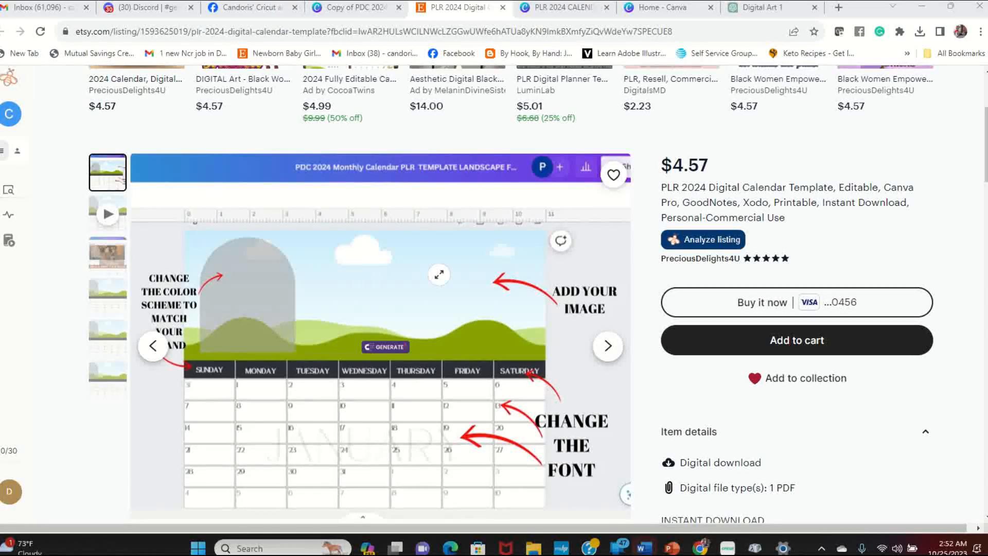
mouse_move(126, 309)
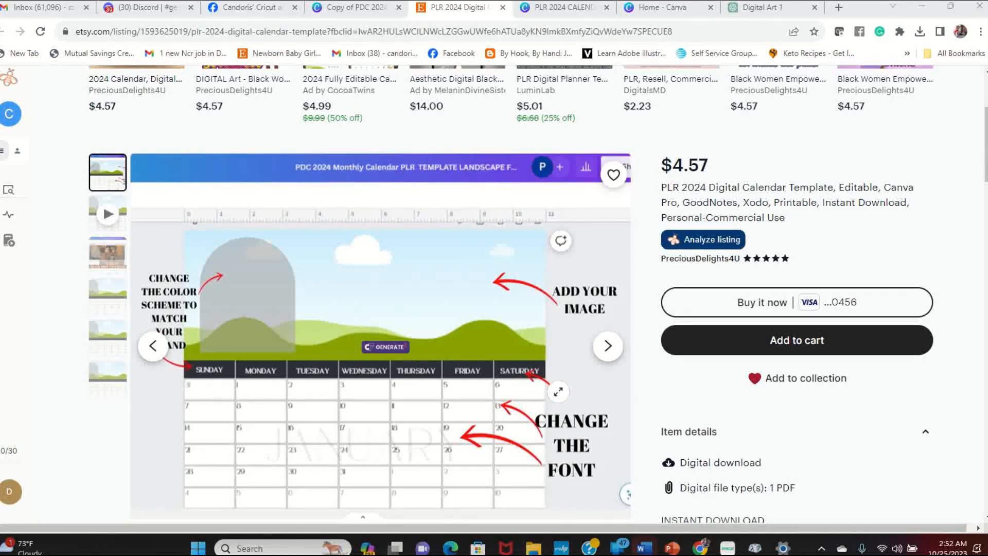
mouse_move(451, 411)
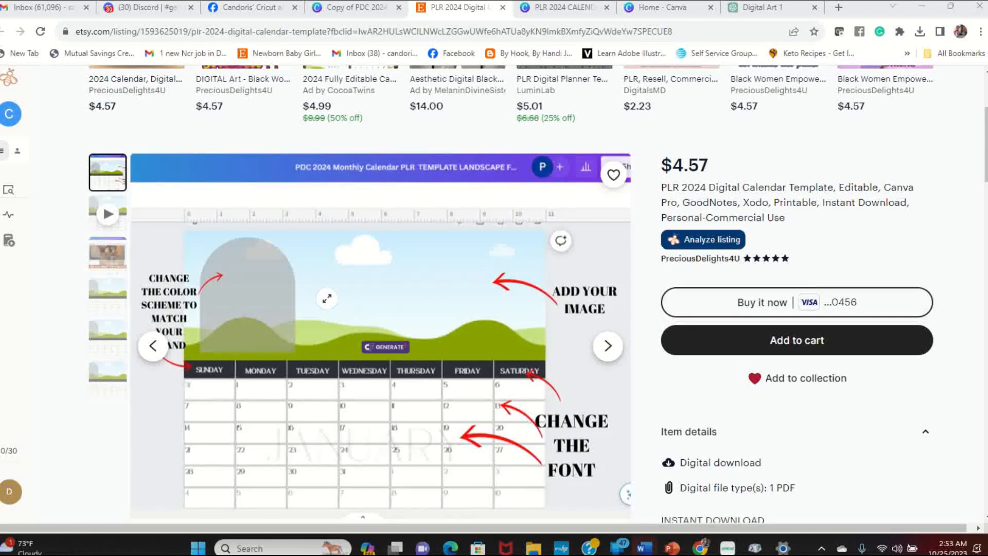
mouse_move(428, 370)
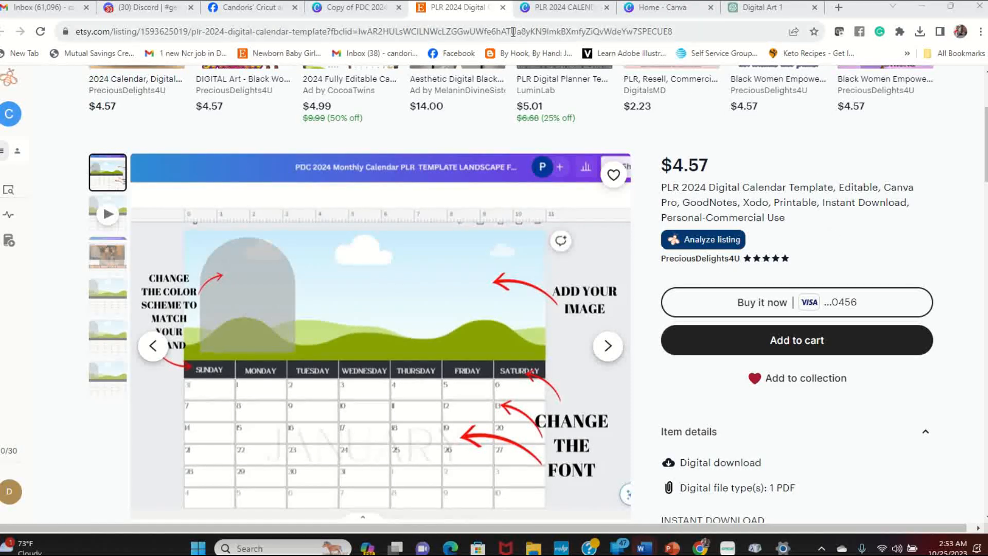
click(356, 7)
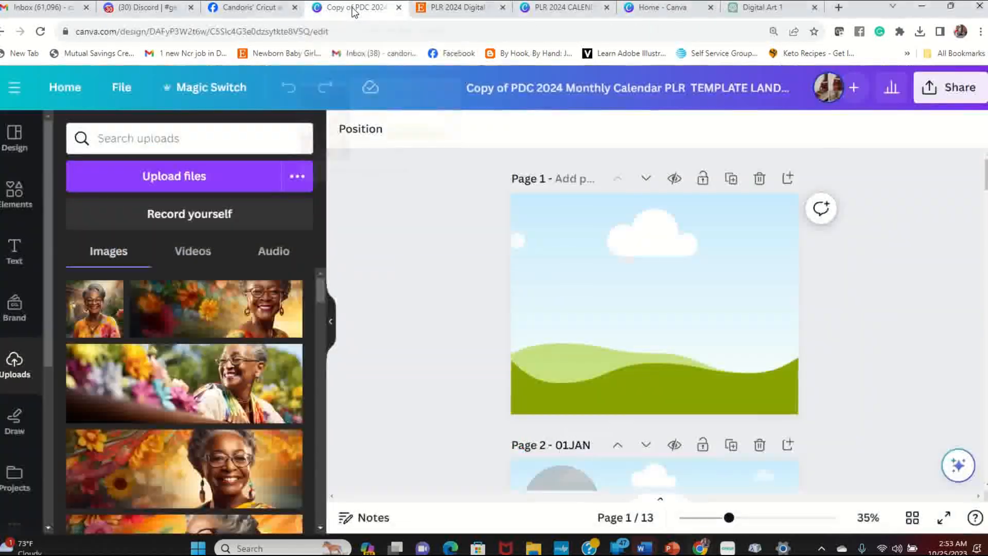
mouse_move(673, 145)
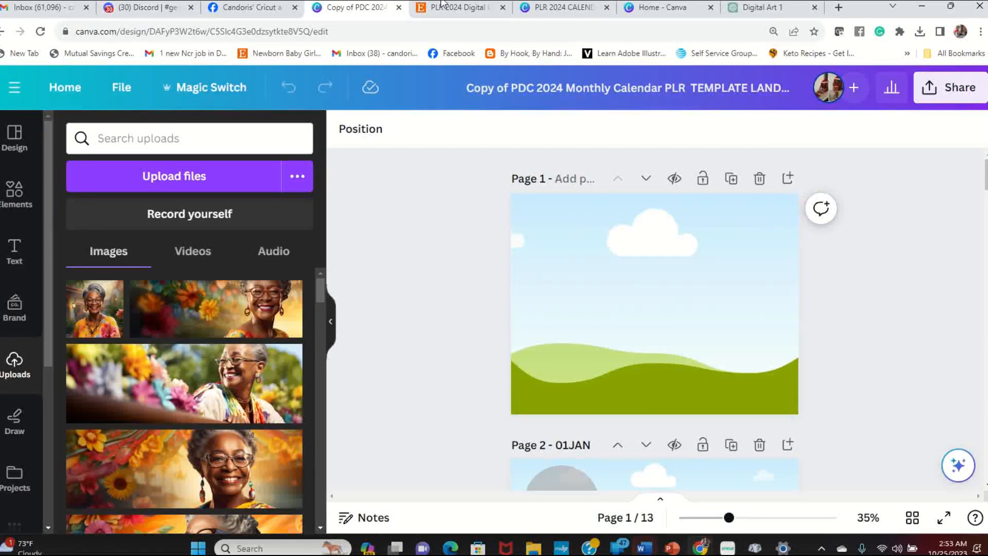
click(560, 8)
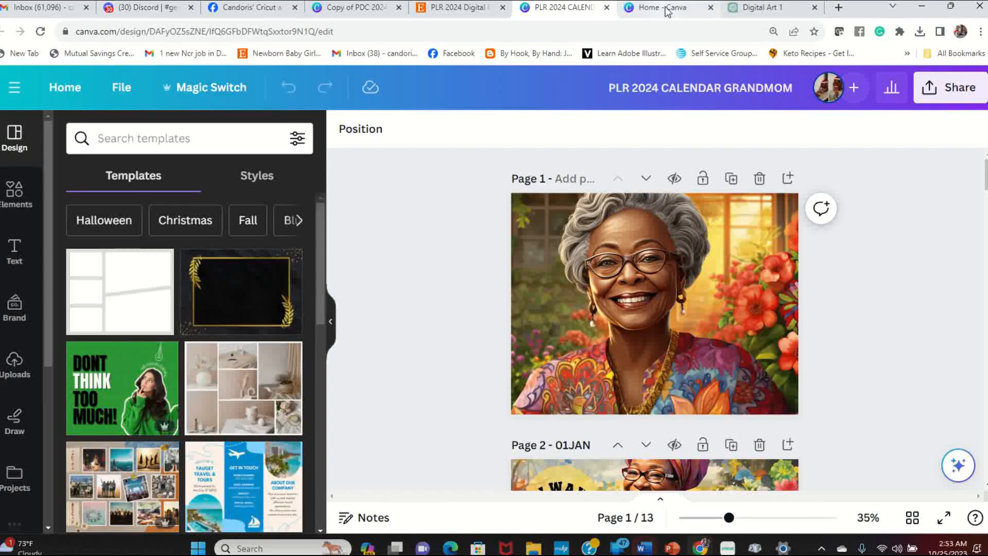
click(662, 8)
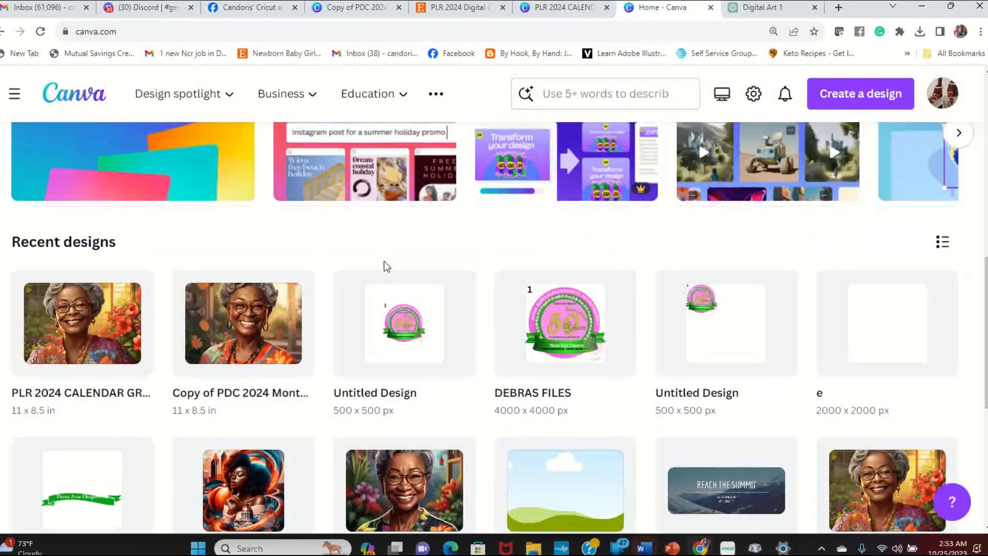
scroll(up, 3)
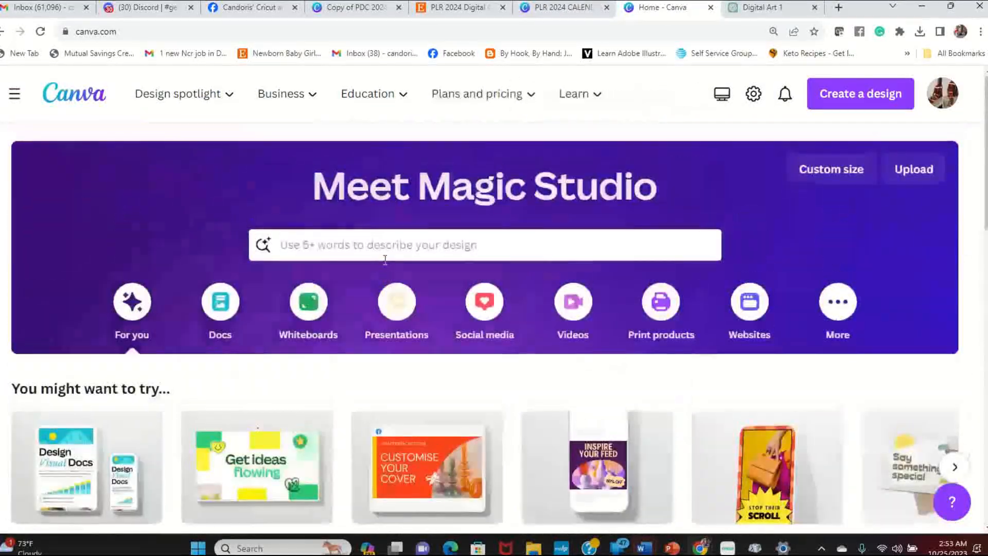
click(250, 8)
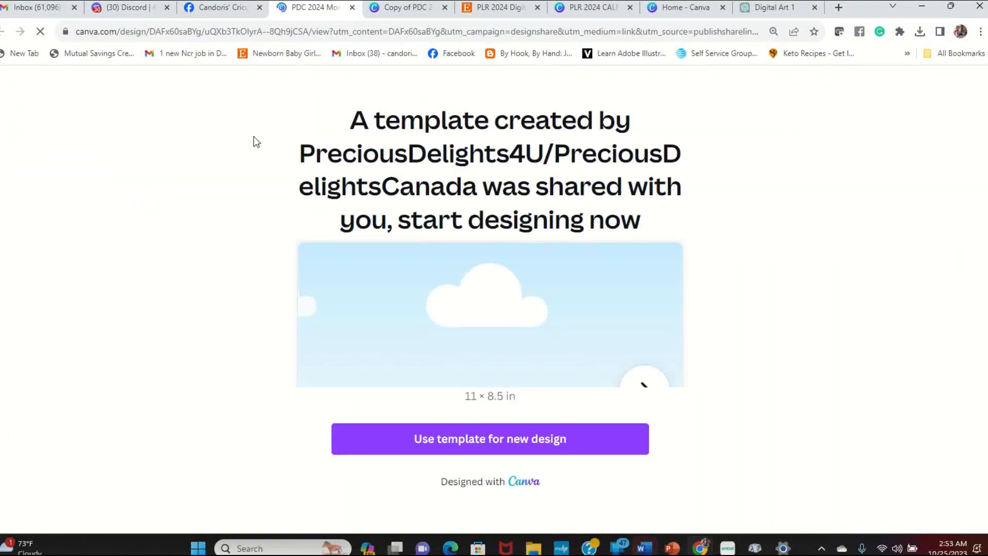
mouse_move(460, 108)
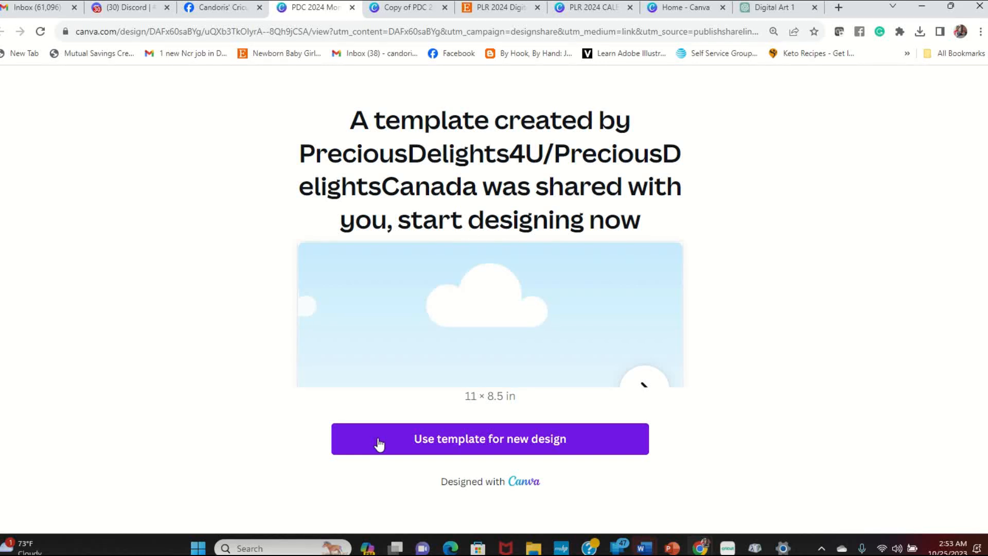
mouse_move(503, 407)
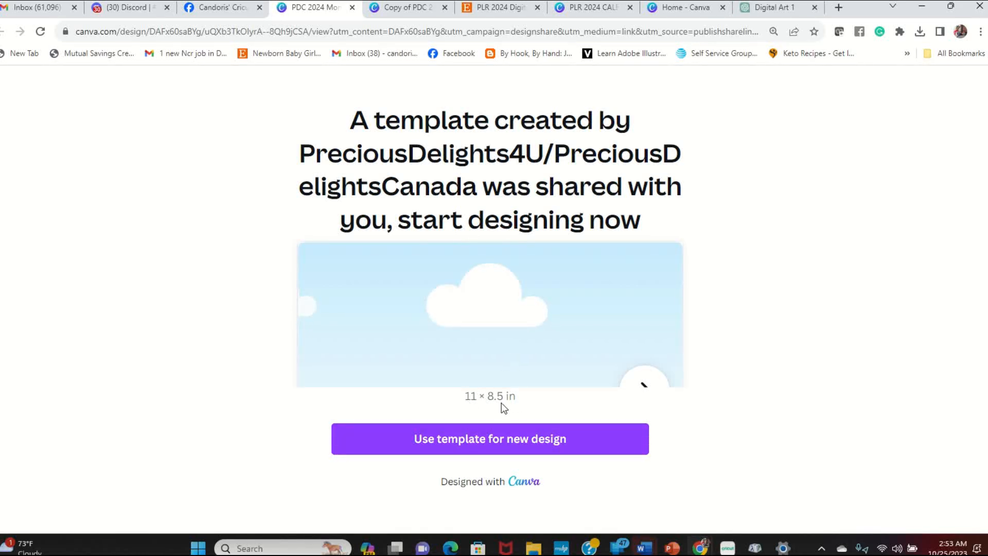
mouse_move(587, 298)
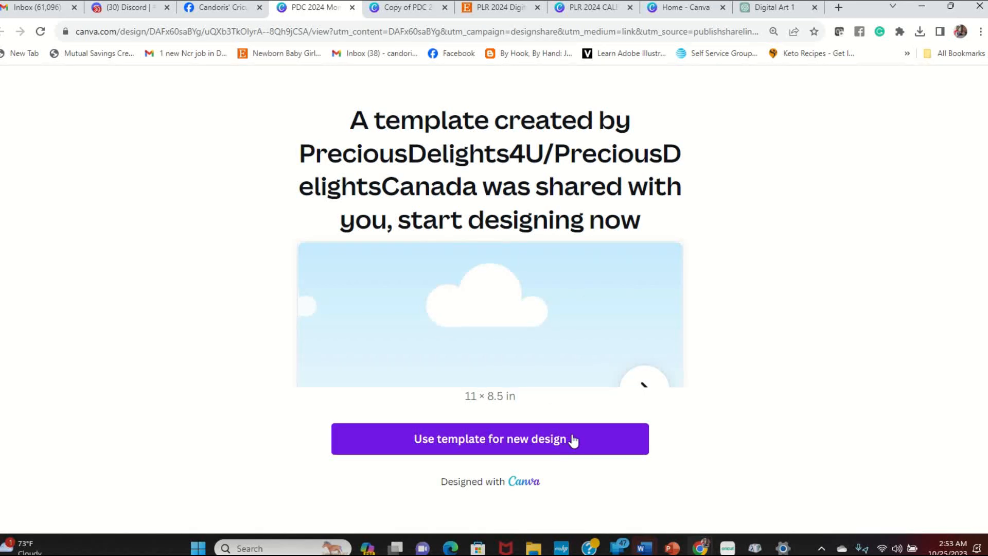
Step: Use the shared PDC 2024 monthly calendar template for a new design
click(490, 438)
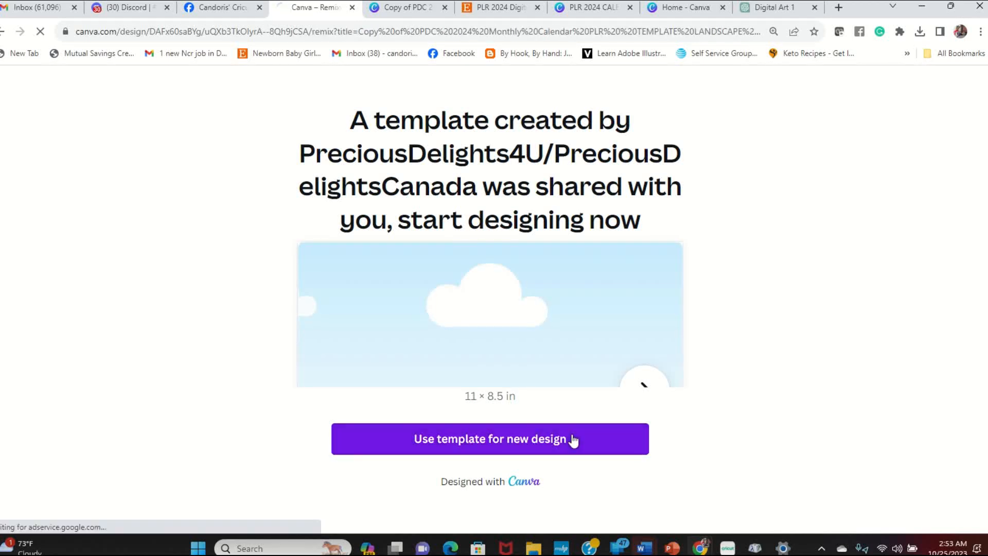
Step: Select page 1 of the copied calendar and scroll through all 13 pages
click(490, 438)
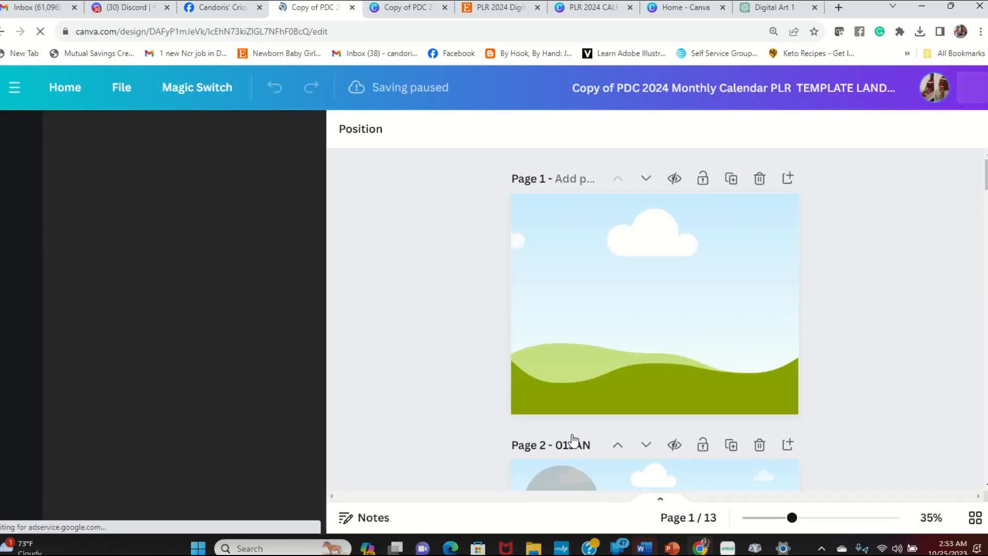
click(14, 134)
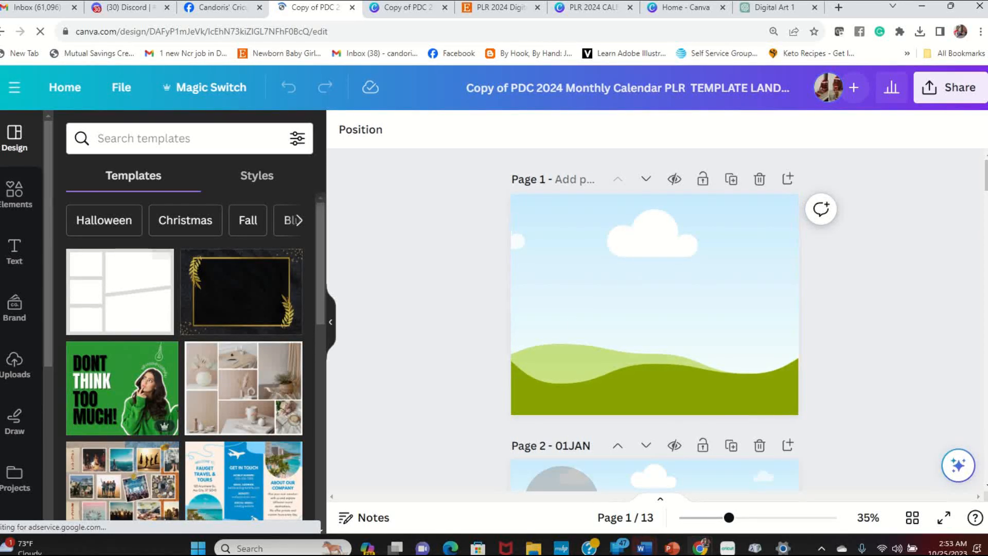
mouse_move(437, 321)
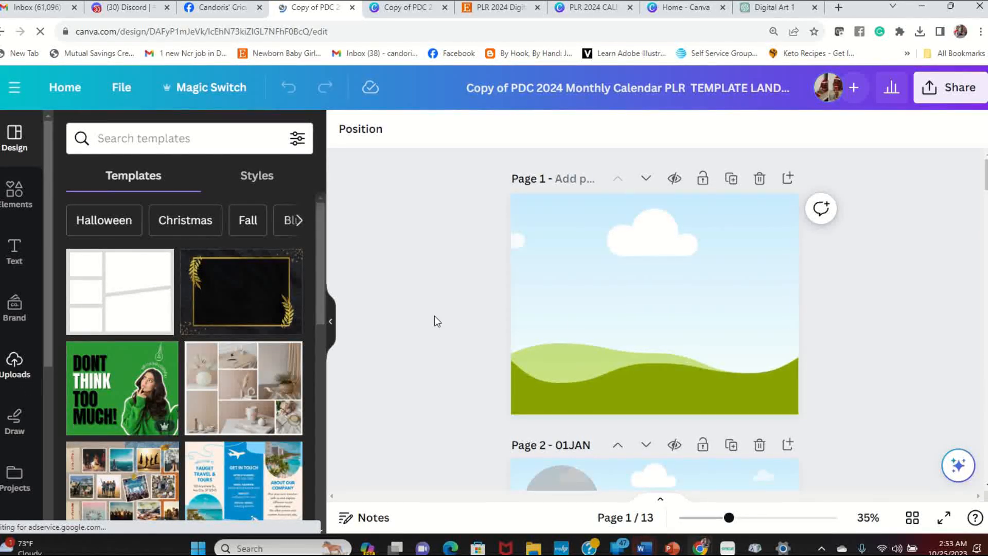
click(655, 302)
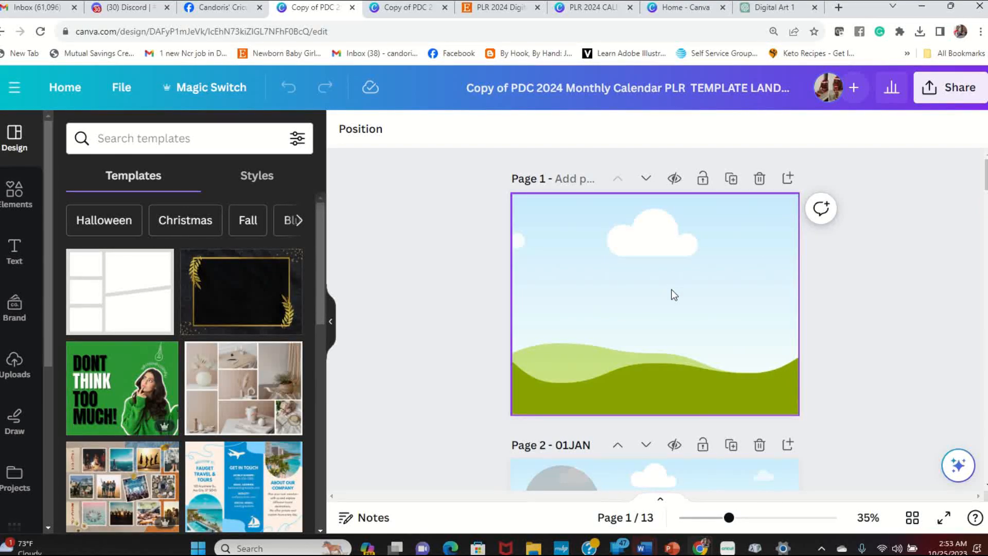
scroll(down, 3)
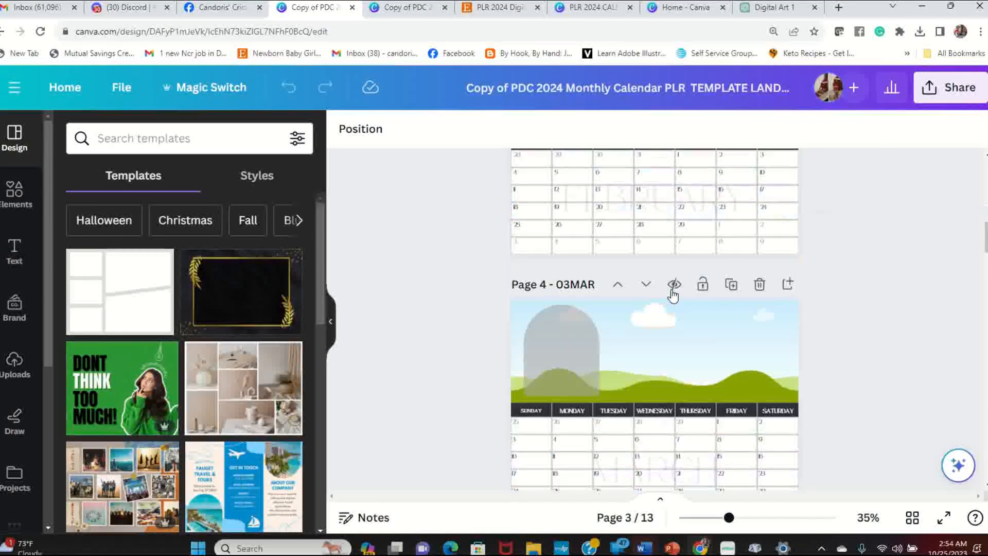
scroll(down, 3)
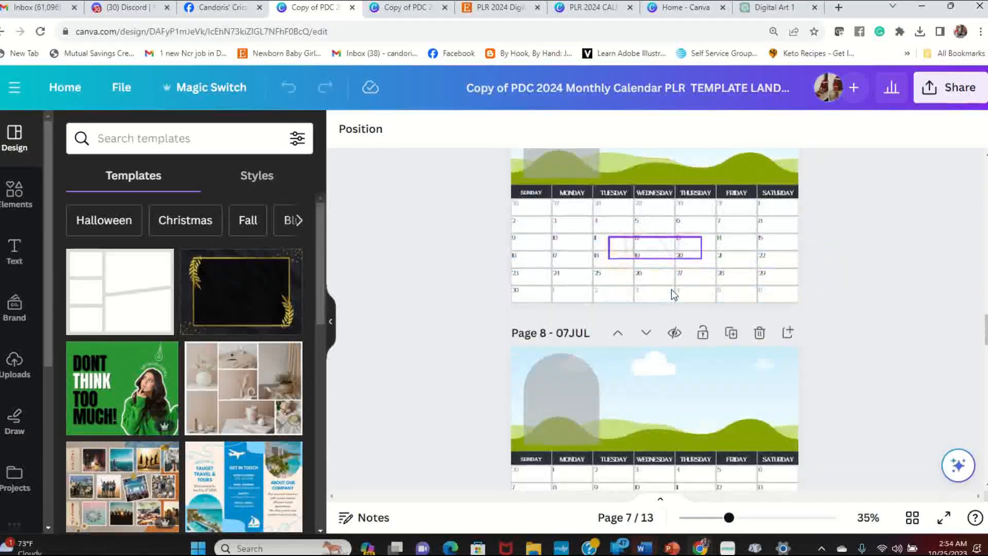
scroll(down, 3)
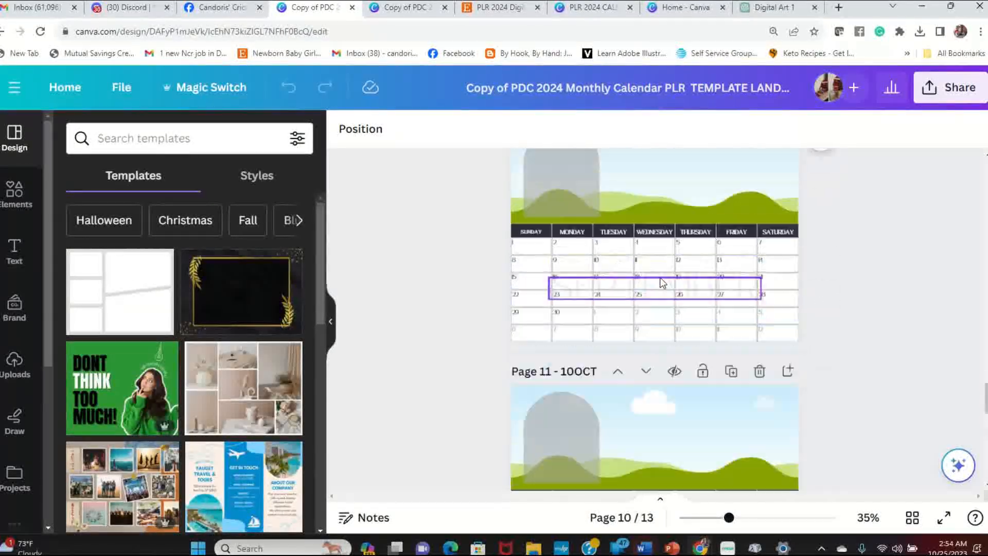
scroll(up, 3)
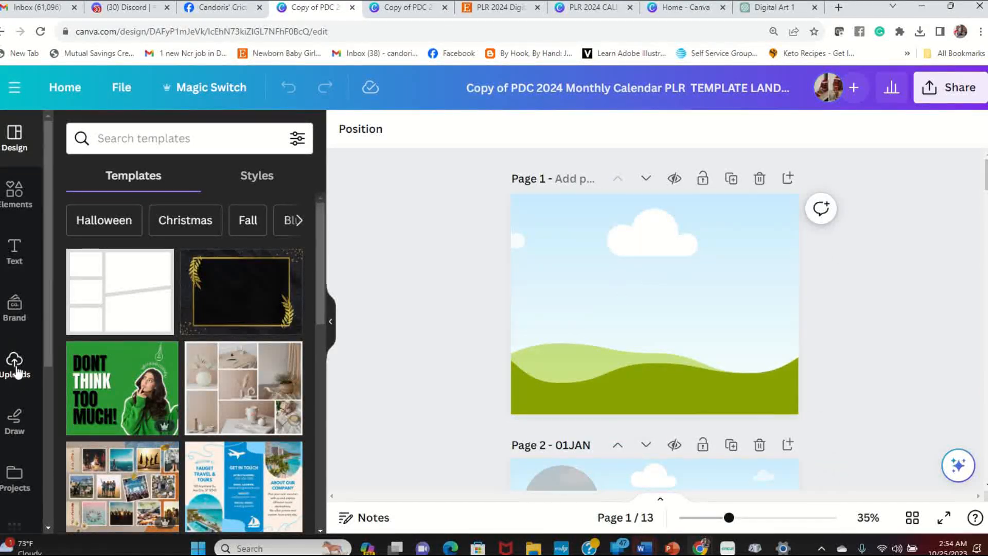
Step: Place the smiling grandmother portrait from Uploads as the full cover background
click(15, 362)
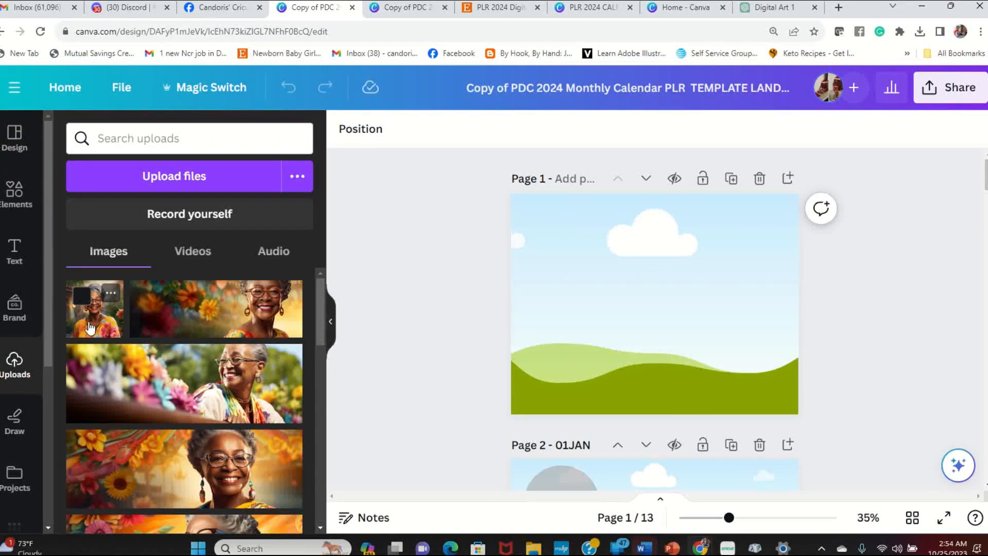
click(95, 308)
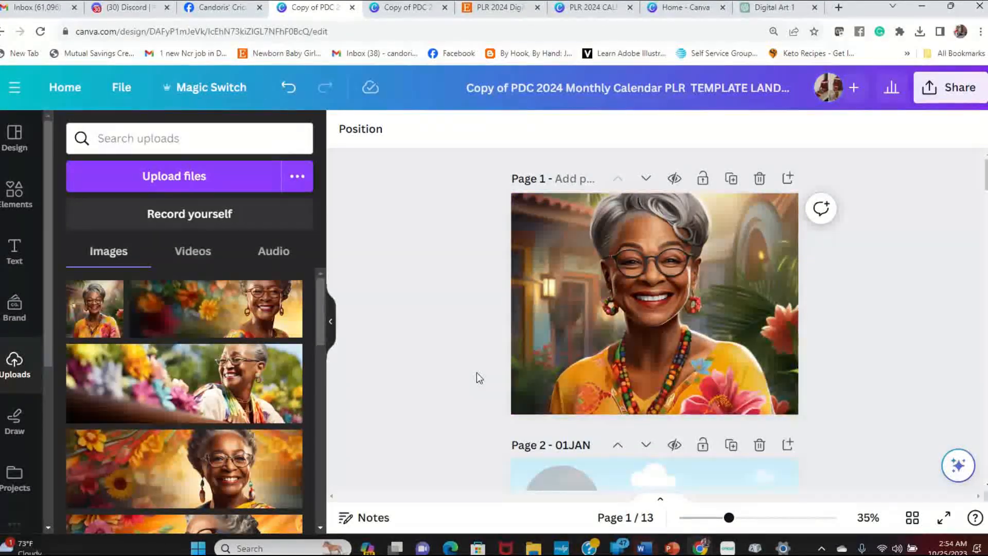
mouse_move(391, 353)
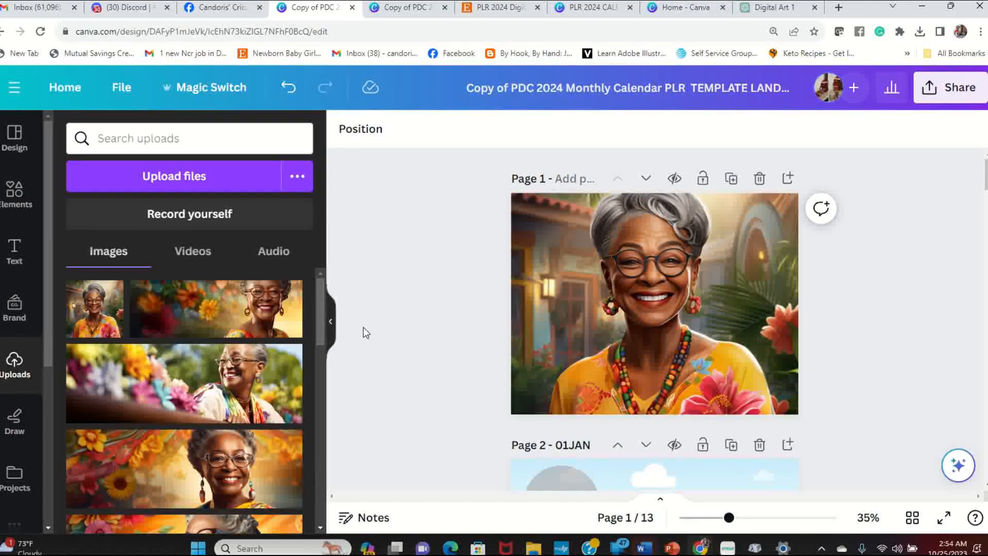
scroll(down, 3)
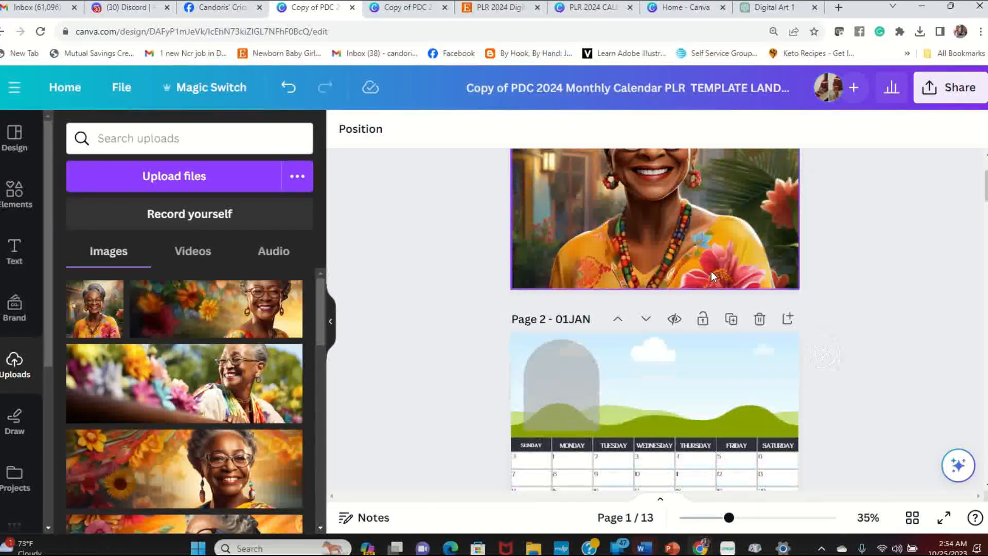
click(654, 384)
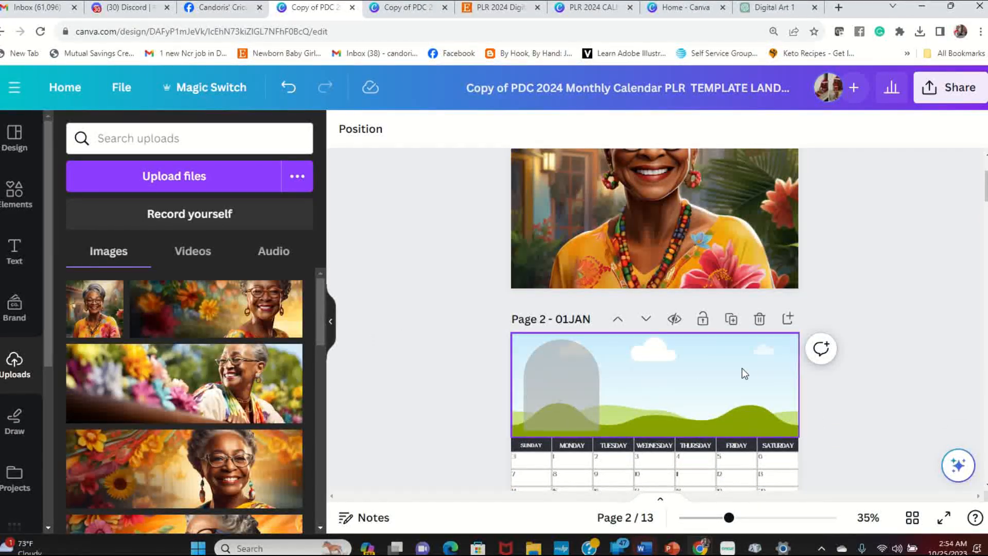
scroll(up, 3)
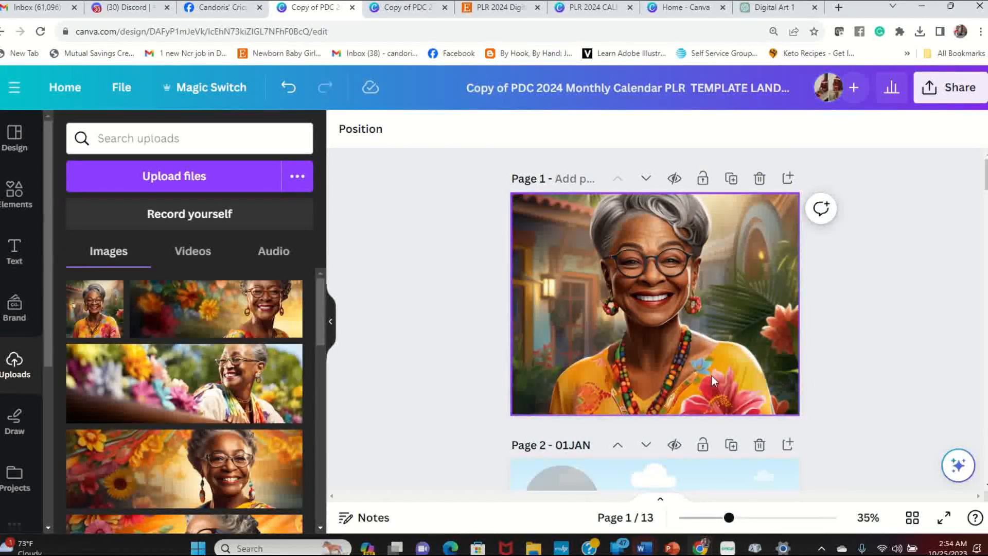
Step: Replace the January cloud-and-hills header with the grandmother portrait
scroll(down, 3)
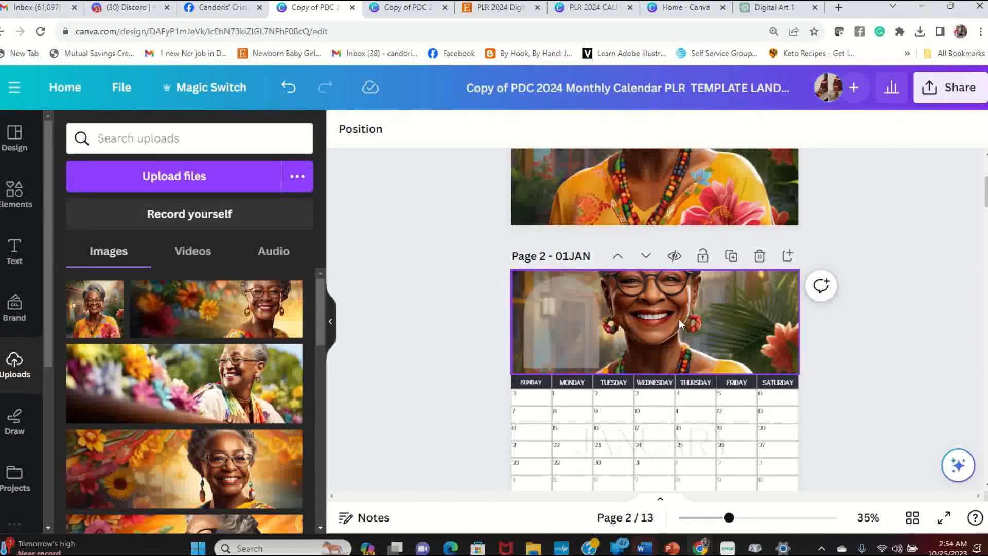
mouse_move(737, 340)
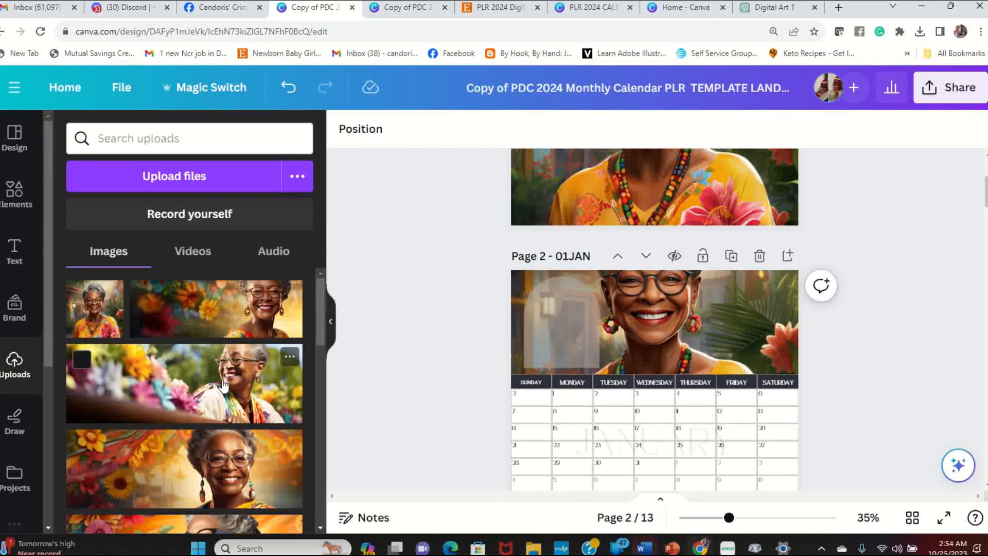
scroll(down, 3)
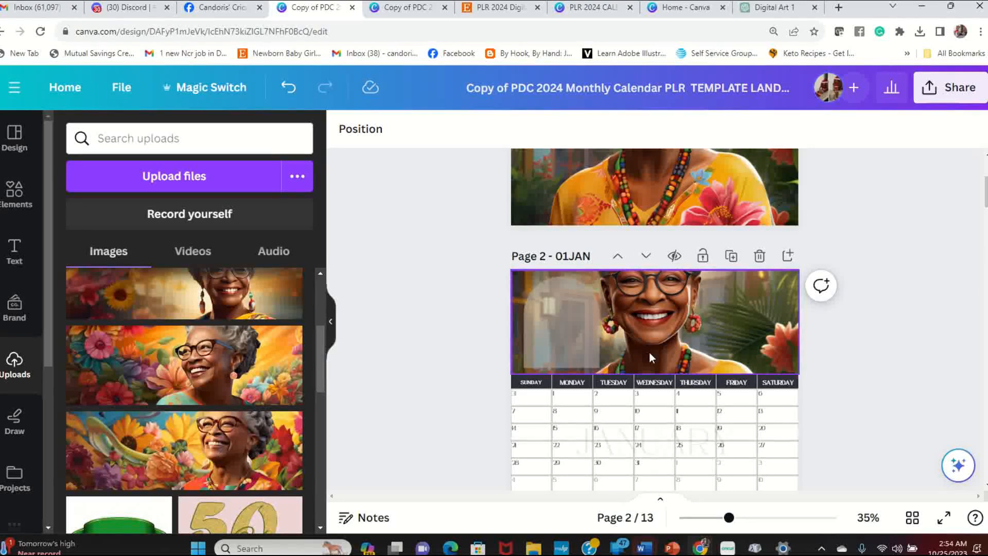
scroll(up, 3)
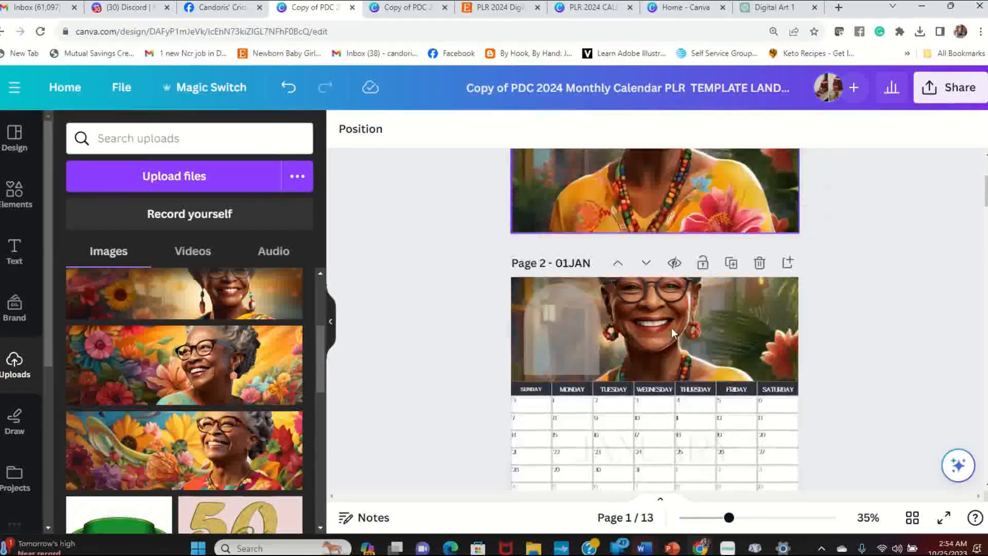
click(553, 321)
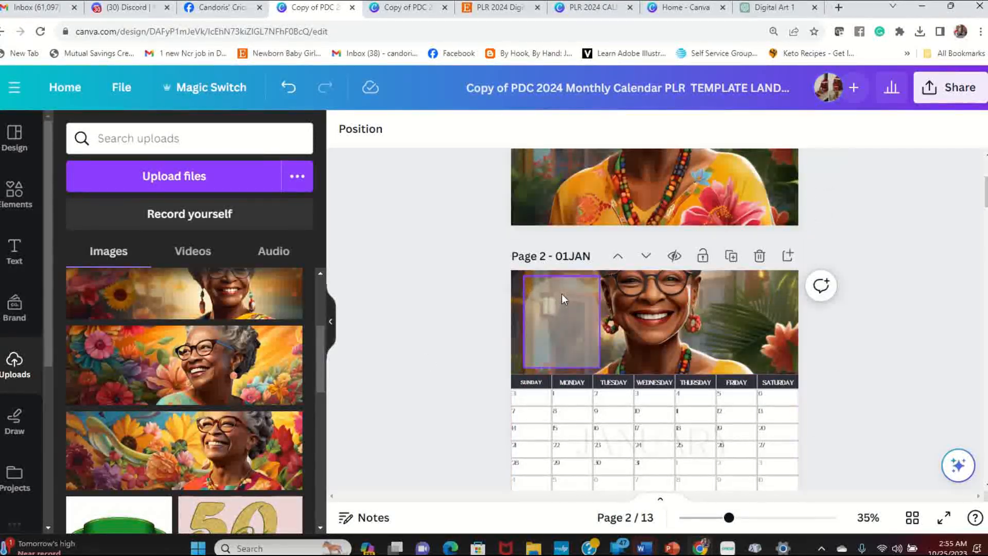
Step: Make the arch shape's text larger (size 25), bold and orange
click(558, 321)
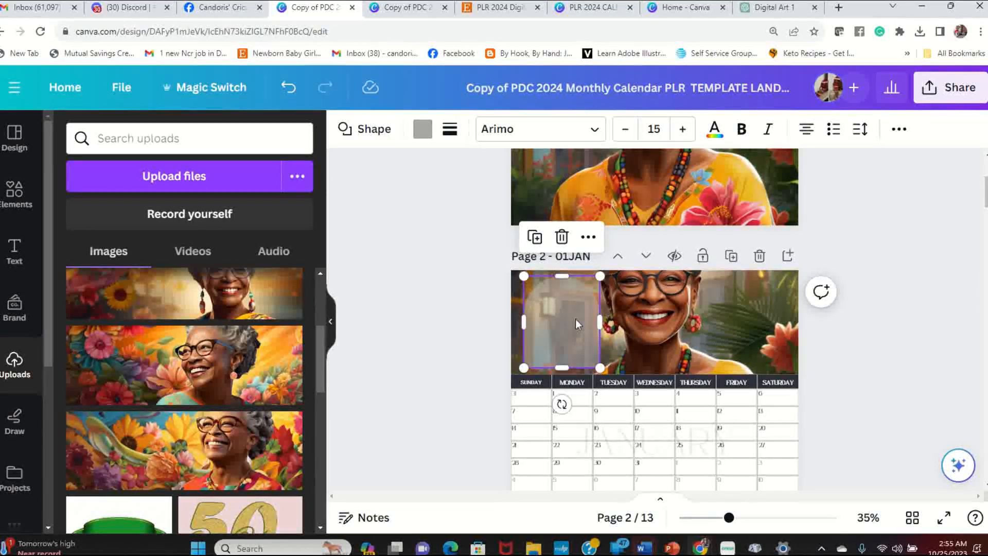
scroll(down, 3)
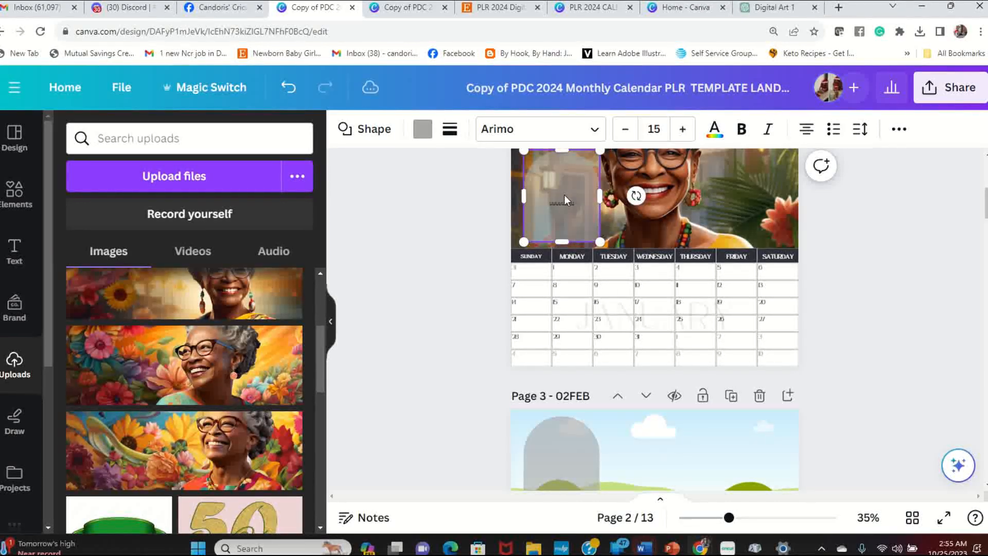
double_click(561, 204)
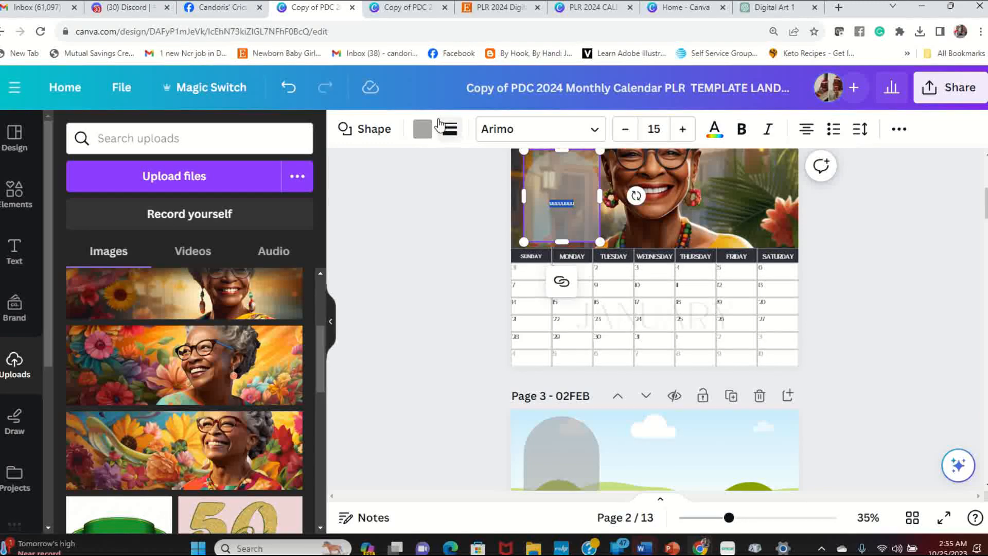
click(681, 129)
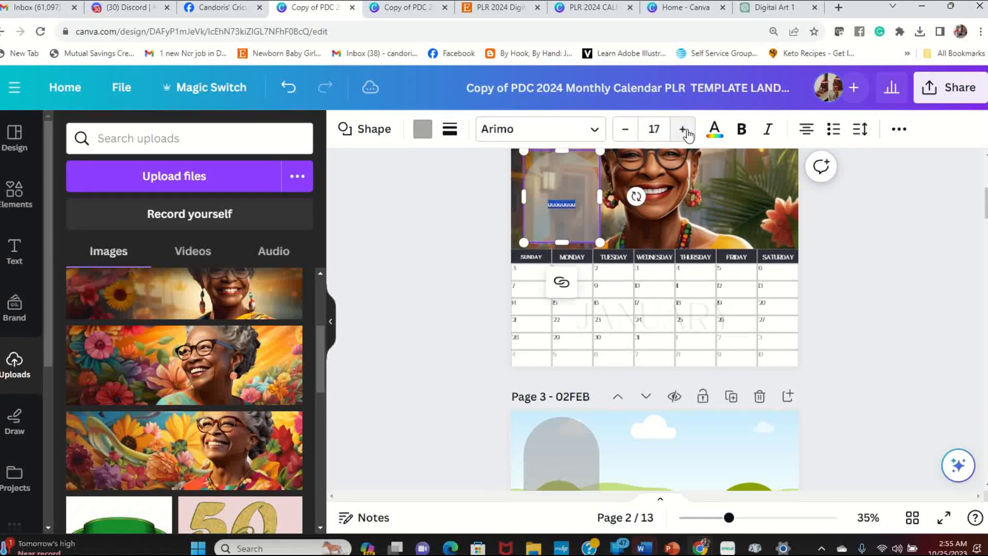
click(683, 128)
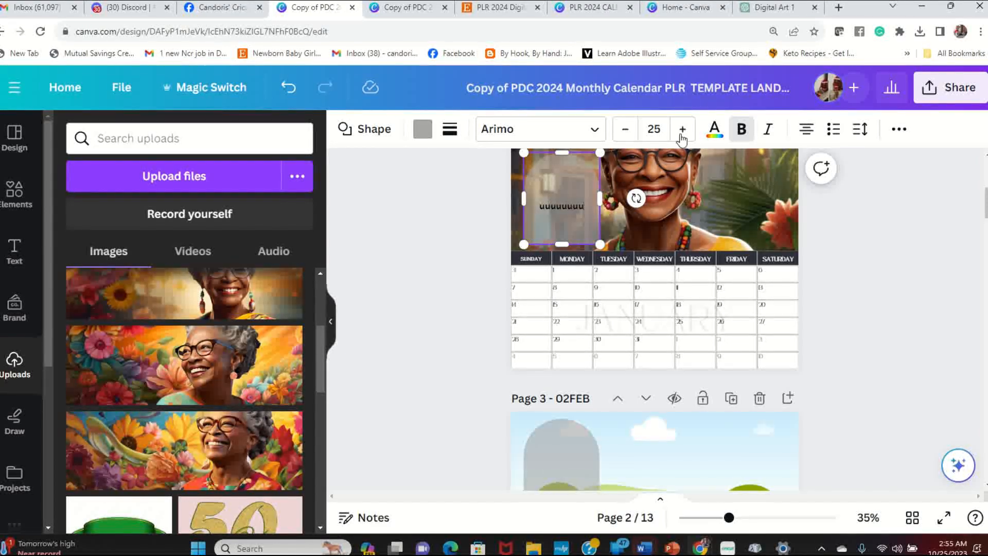
click(713, 130)
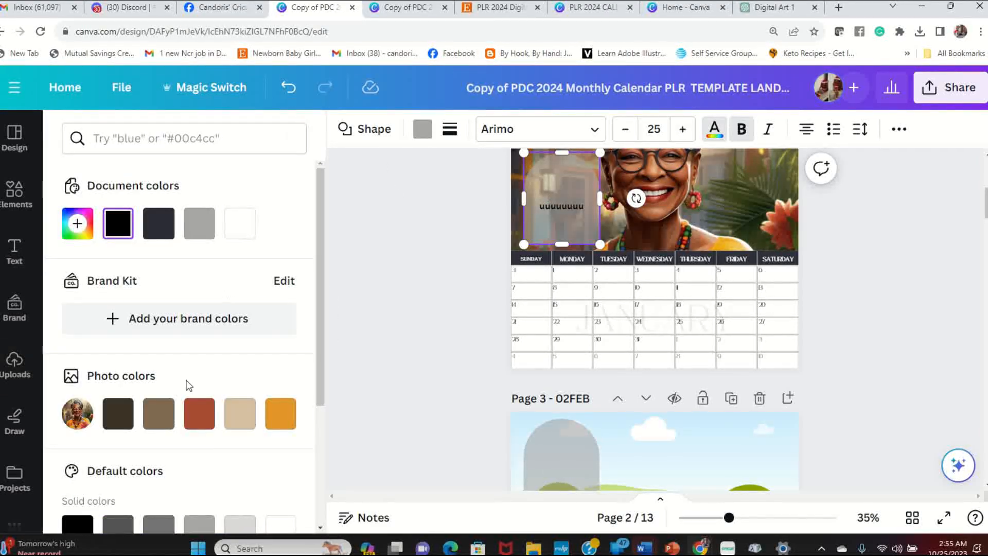
click(280, 413)
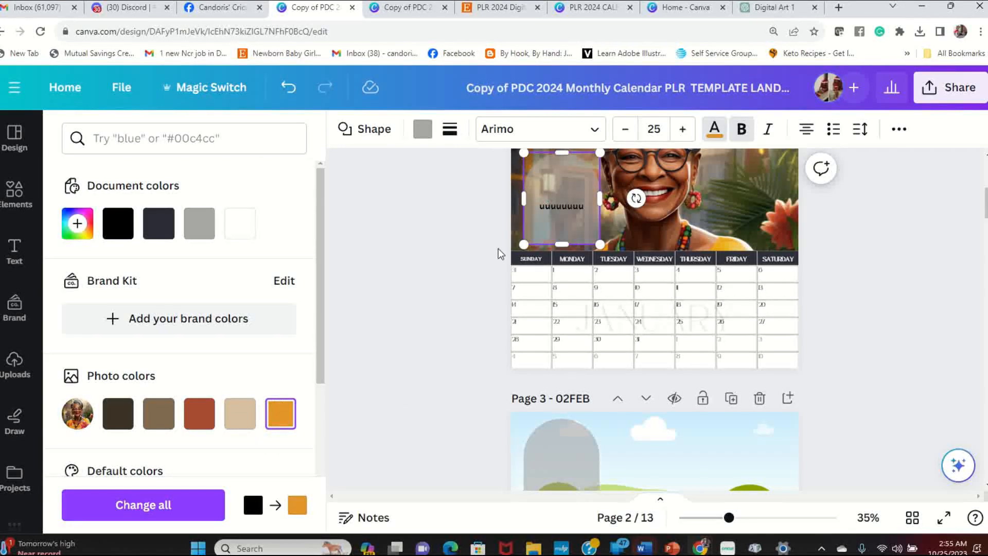
click(15, 363)
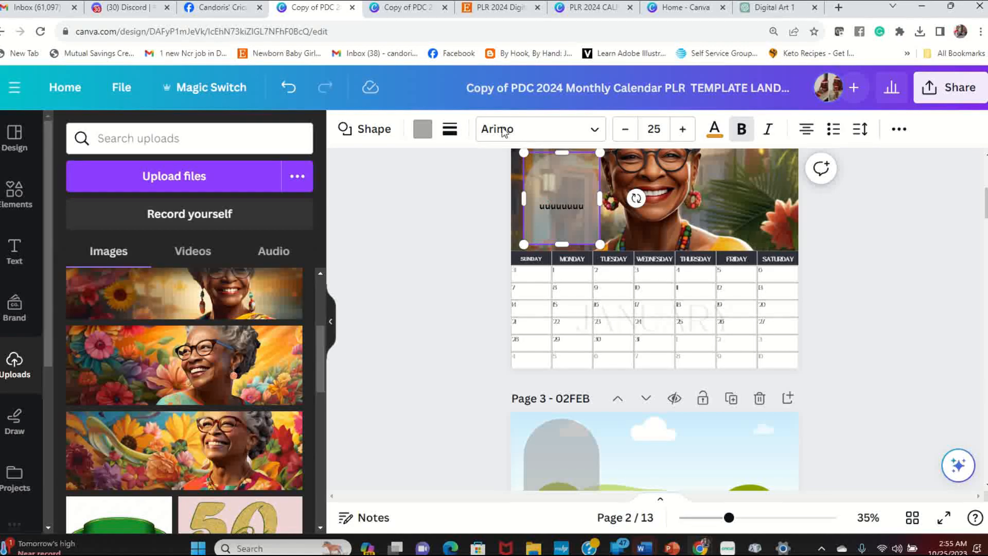
Step: Fill the arch shape with the portrait's orange colour
click(422, 129)
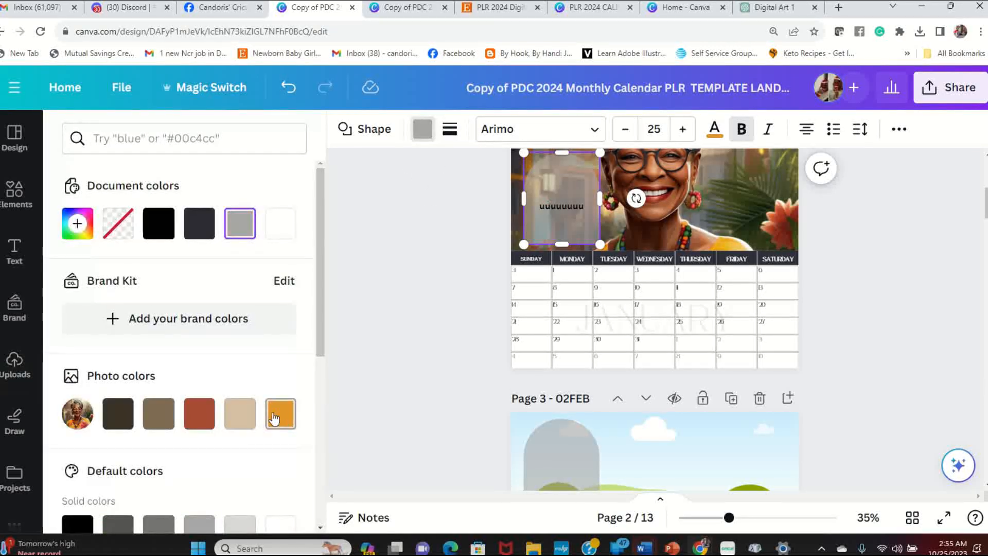
click(280, 413)
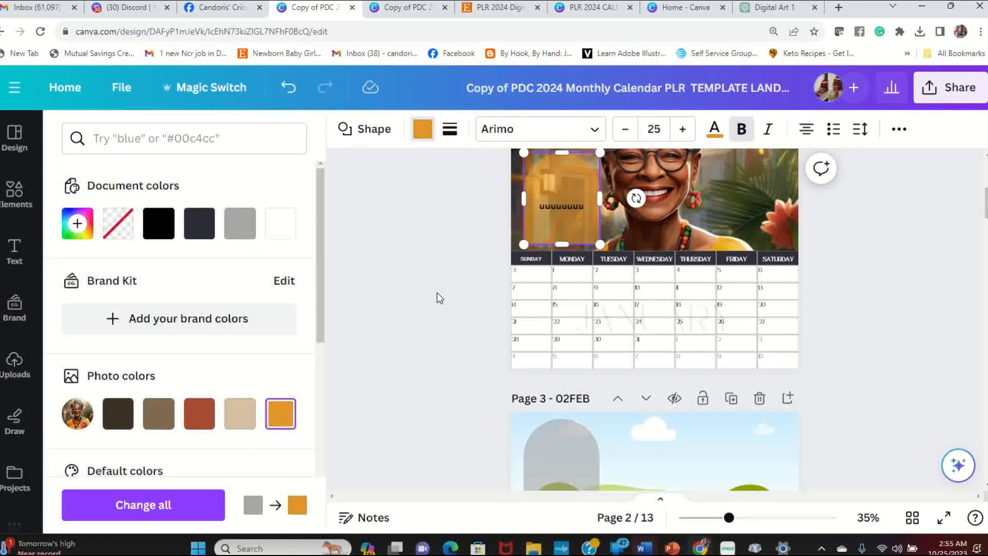
click(15, 362)
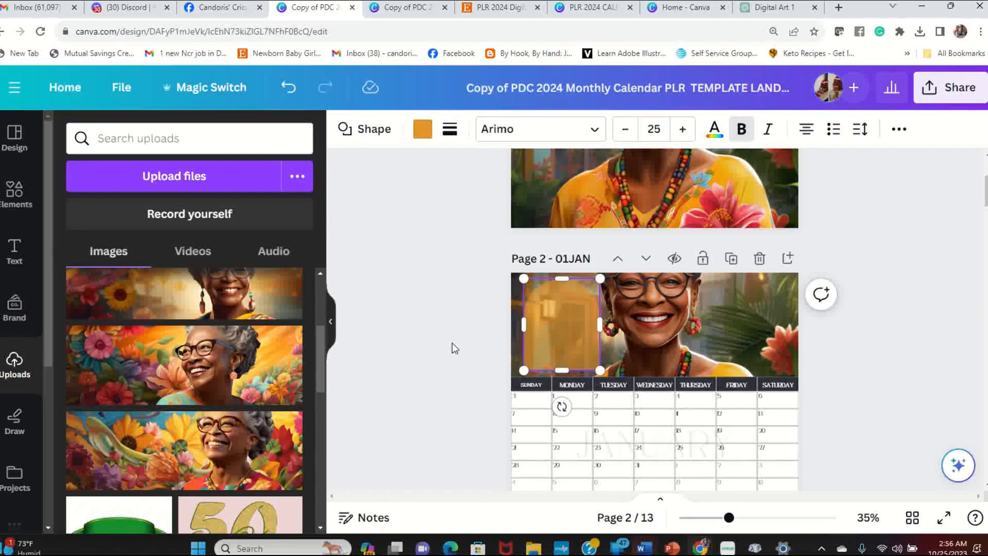
Step: Put the floral portrait in January's header and another portrait in February's
click(457, 349)
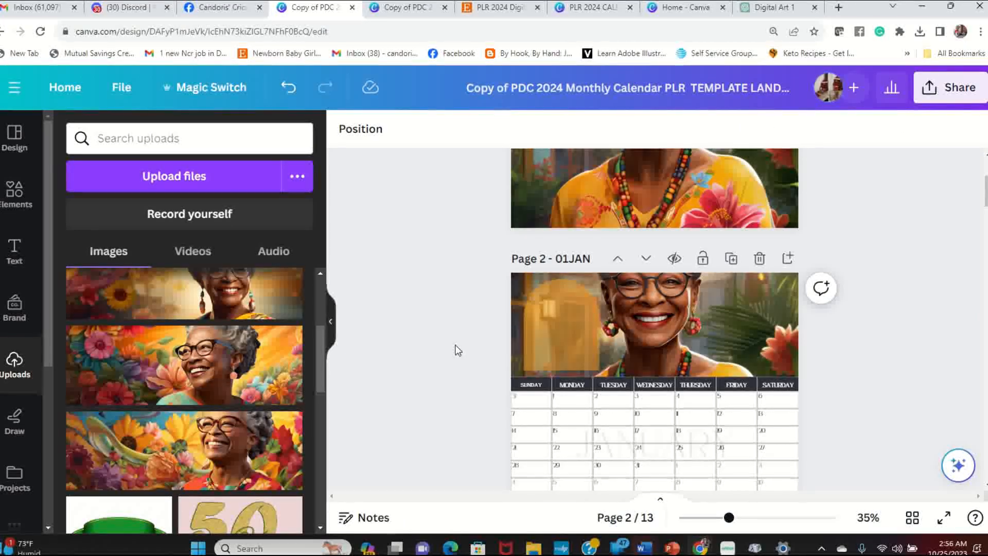
scroll(up, 3)
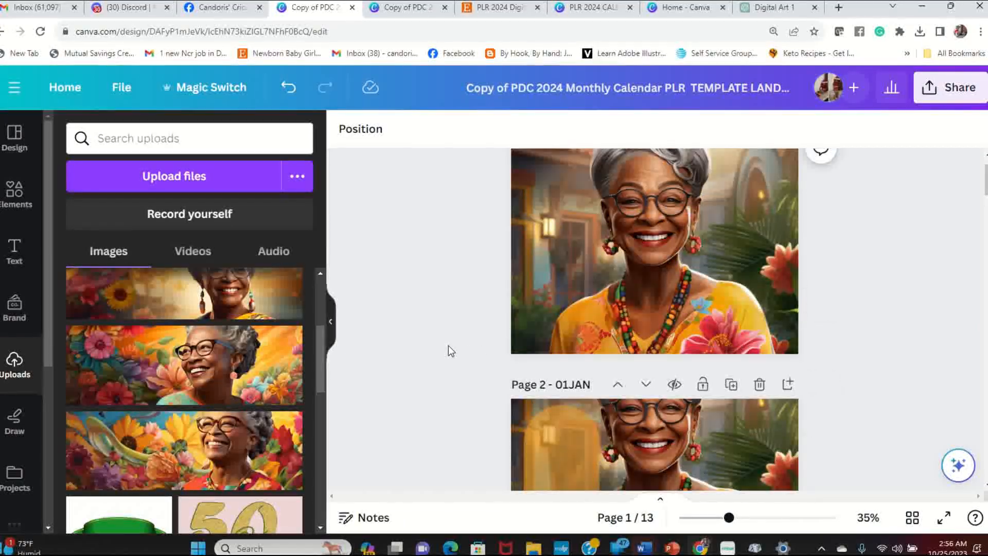
scroll(up, 3)
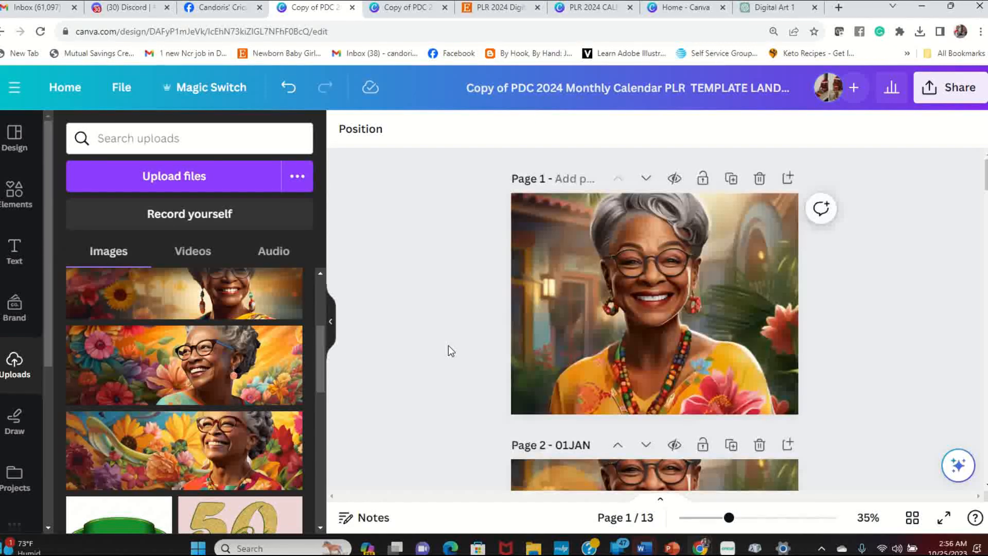
scroll(down, 3)
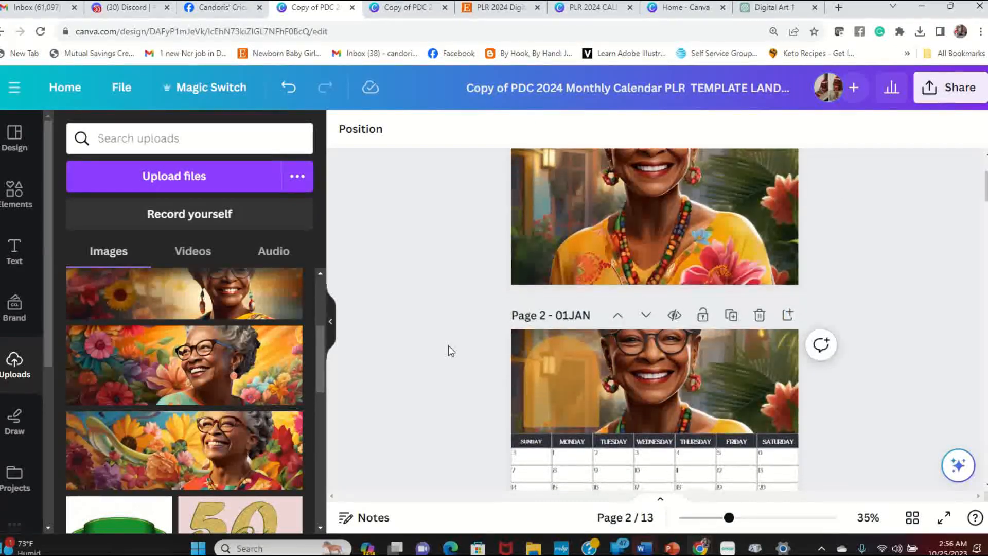
scroll(down, 3)
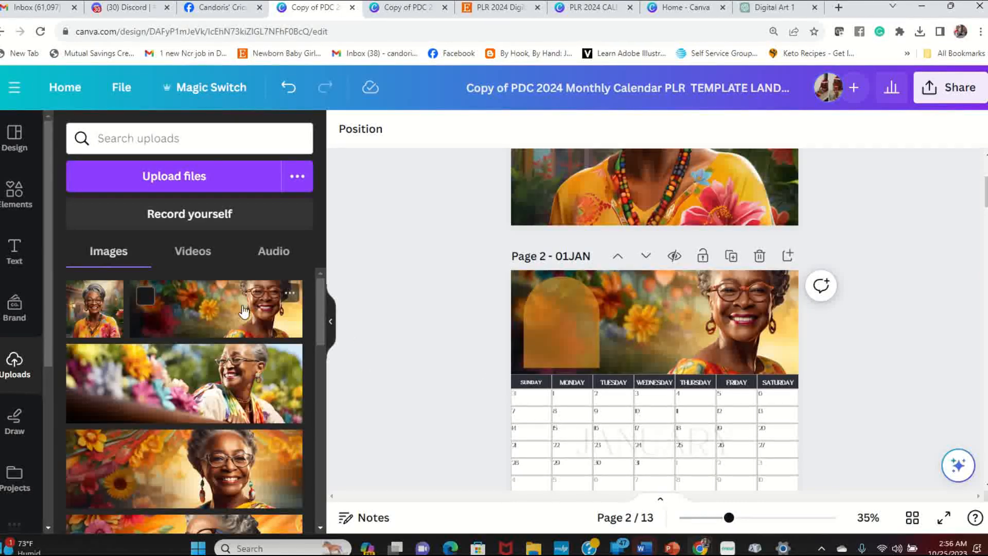
mouse_move(251, 329)
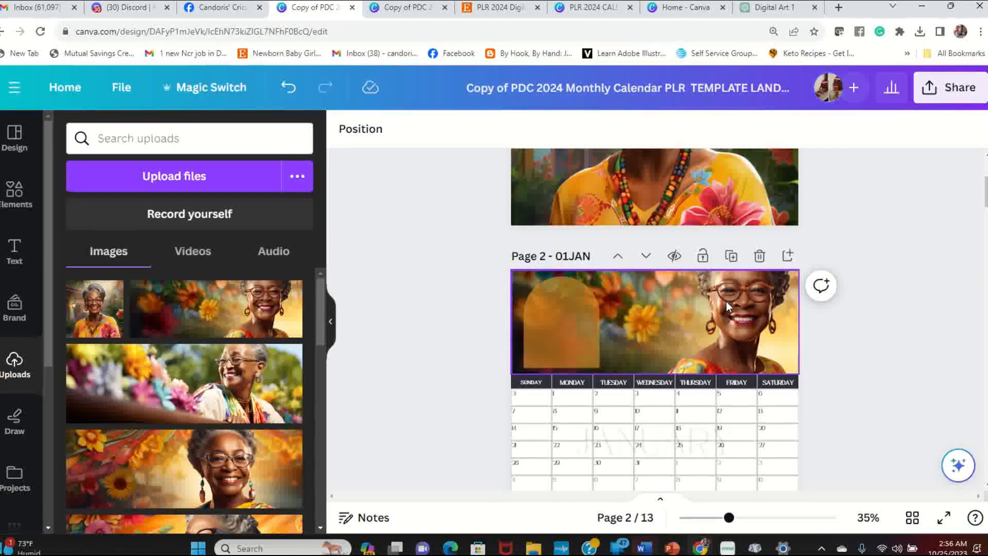
scroll(down, 3)
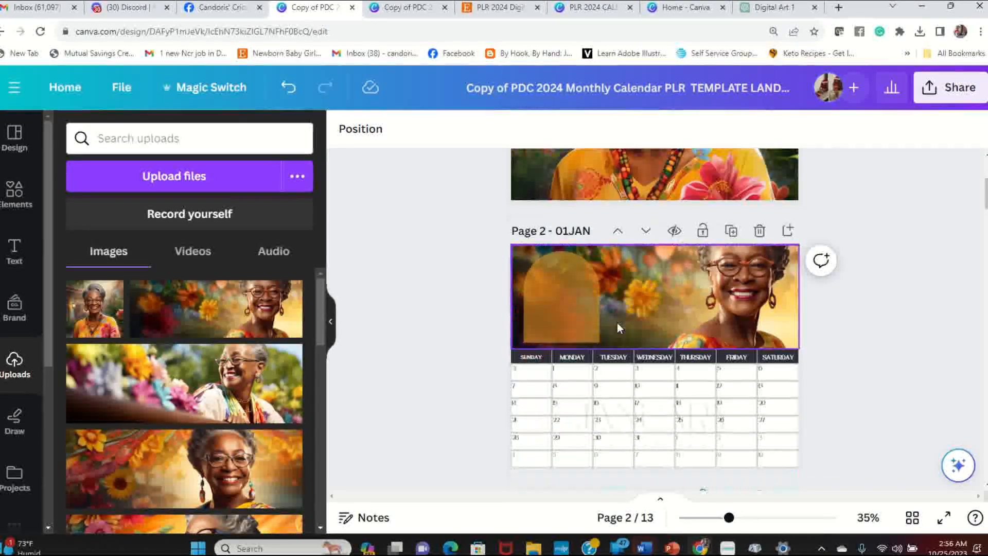
scroll(down, 3)
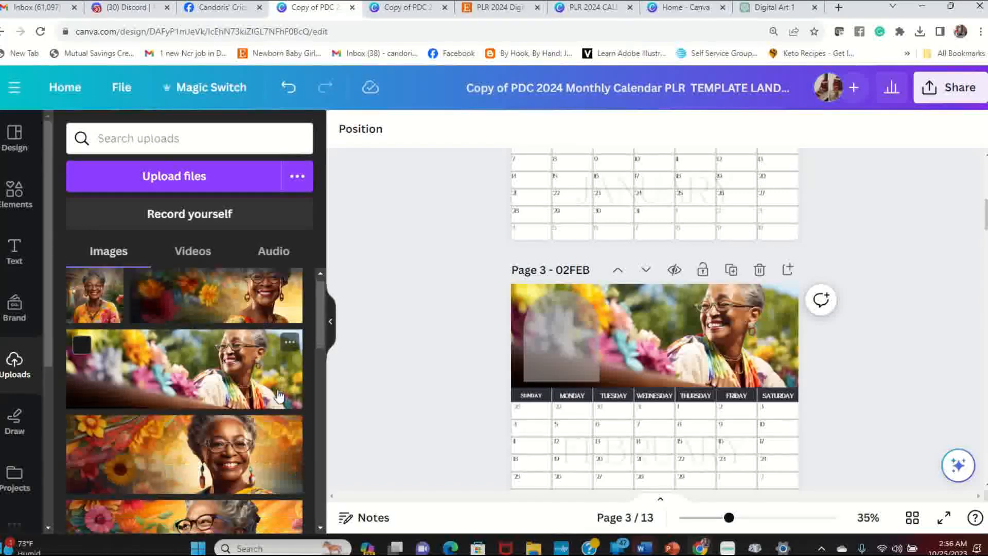
Step: Drop grandmother portraits into the June, July and August header frames
scroll(down, 3)
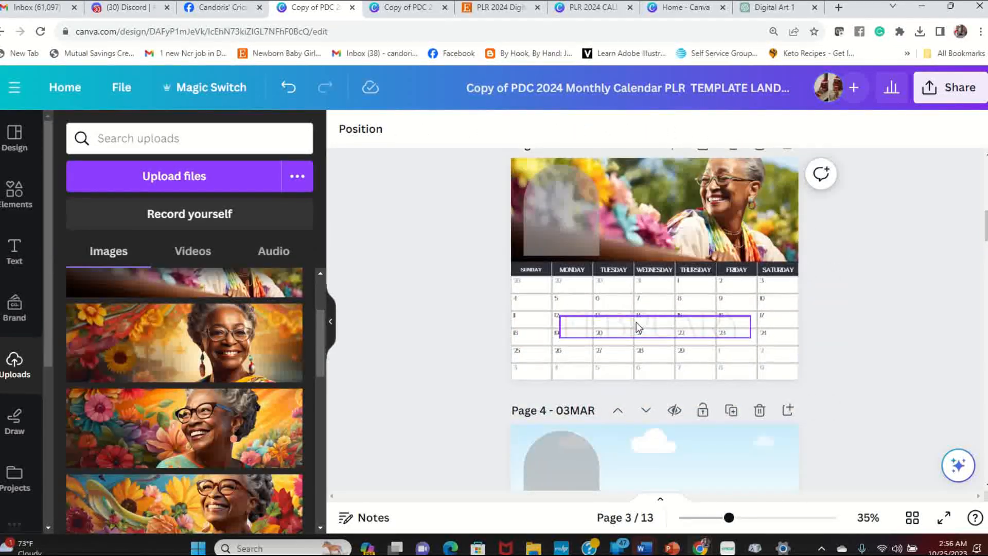
scroll(down, 3)
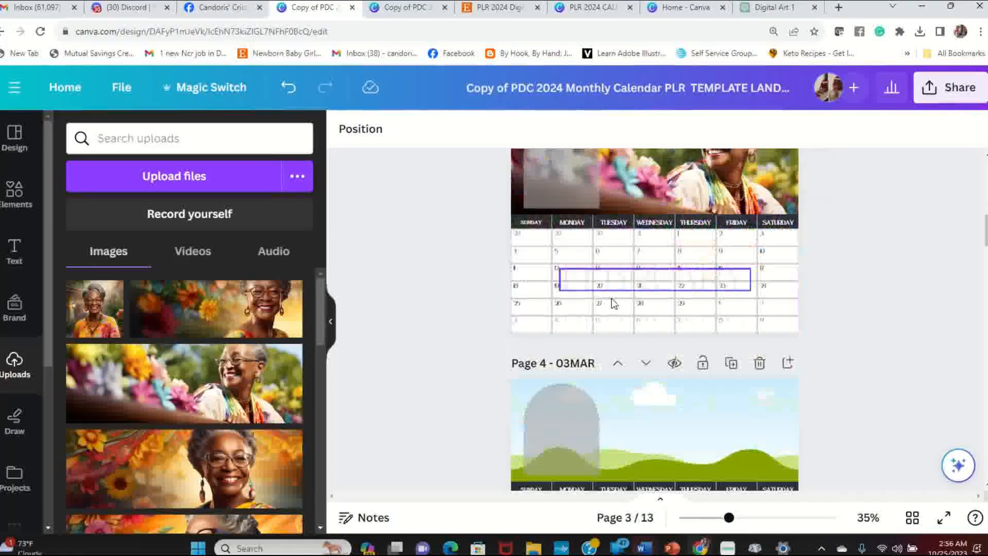
scroll(down, 3)
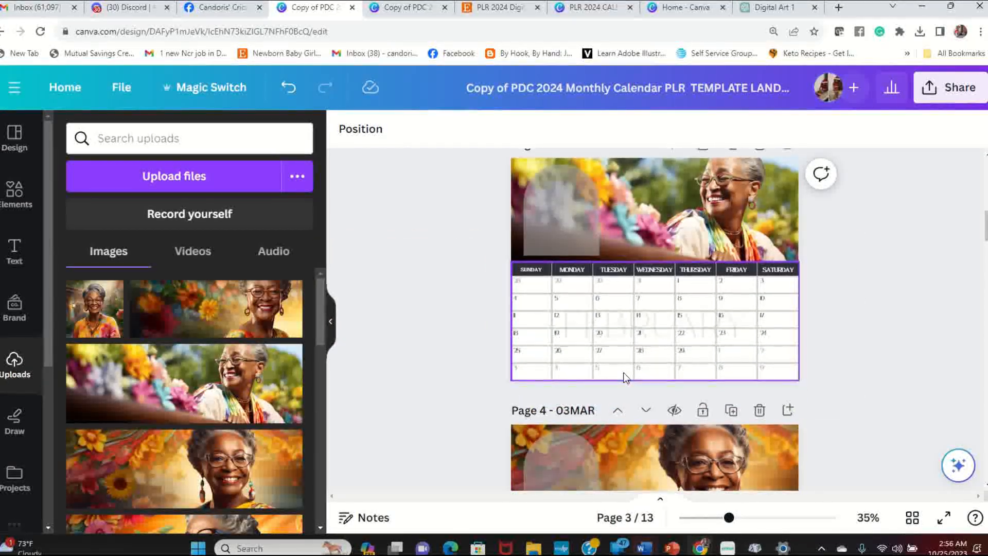
scroll(down, 3)
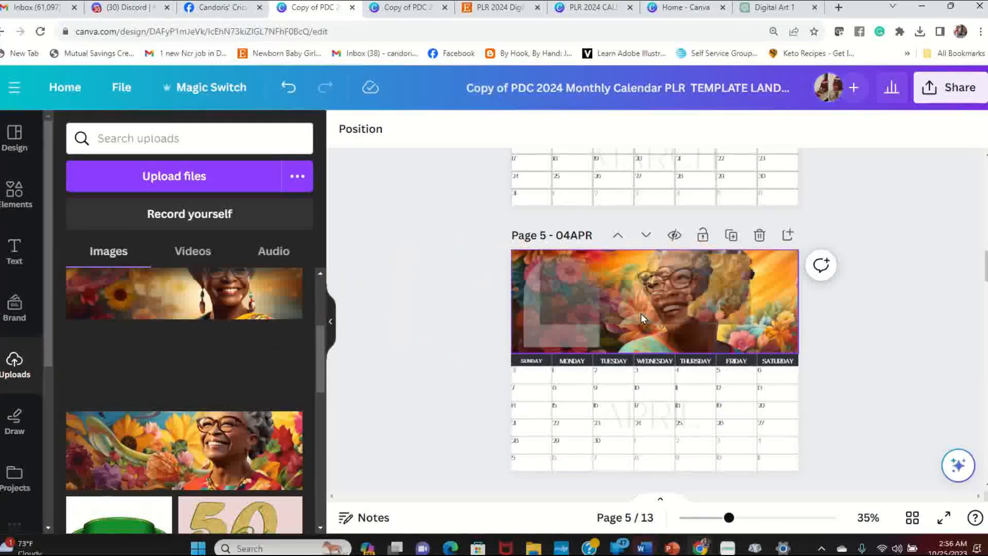
scroll(down, 3)
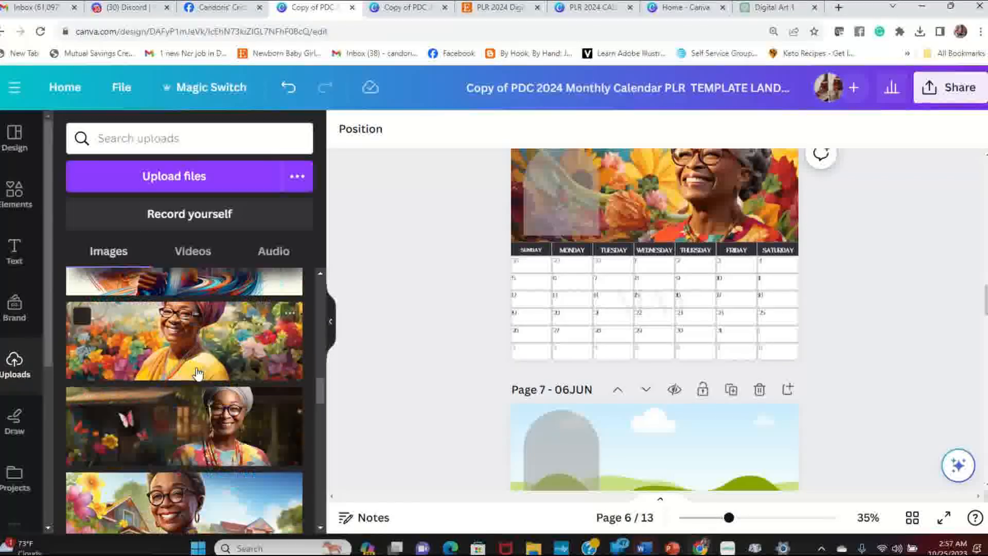
scroll(down, 3)
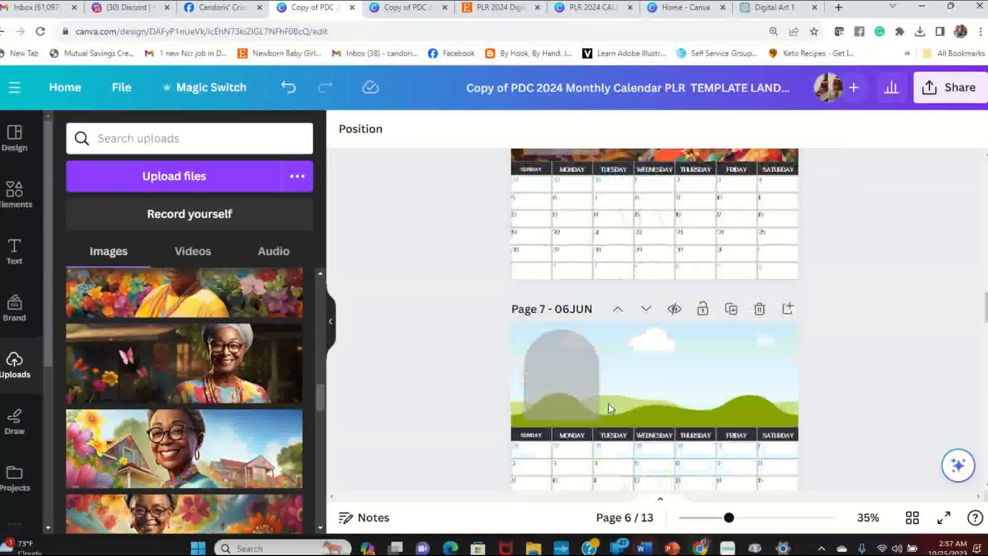
scroll(down, 3)
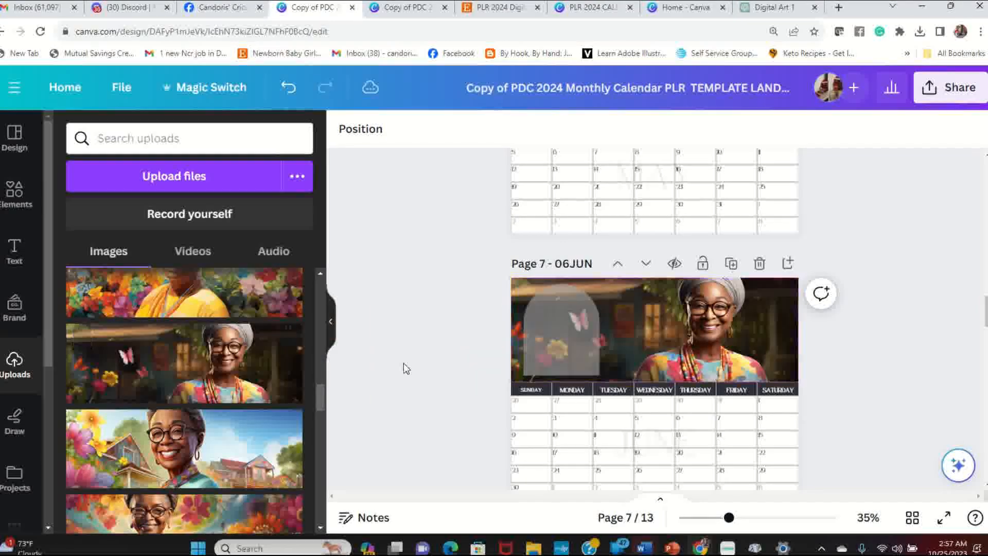
scroll(down, 3)
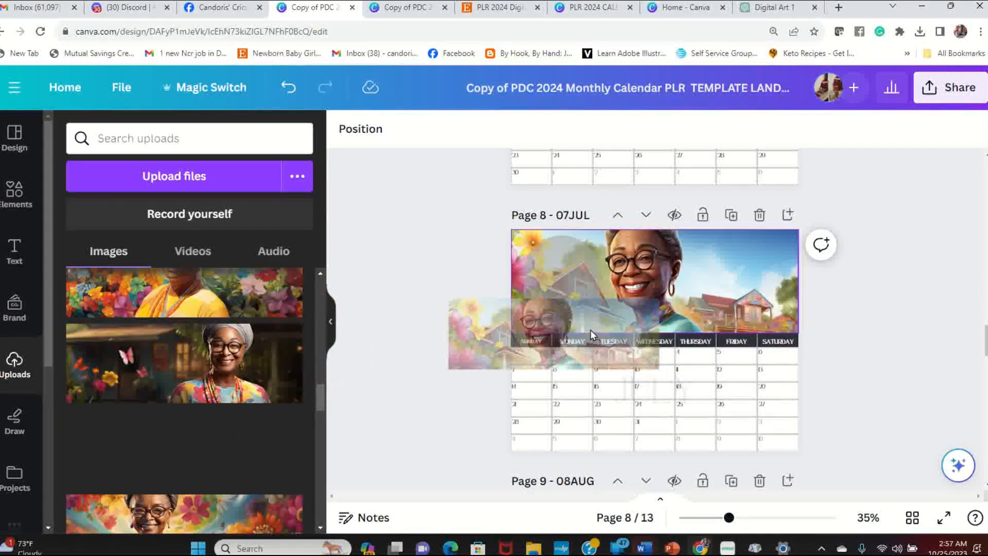
scroll(up, 3)
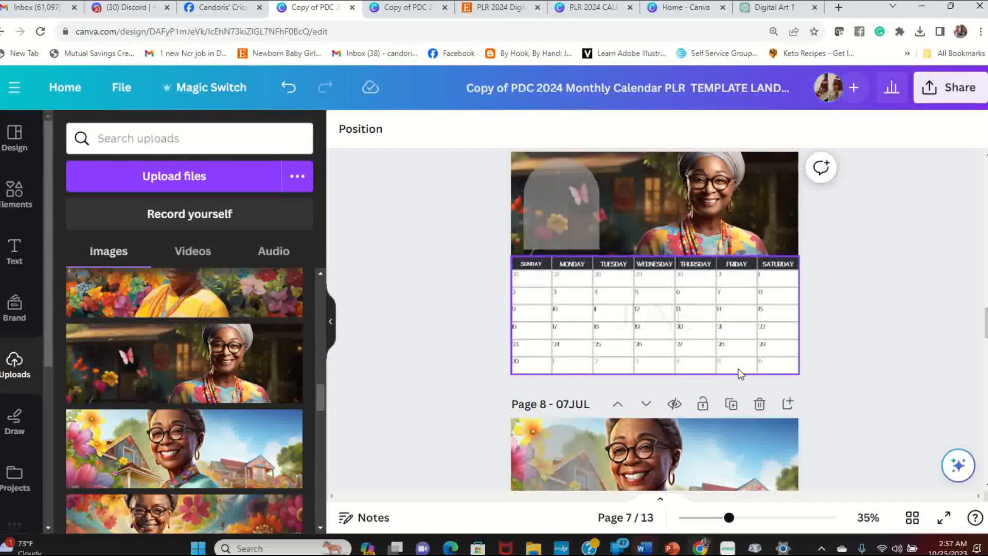
scroll(down, 3)
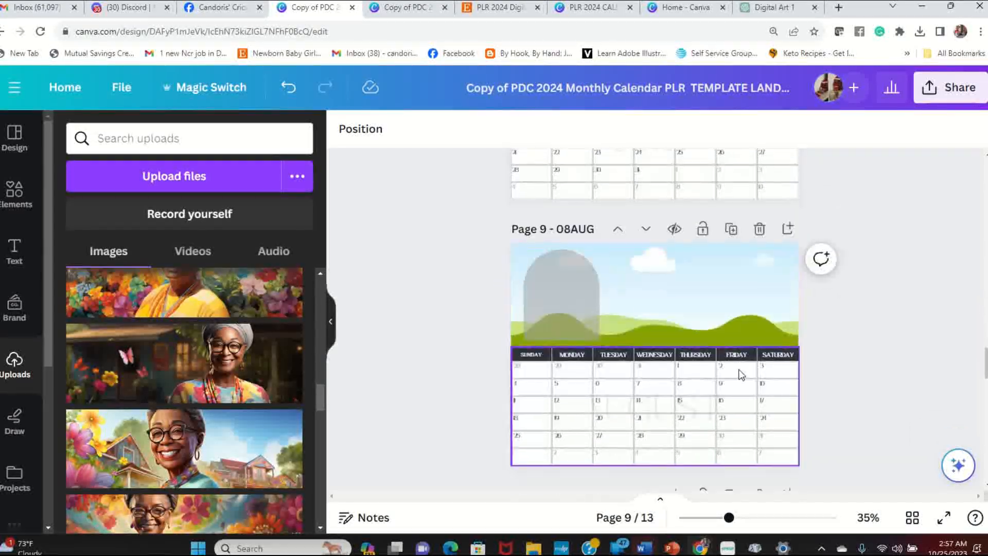
scroll(down, 3)
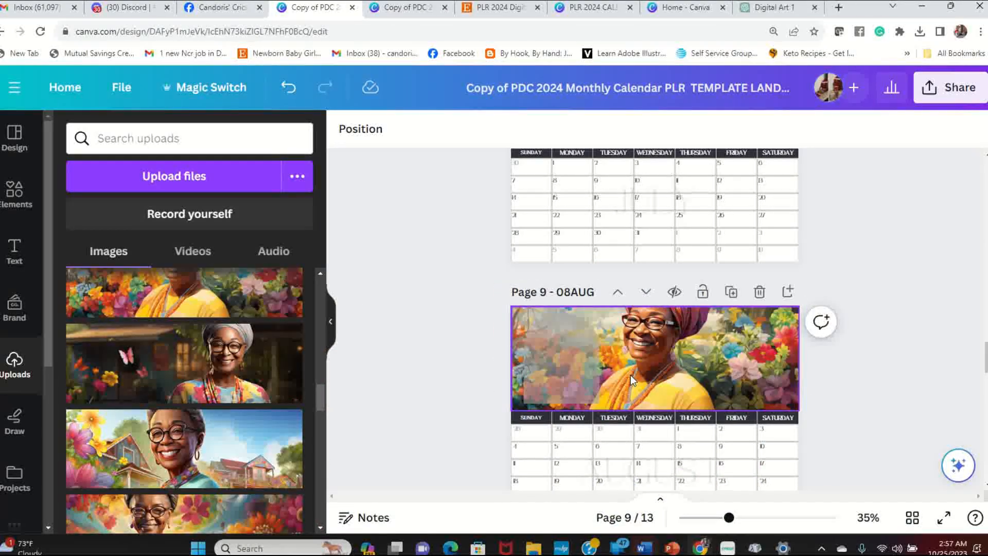
scroll(down, 3)
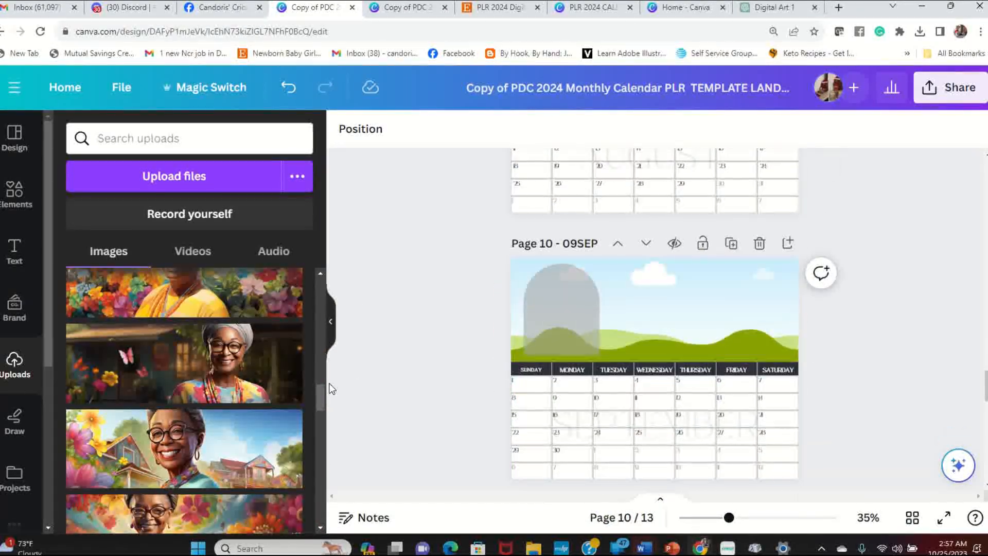
scroll(down, 3)
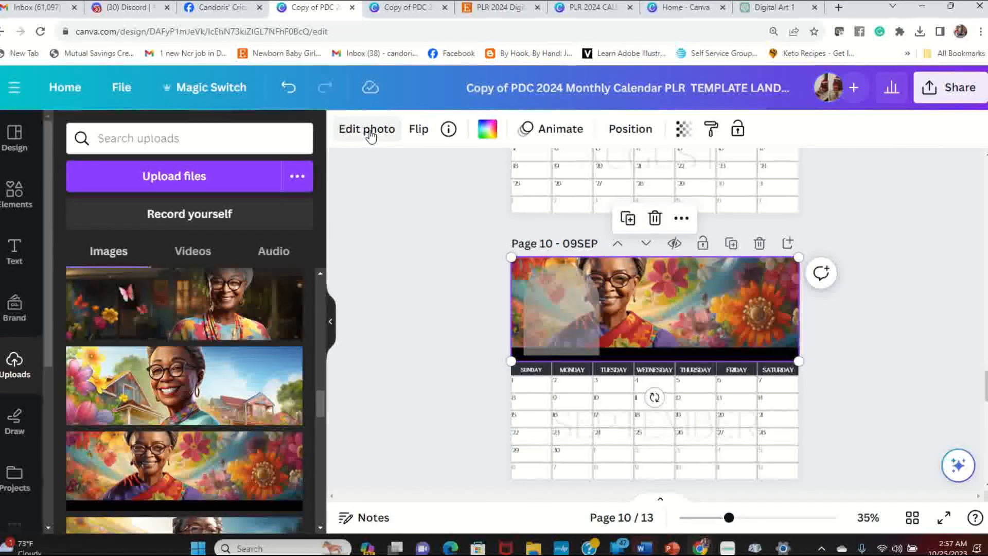
Step: Flip the September header portrait horizontally
click(418, 129)
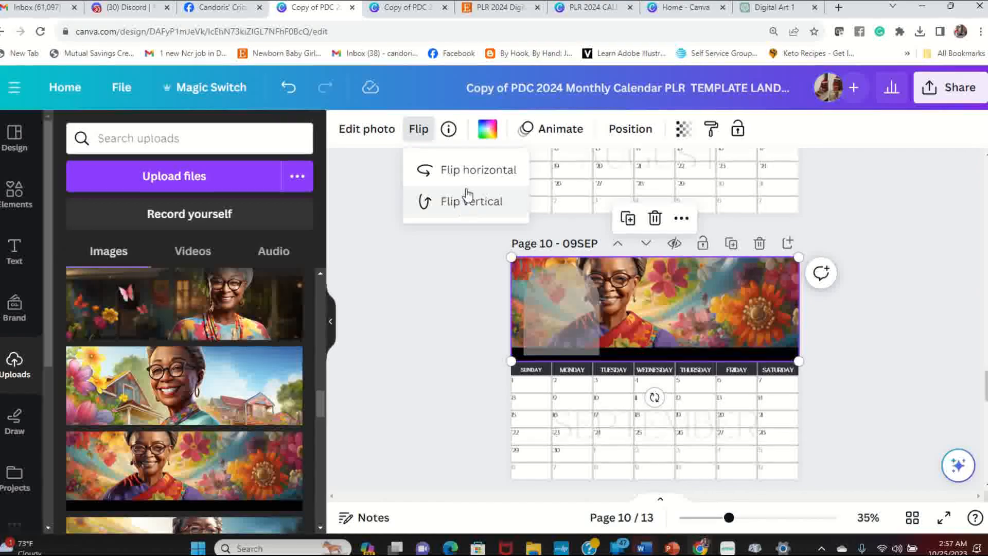
click(481, 170)
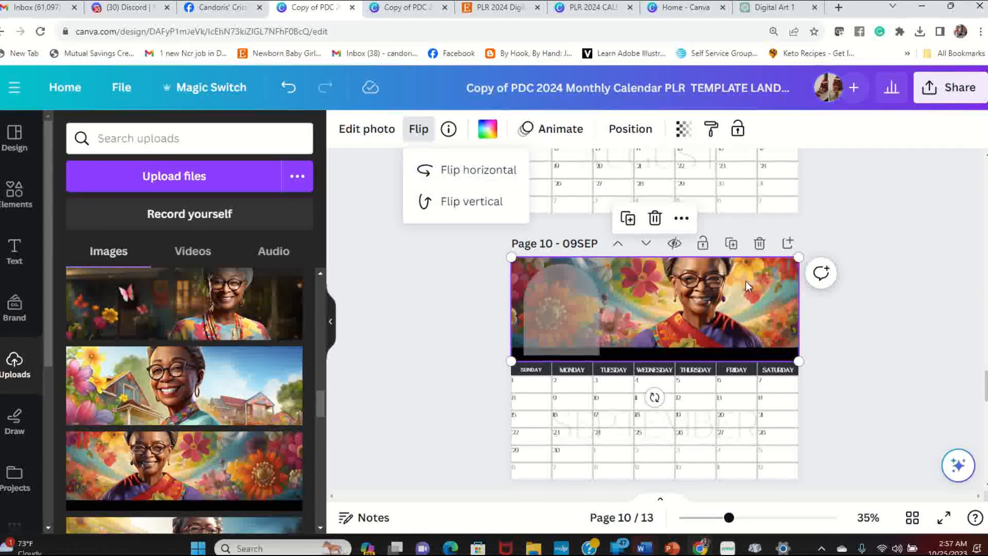
scroll(down, 3)
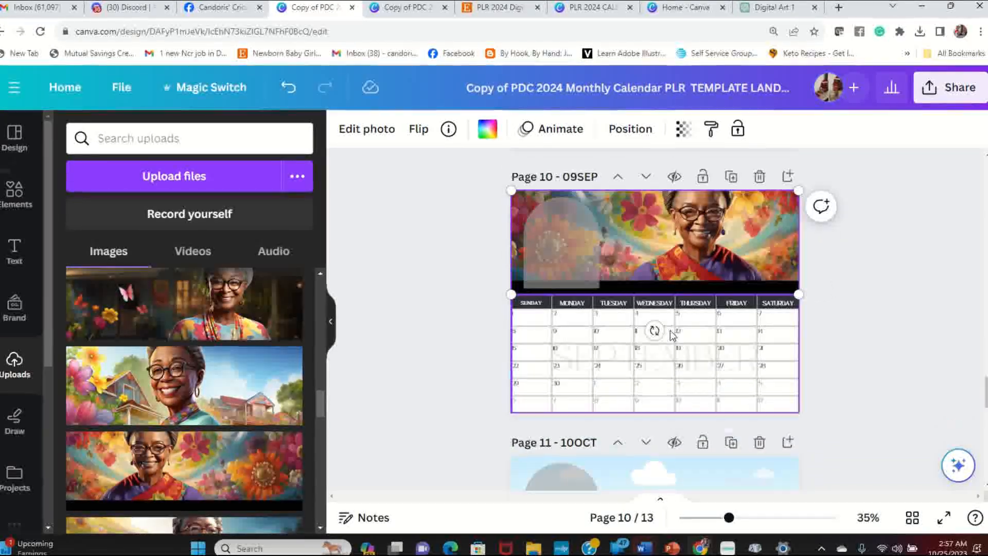
Step: Place grandmother portraits in the October and November header frames
scroll(down, 3)
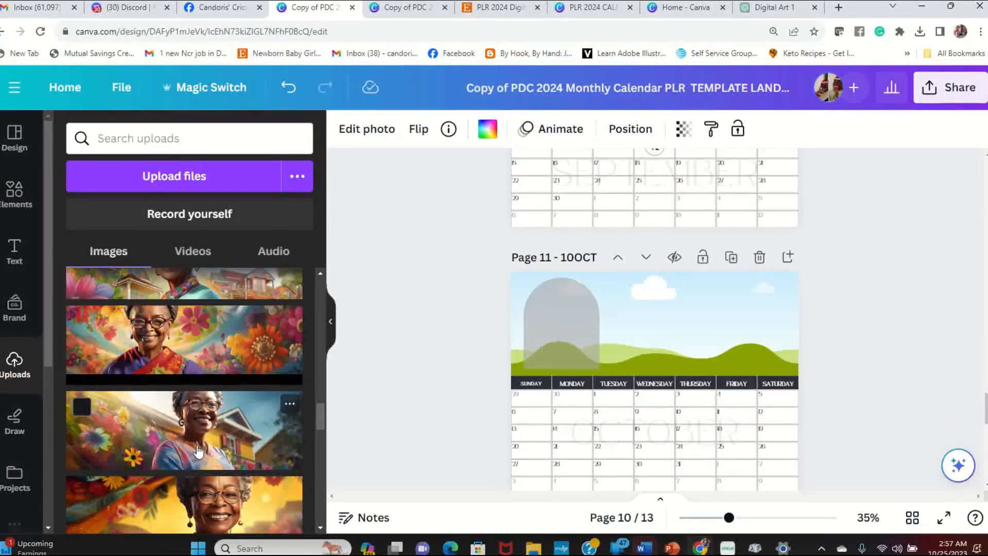
scroll(down, 3)
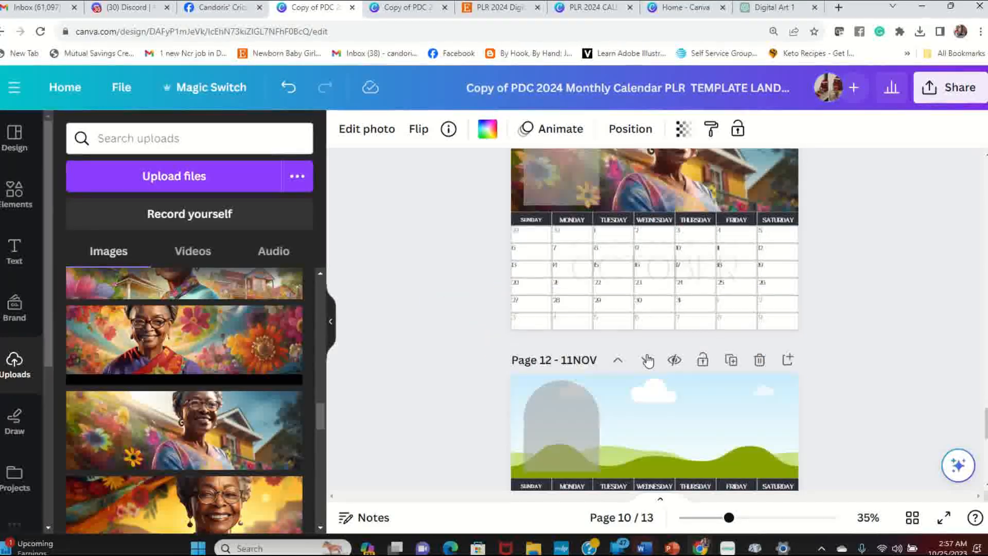
scroll(down, 3)
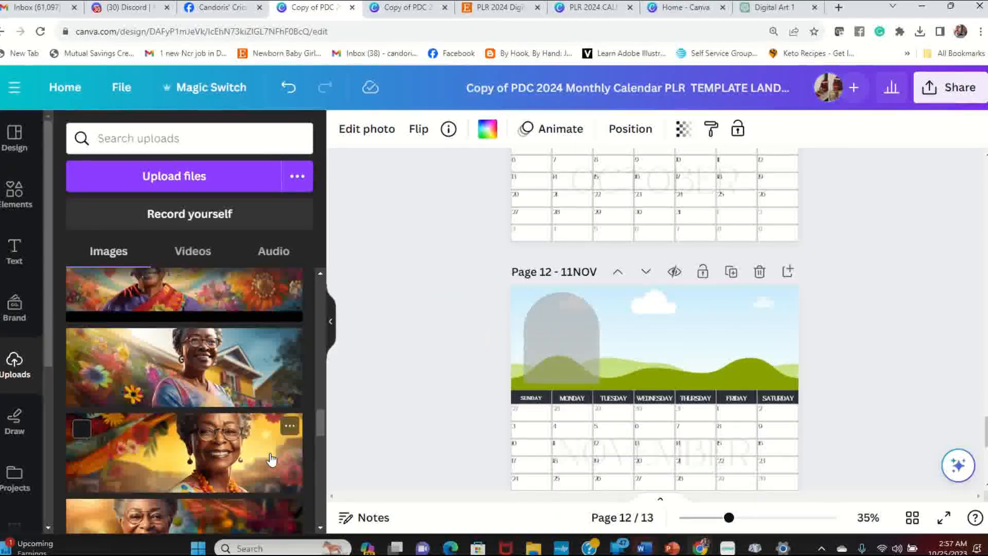
click(183, 451)
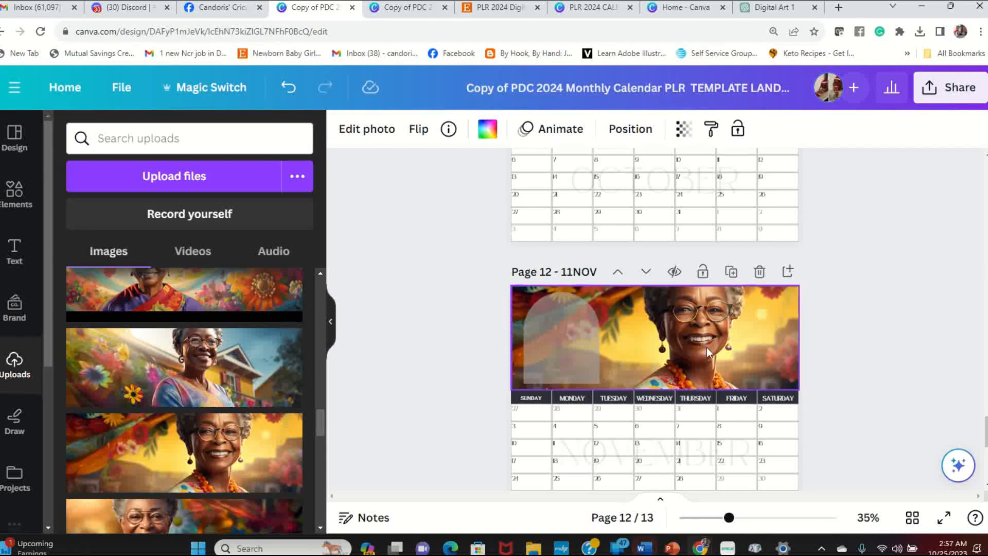
scroll(down, 3)
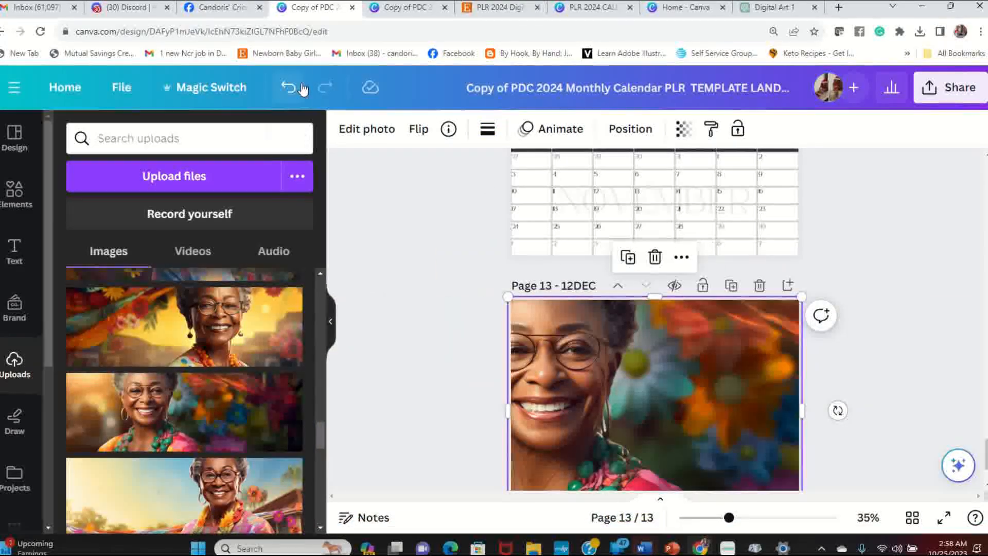
Step: Undo the December portrait that covered the page and redrop it in the header
click(288, 88)
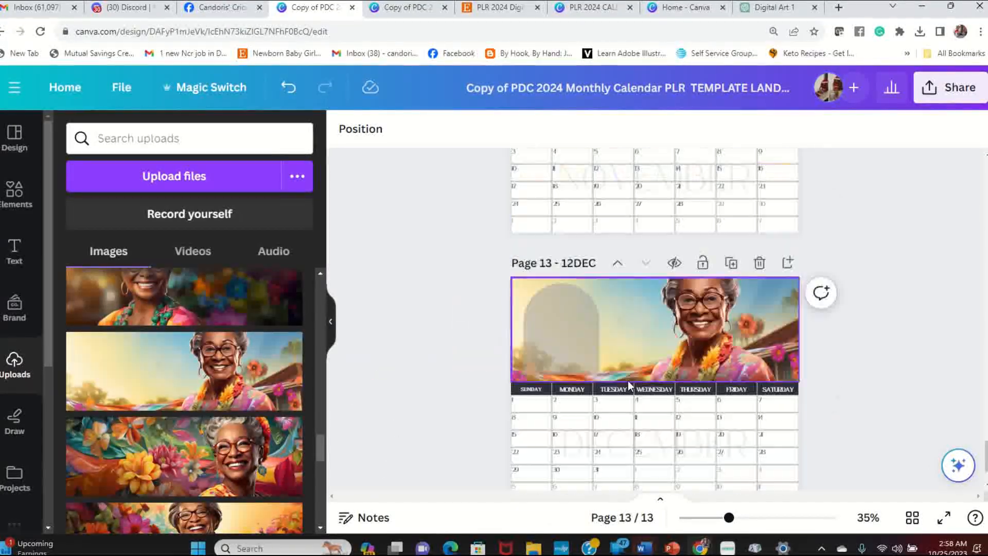
scroll(up, 3)
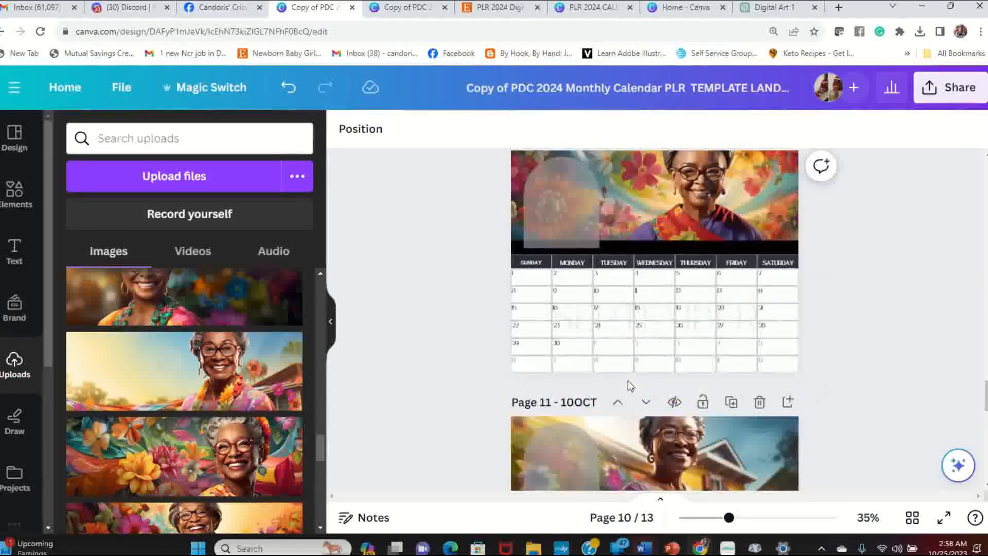
scroll(up, 3)
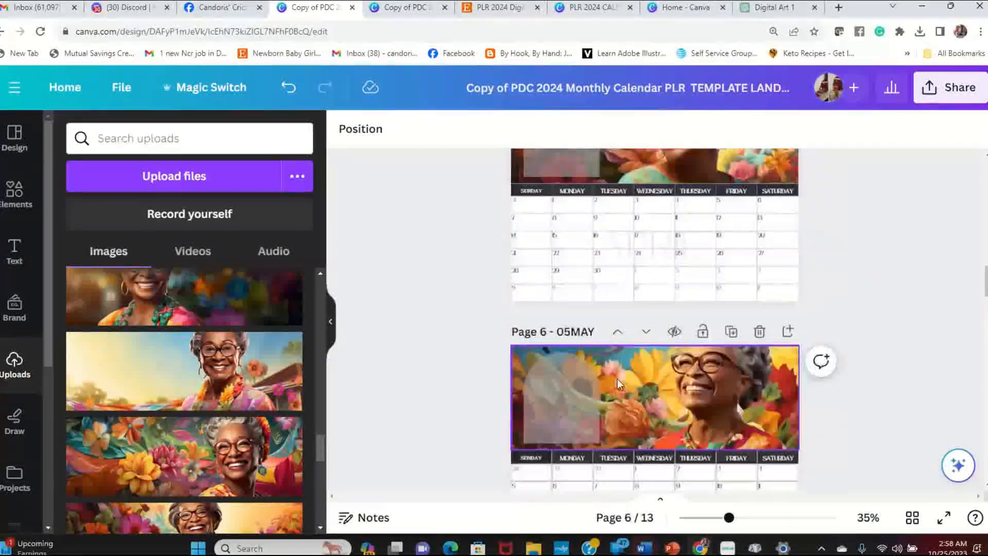
scroll(up, 3)
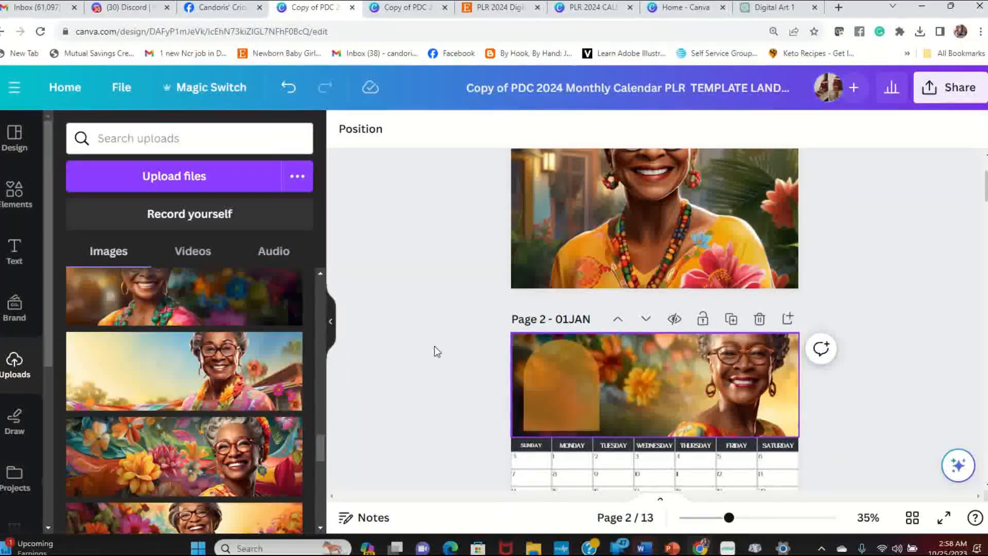
Step: Place the 'Always believe in the' slogan graphic over the arch beside January's portrait
scroll(down, 3)
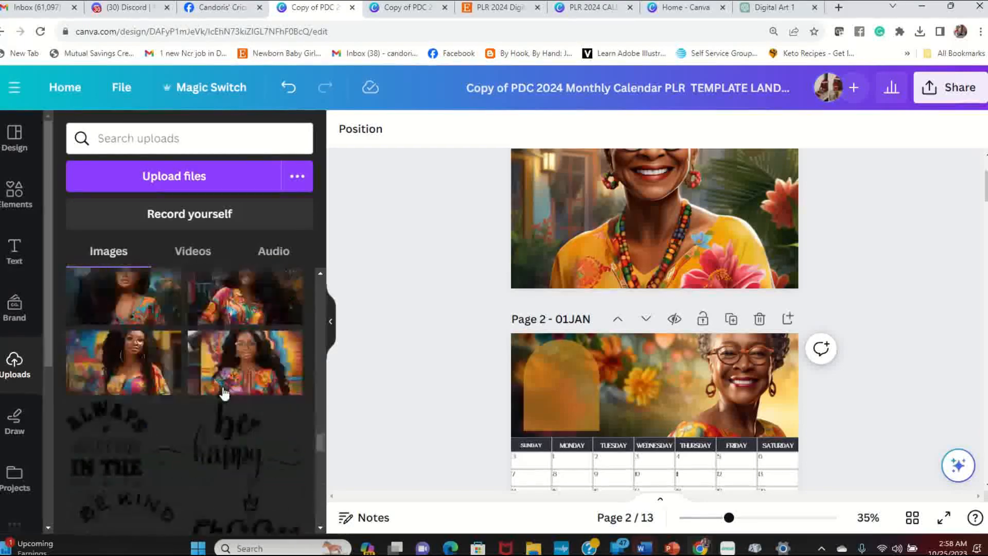
scroll(down, 3)
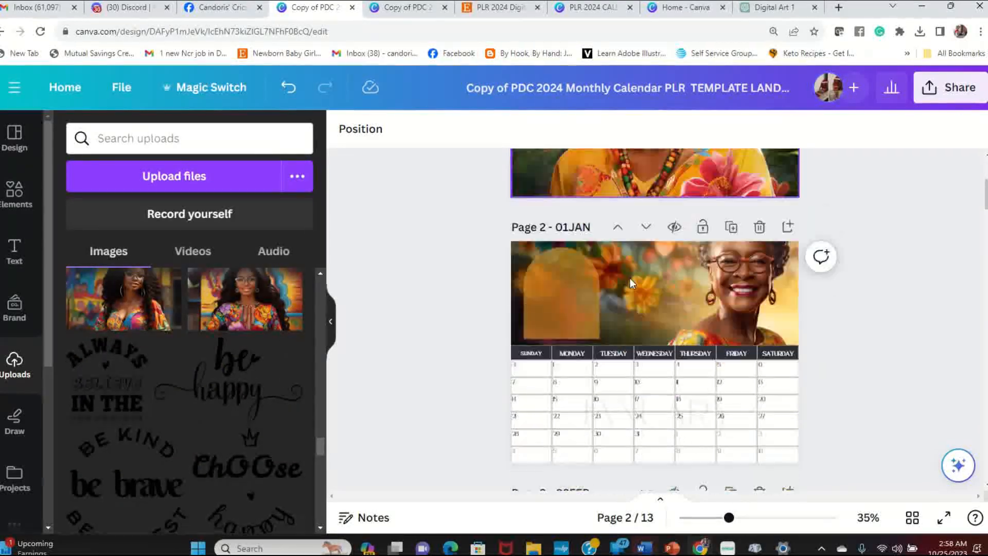
scroll(down, 3)
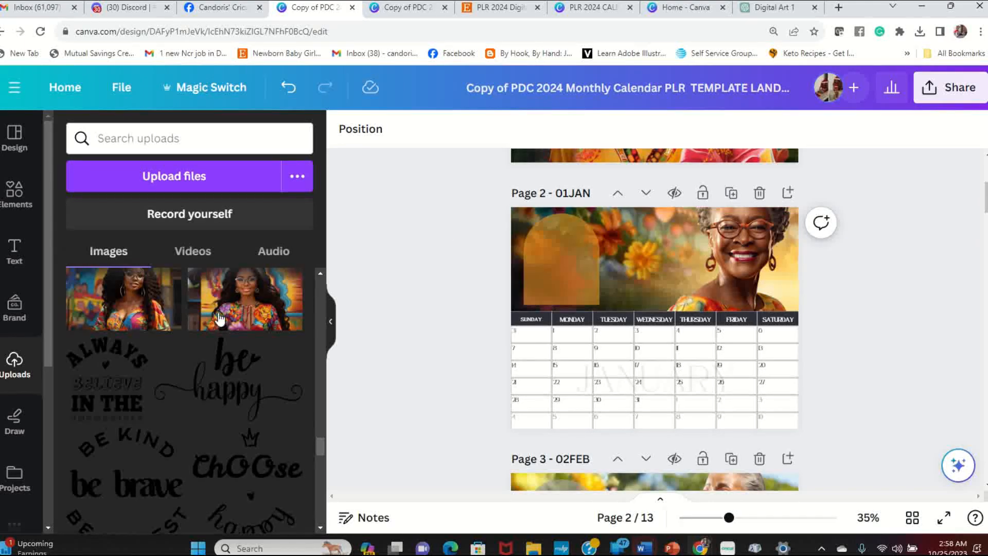
scroll(down, 3)
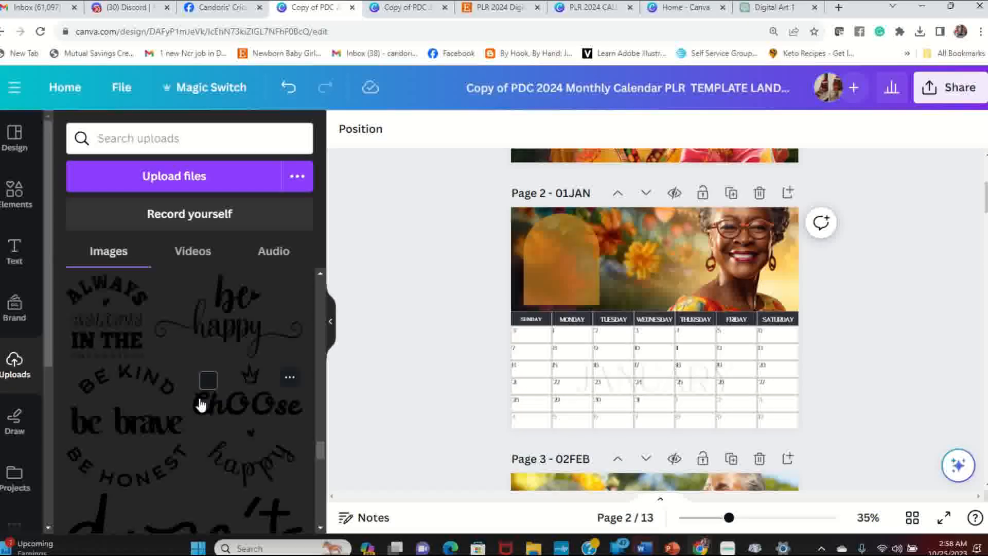
click(558, 261)
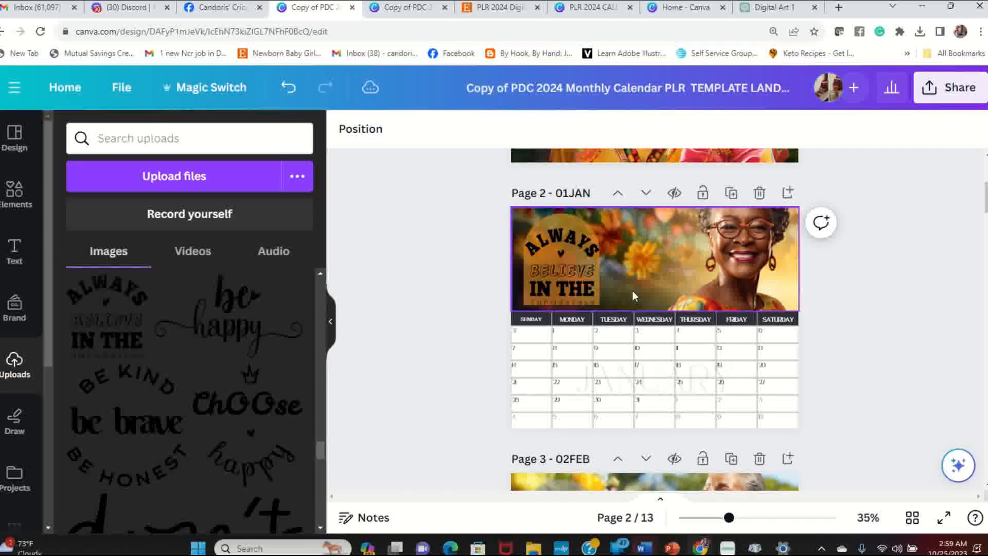
click(559, 289)
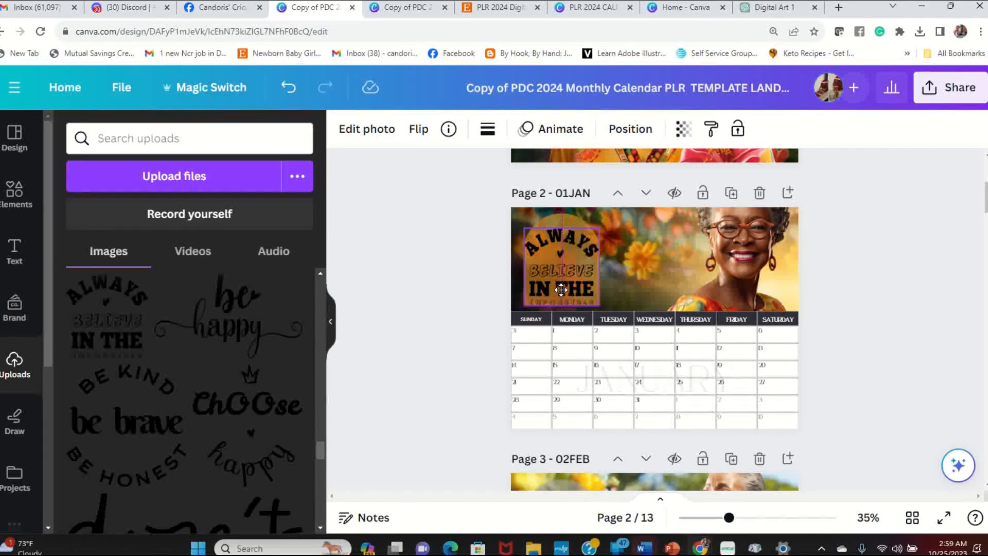
Step: Place the 'be happy' graphic on February's header and tint its arch dusty rose
scroll(down, 3)
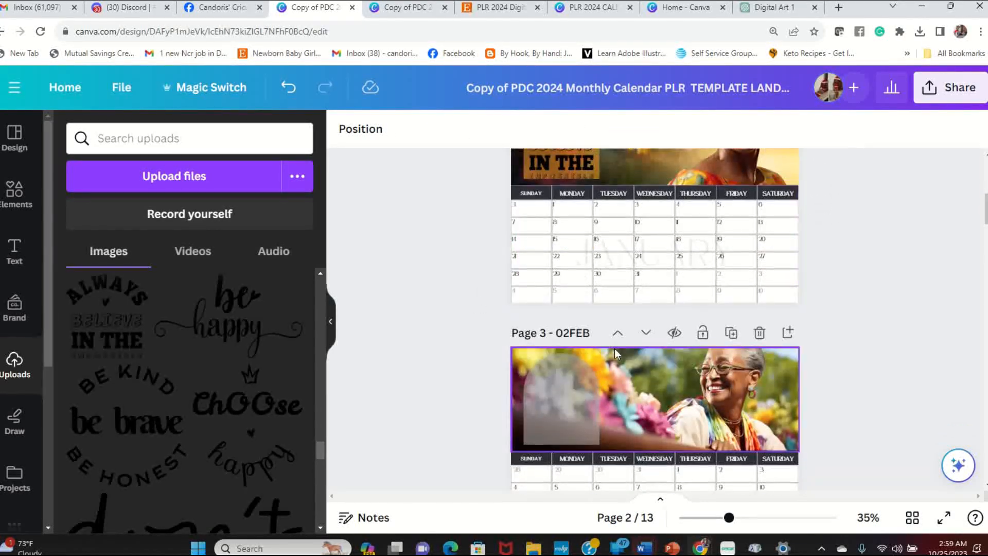
click(654, 400)
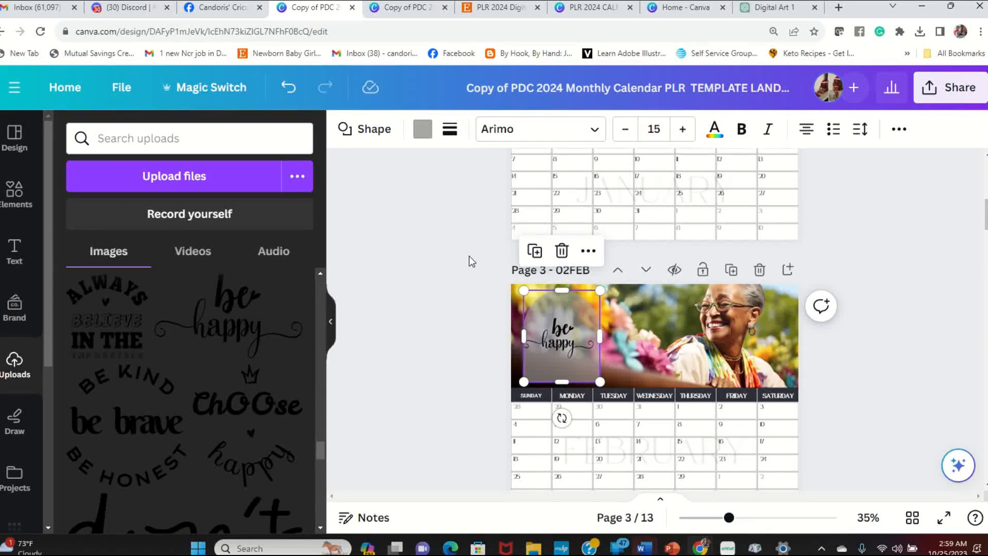
click(421, 129)
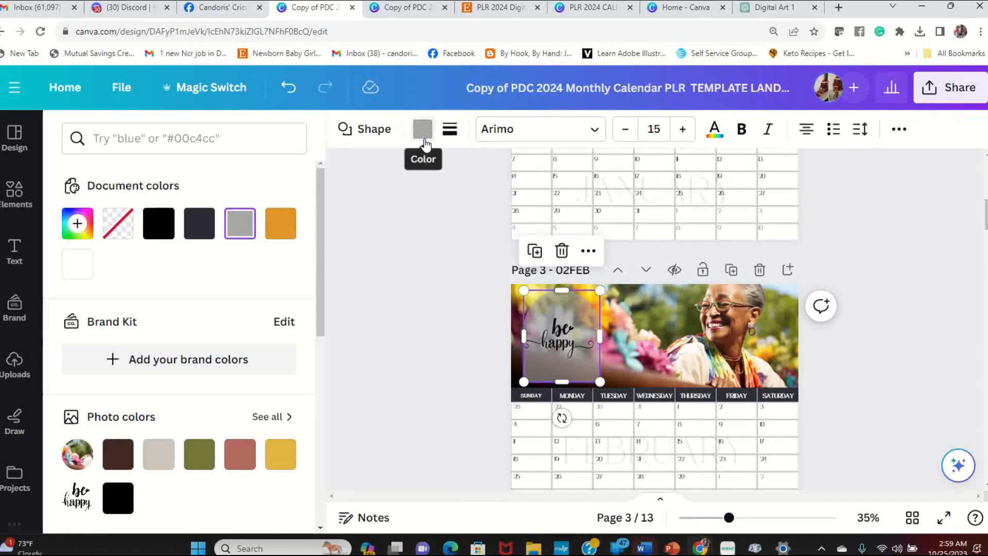
click(239, 453)
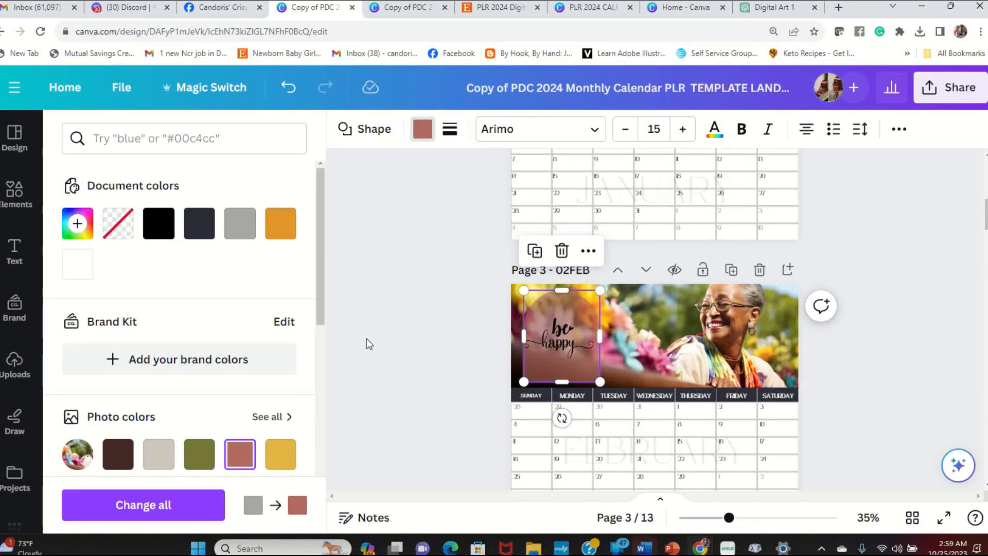
click(14, 365)
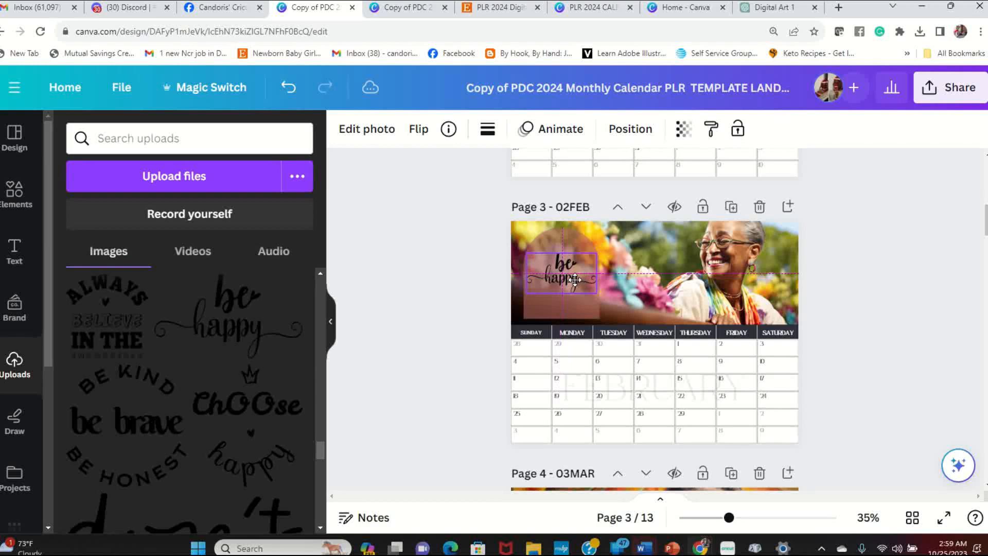
click(454, 303)
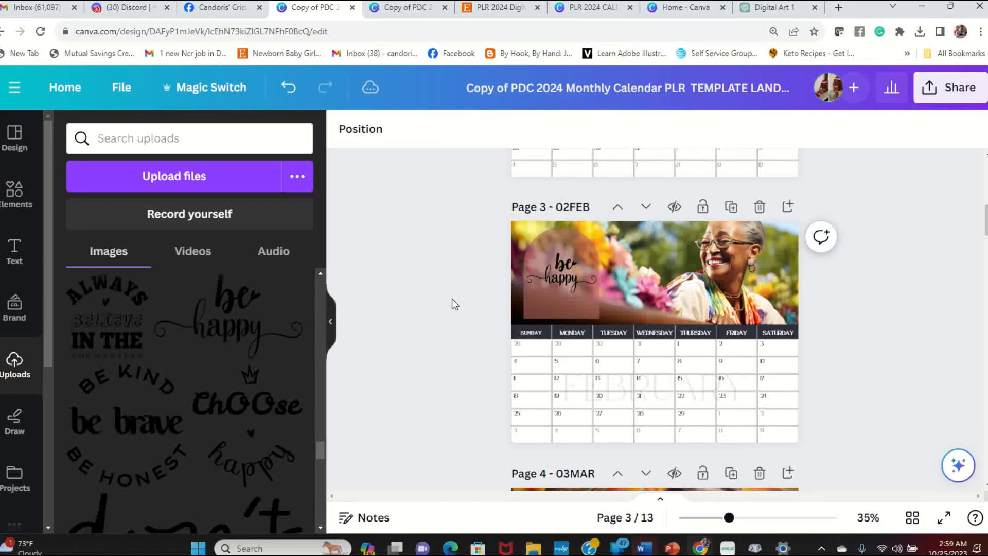
scroll(down, 3)
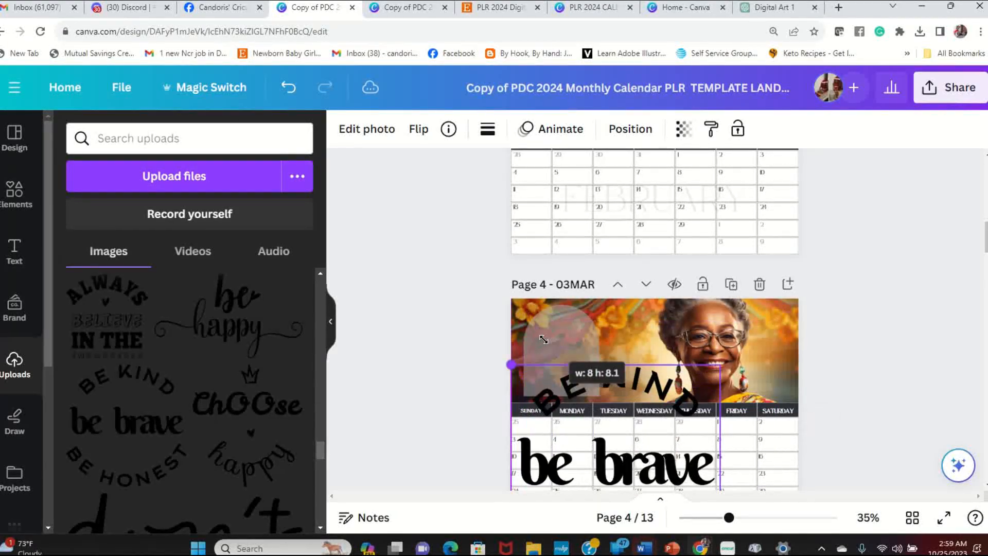
Step: Size the 'be kind, be brave, be honest' slogan into March's header and tint its backing shape orange
click(636, 458)
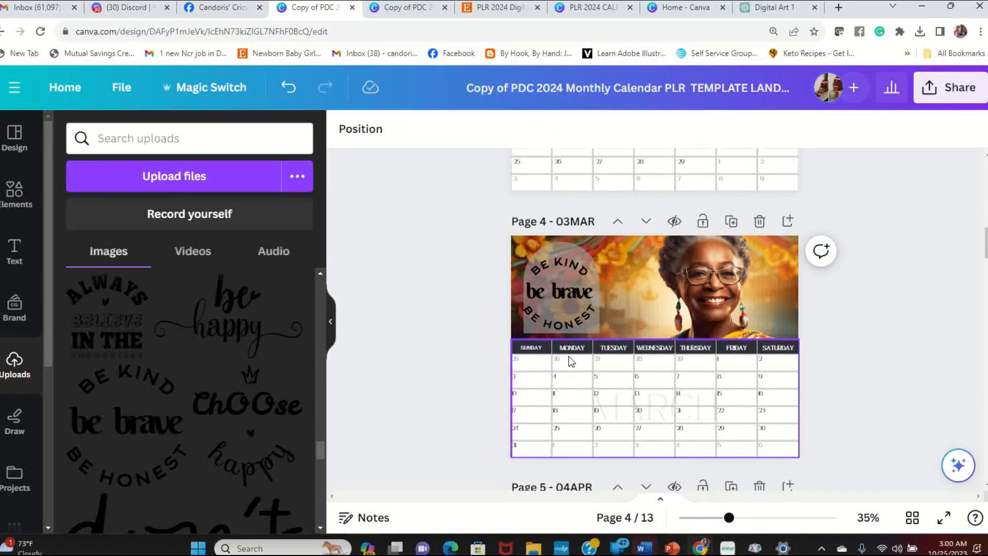
click(561, 292)
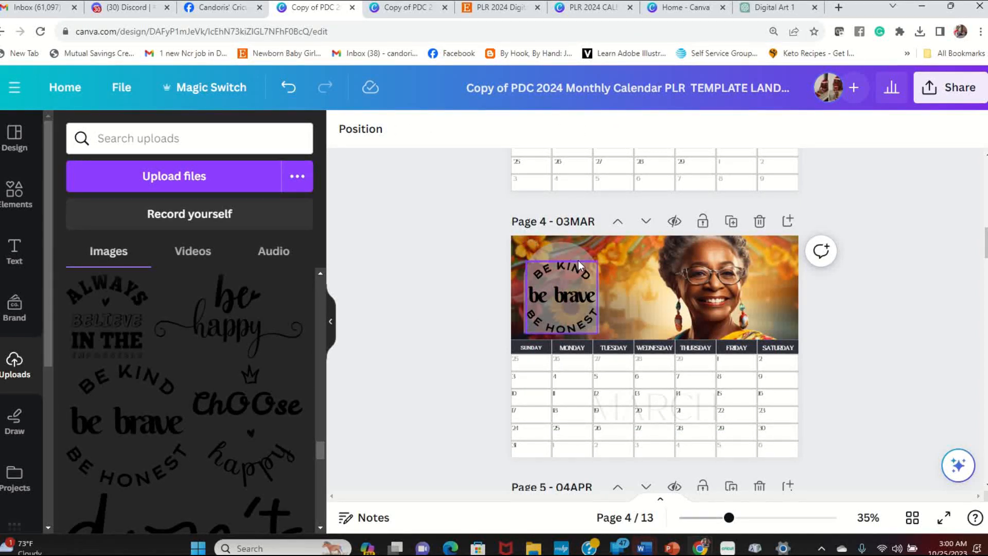
click(558, 292)
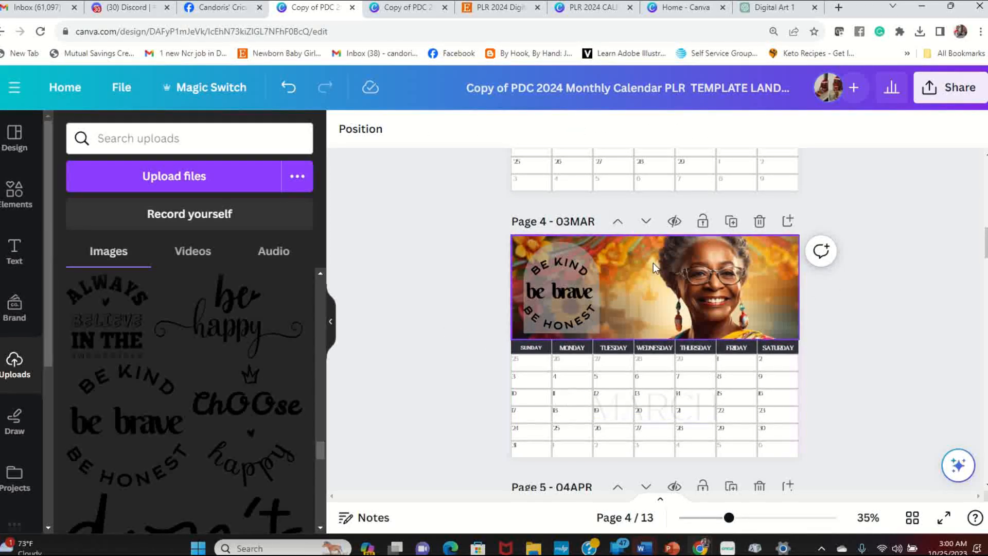
click(556, 288)
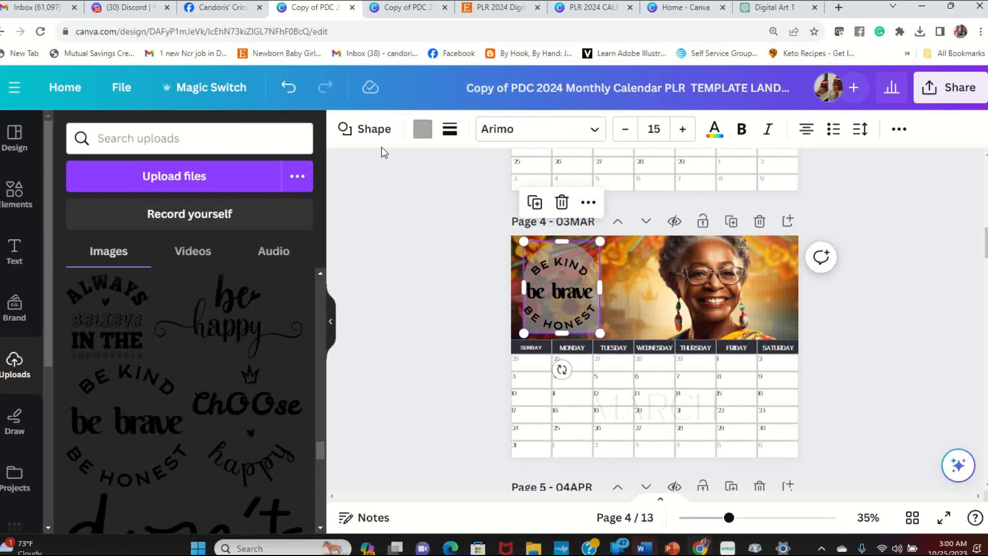
click(422, 128)
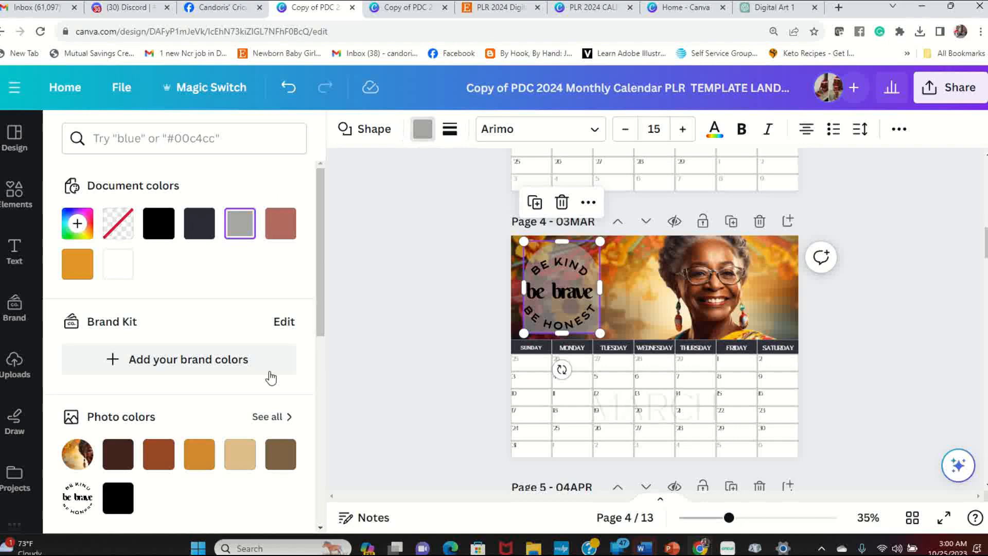
click(76, 263)
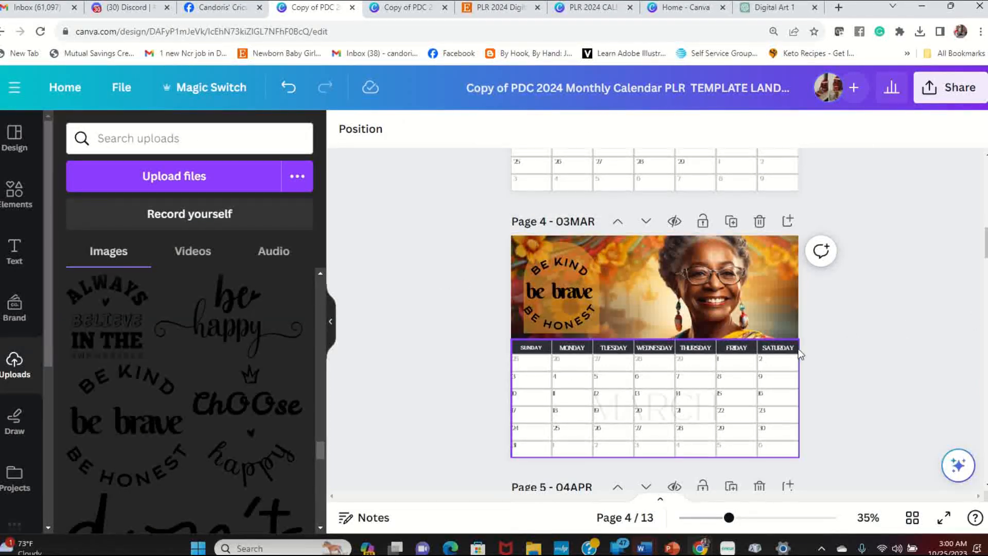
scroll(down, 3)
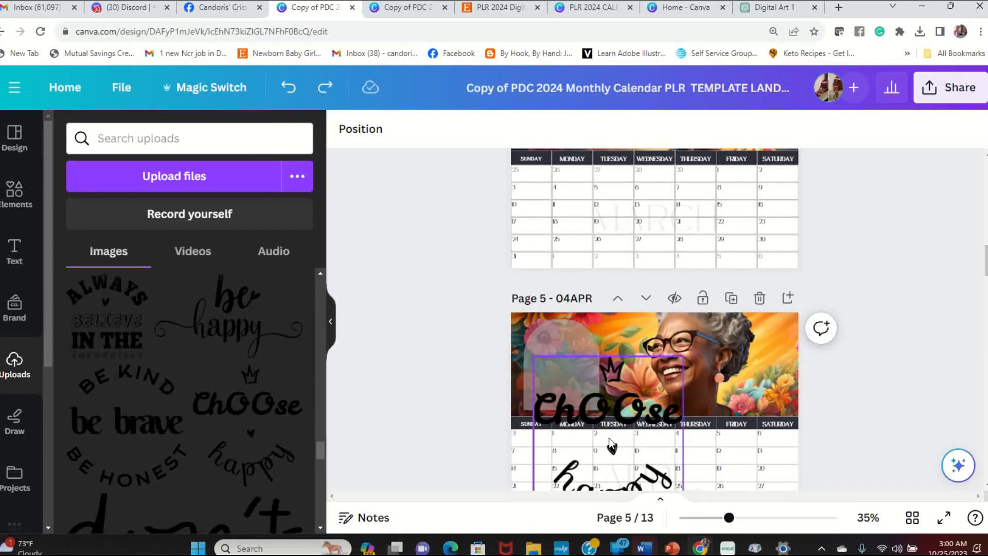
Step: Tint the arch behind April's 'choose happy' slogan purple
scroll(down, 3)
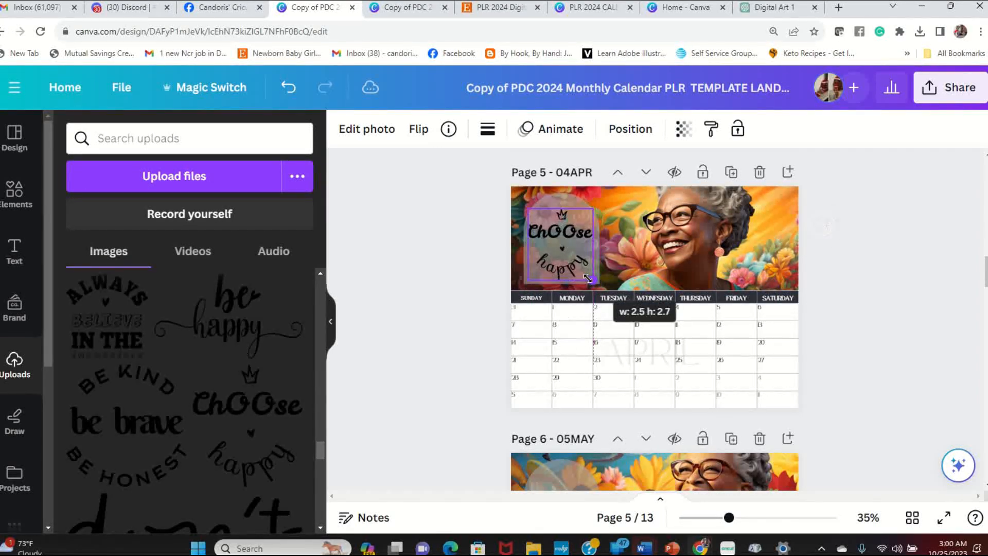
click(558, 236)
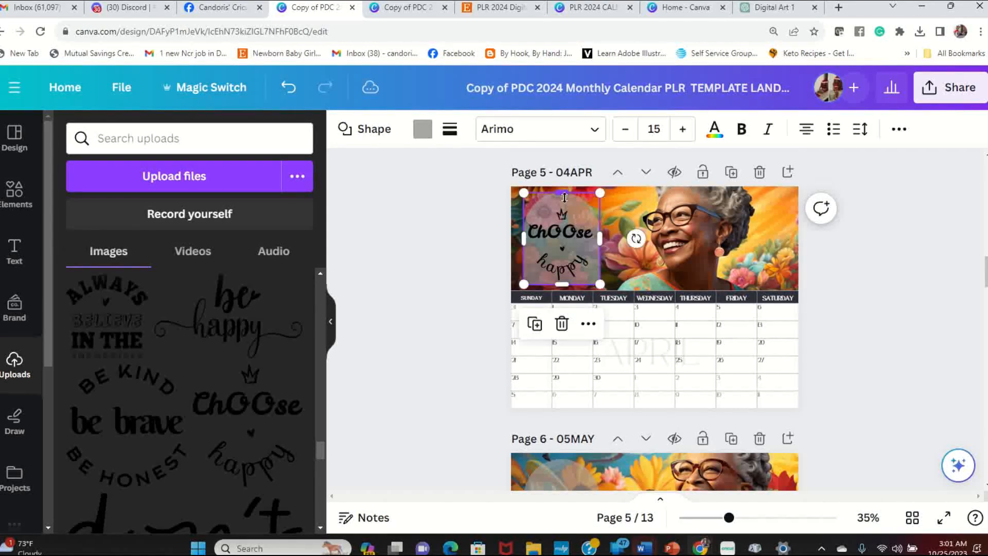
click(421, 129)
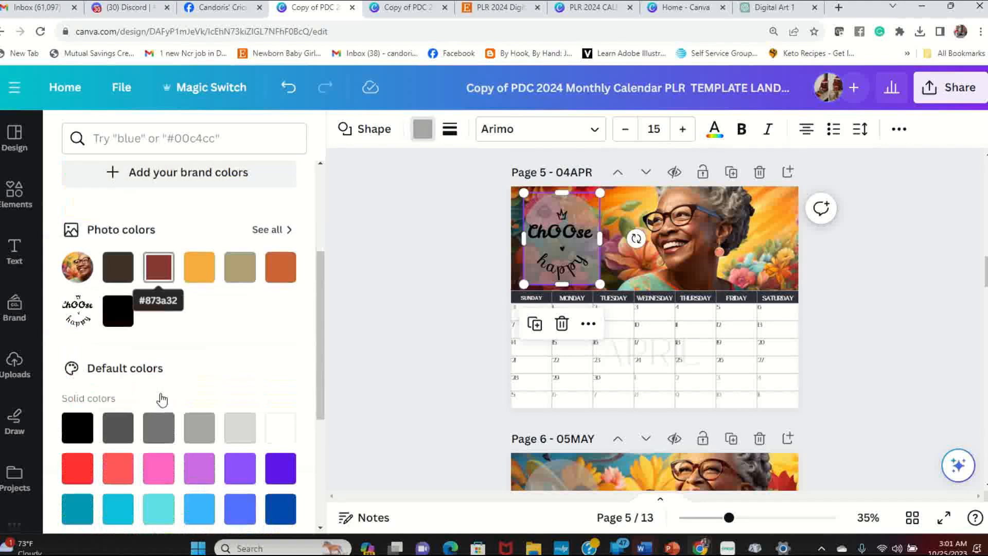
click(199, 402)
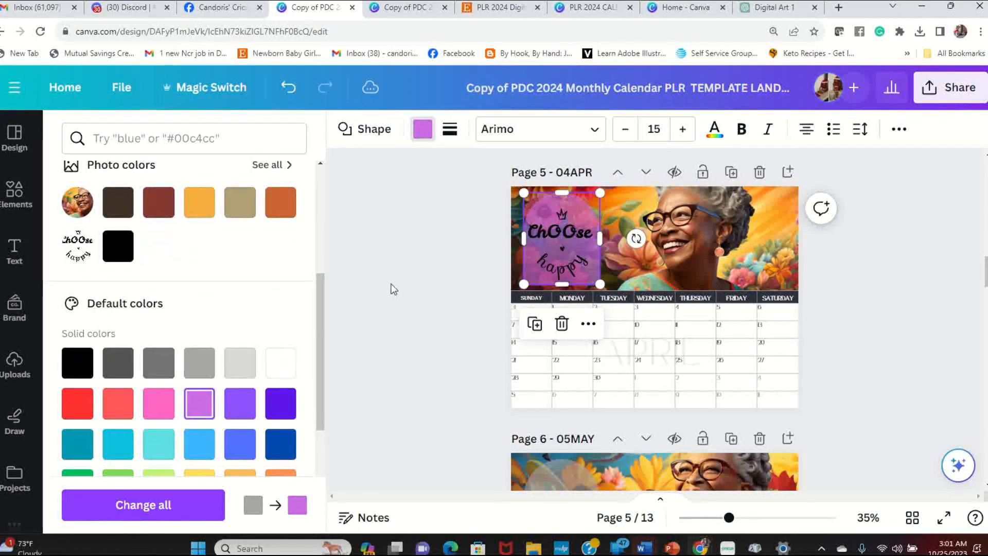
click(14, 363)
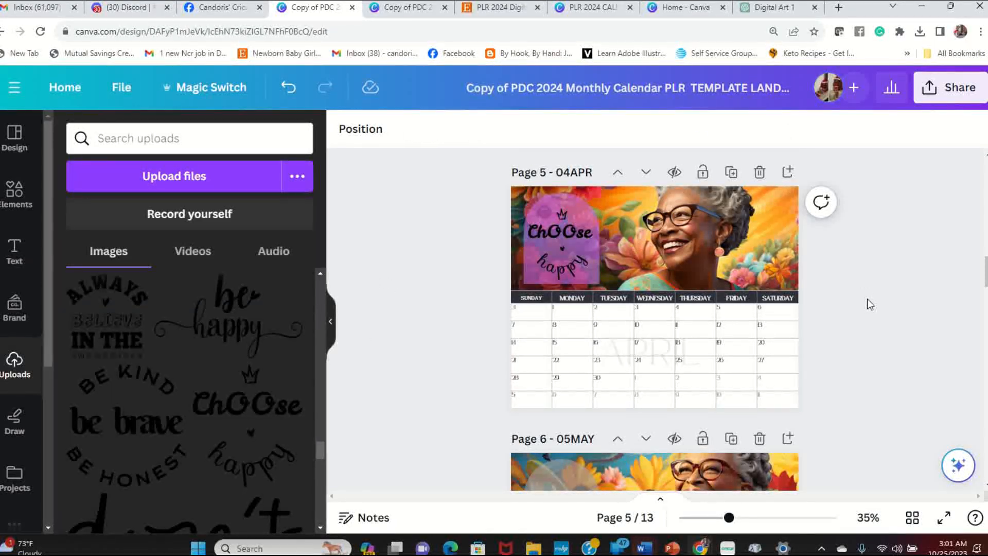
scroll(down, 3)
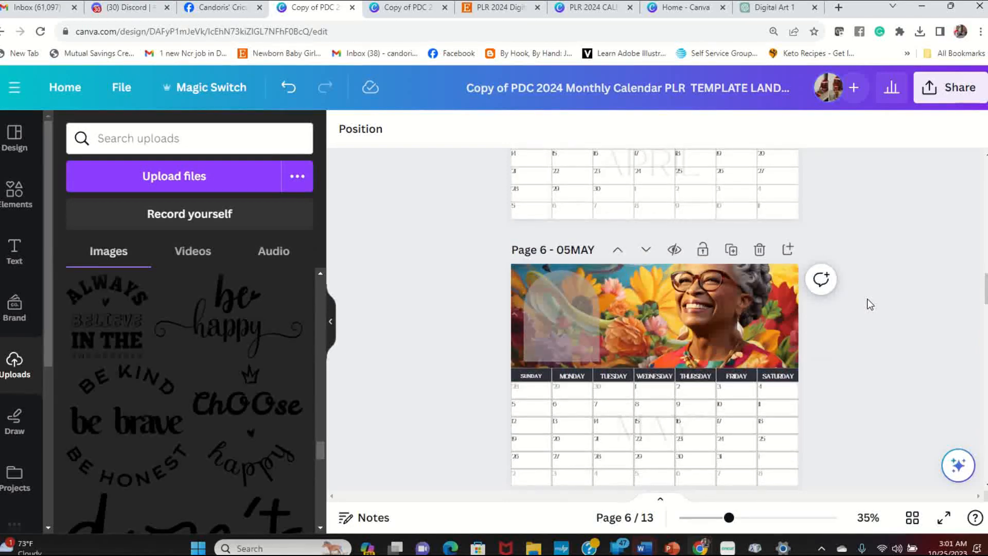
Step: Turn the arch behind May's 'don't give up' slogan brick red
scroll(down, 3)
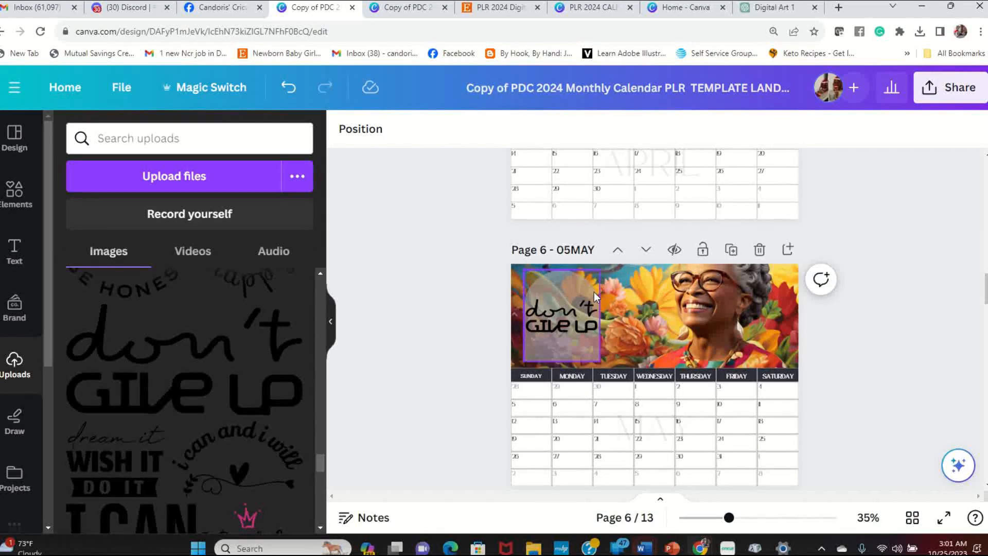
click(560, 315)
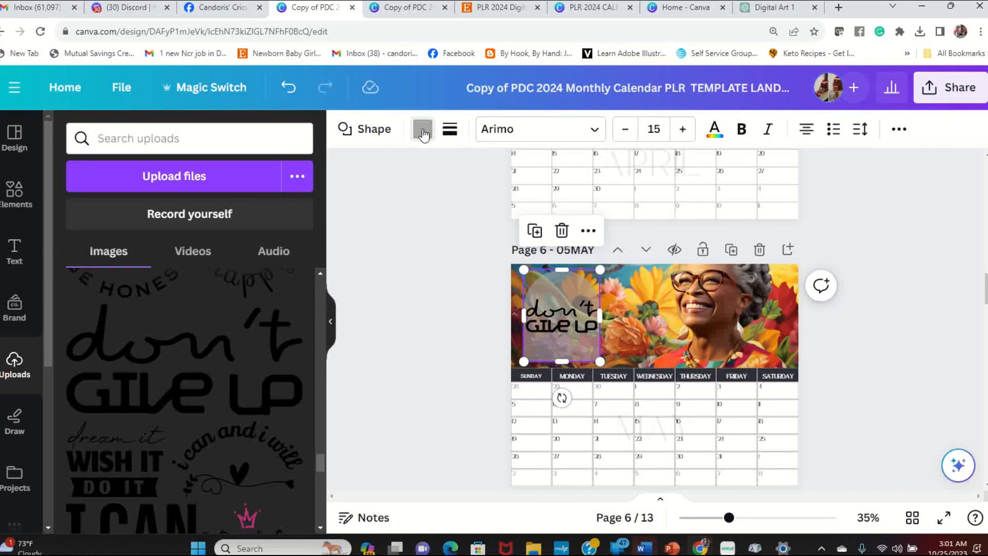
click(421, 128)
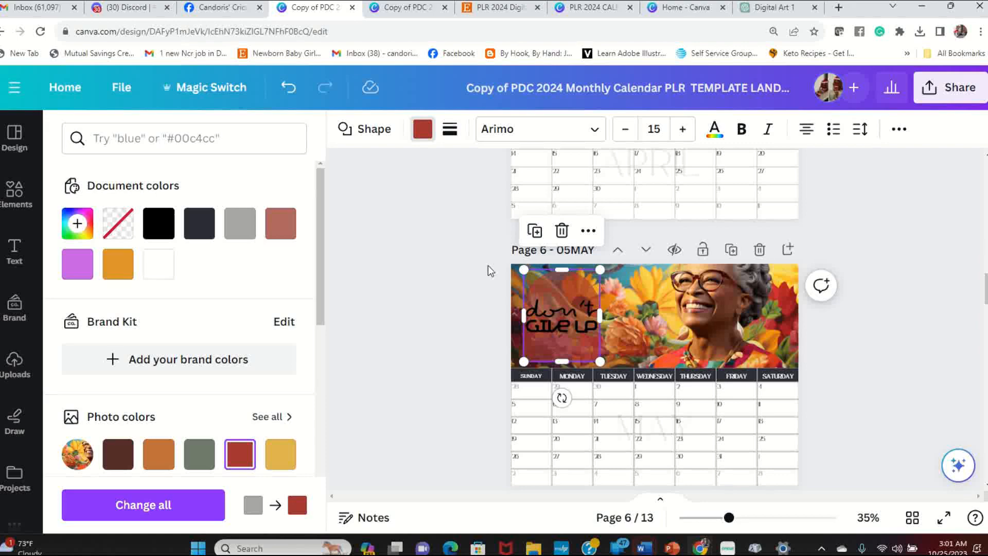
click(14, 365)
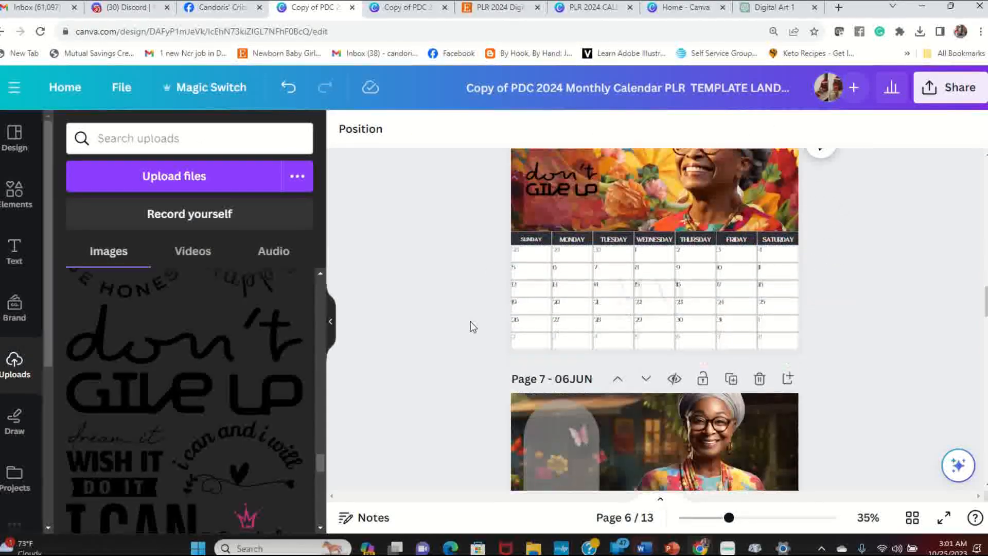
scroll(down, 3)
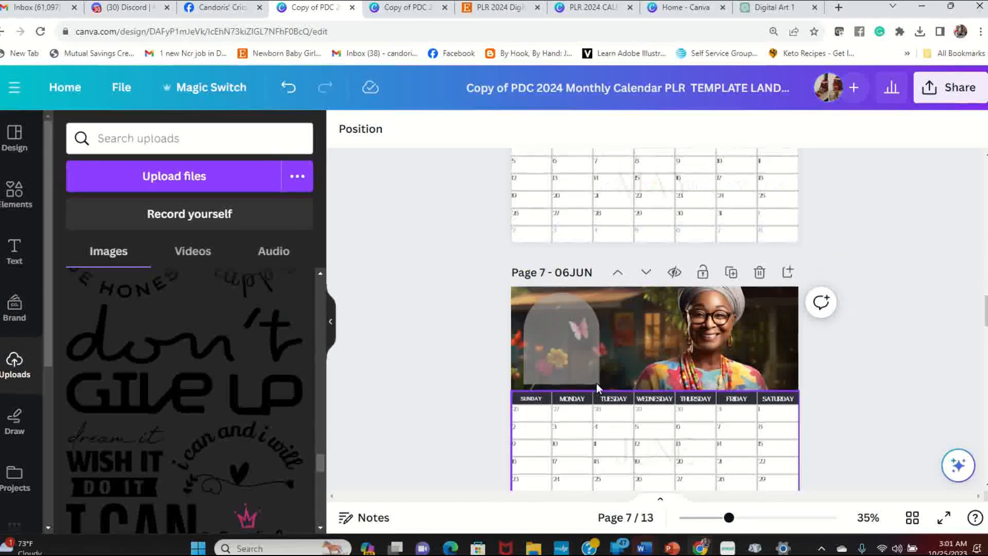
Step: Recolour the backing shape behind June's 'dream it, wish it, do it' slogan red
scroll(down, 3)
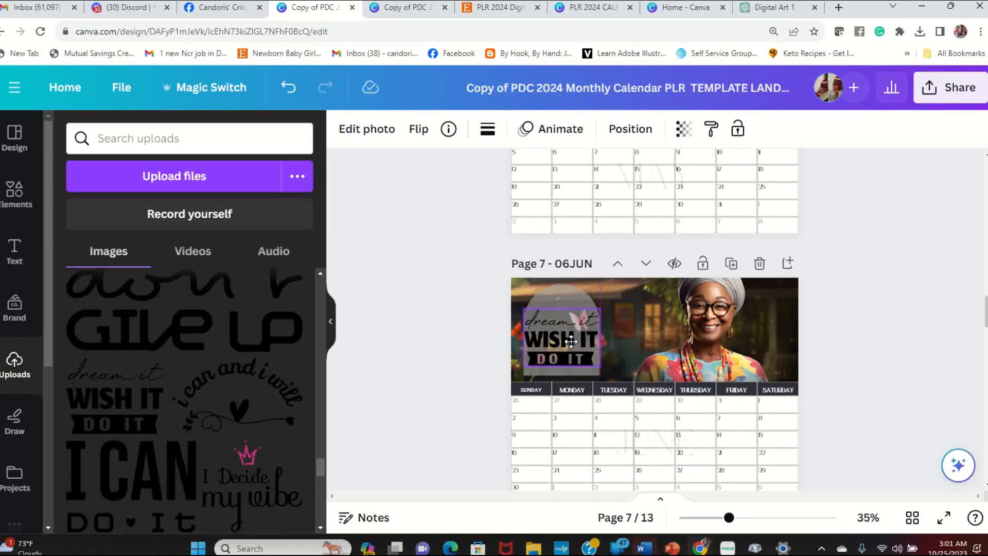
click(558, 336)
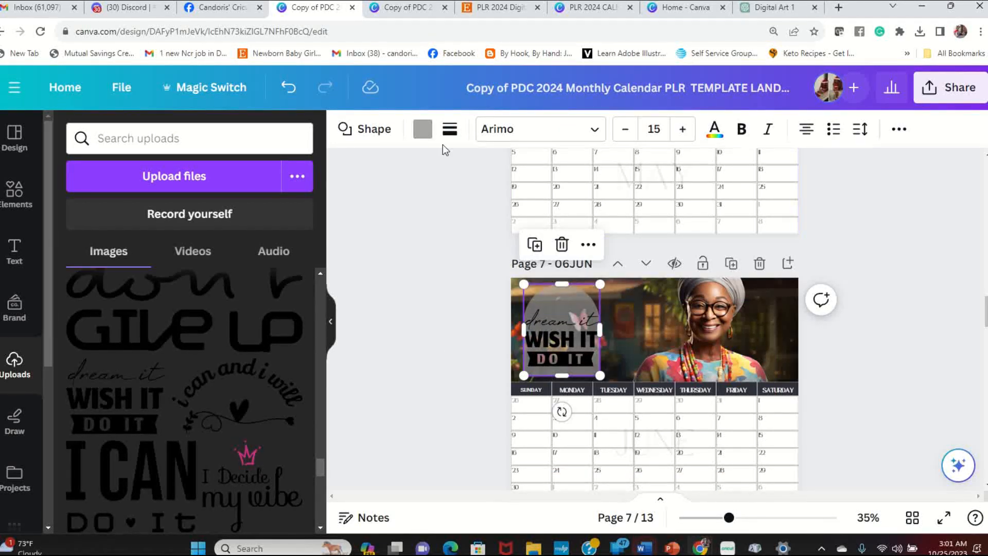
click(422, 129)
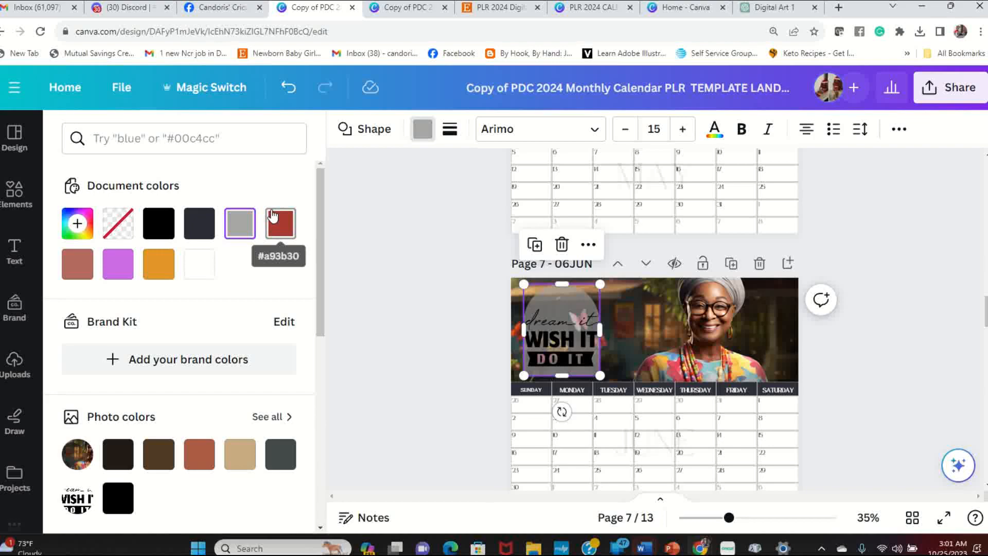
click(15, 362)
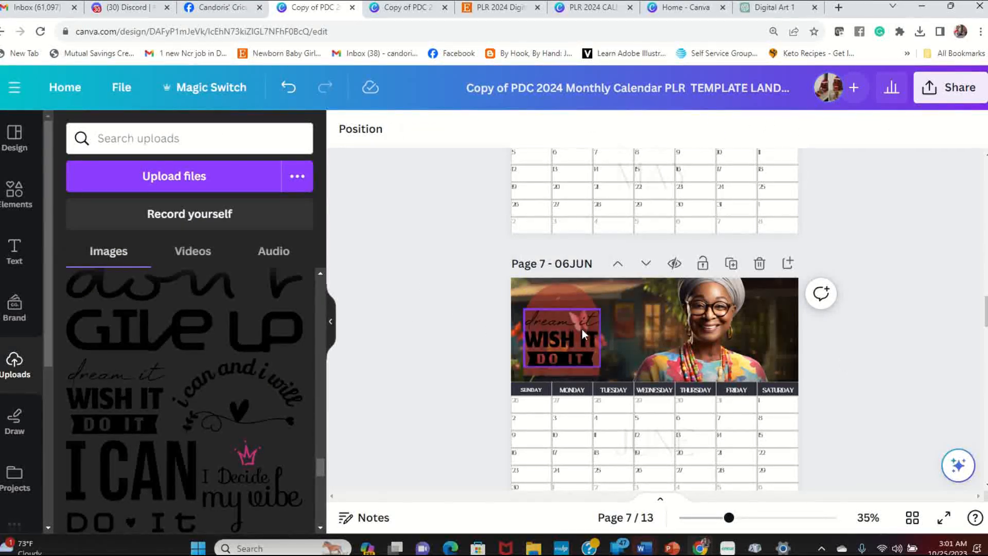
scroll(down, 3)
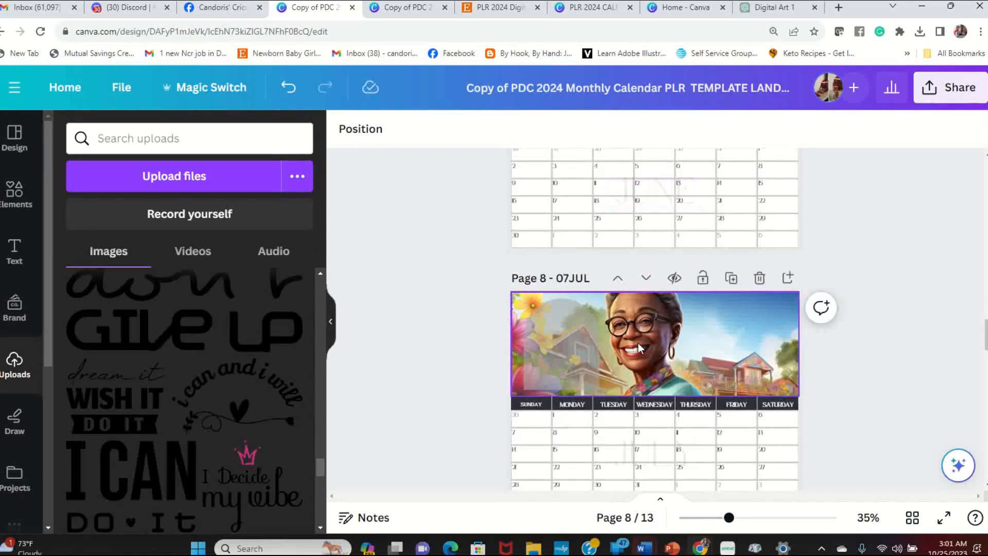
Step: Make the July header's backing shape blue
click(560, 343)
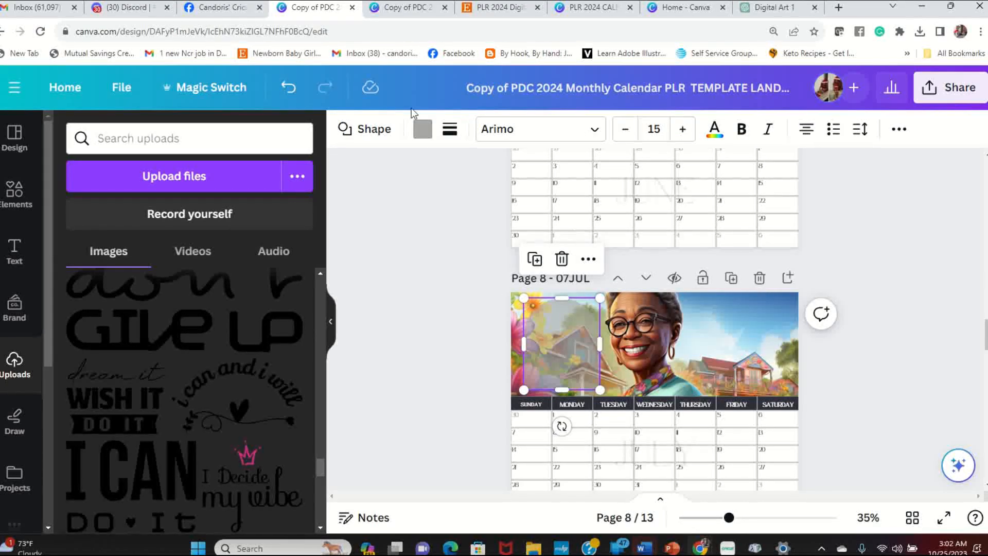
click(421, 128)
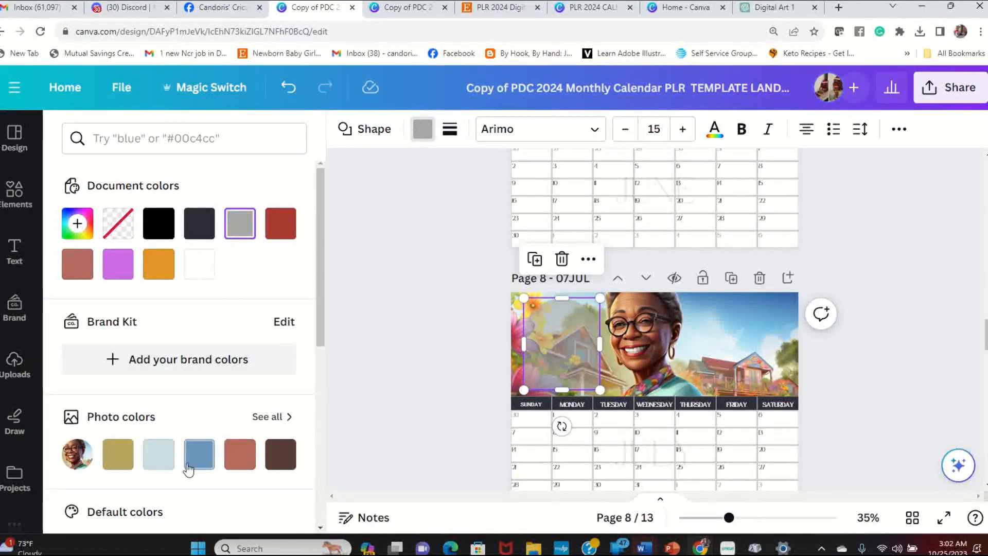
click(16, 362)
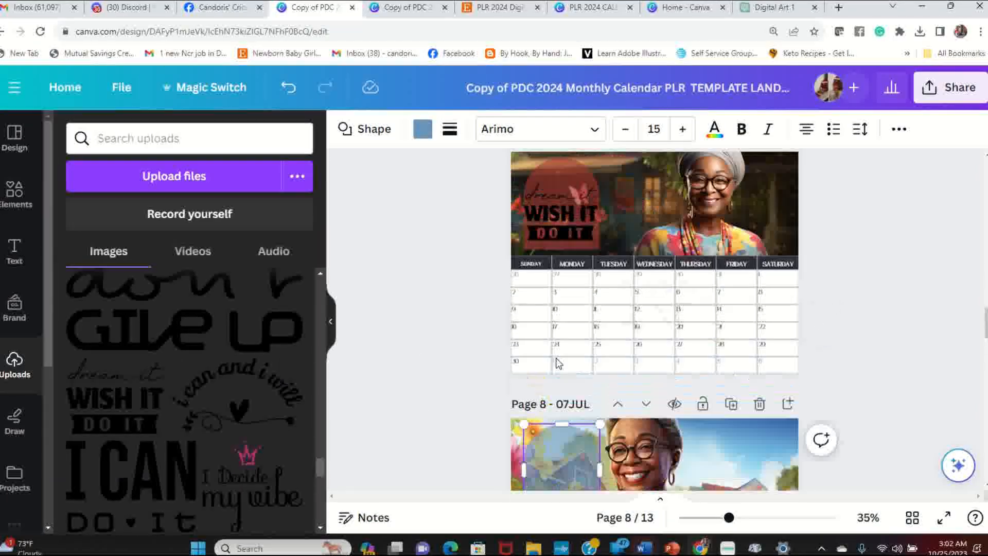
Step: Change June's backing shape to slate blue instead
click(558, 214)
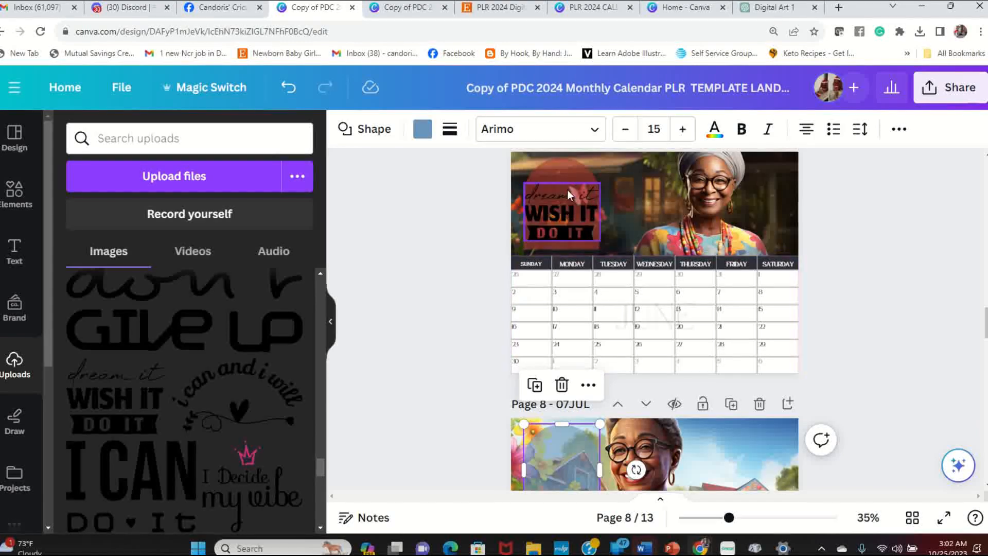
click(422, 129)
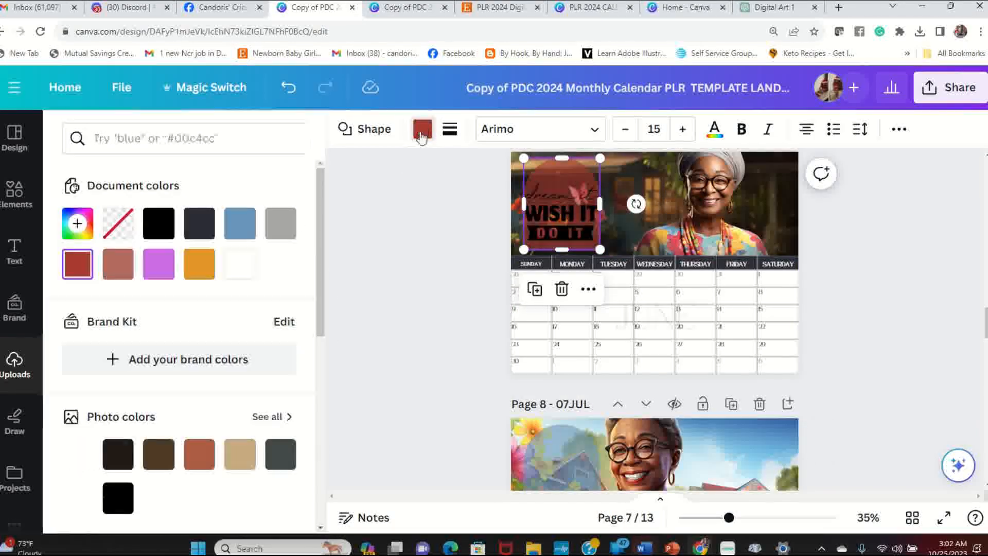
click(239, 222)
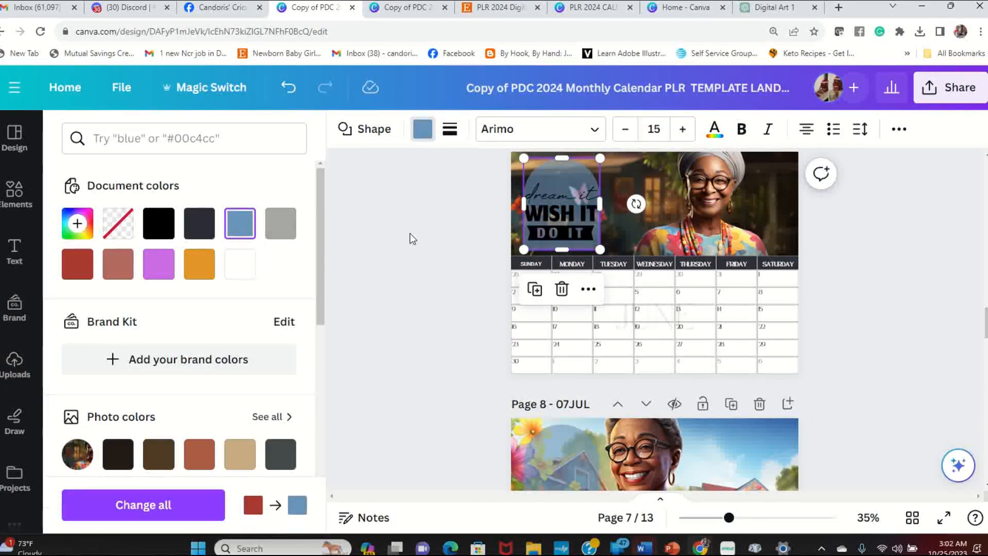
click(16, 362)
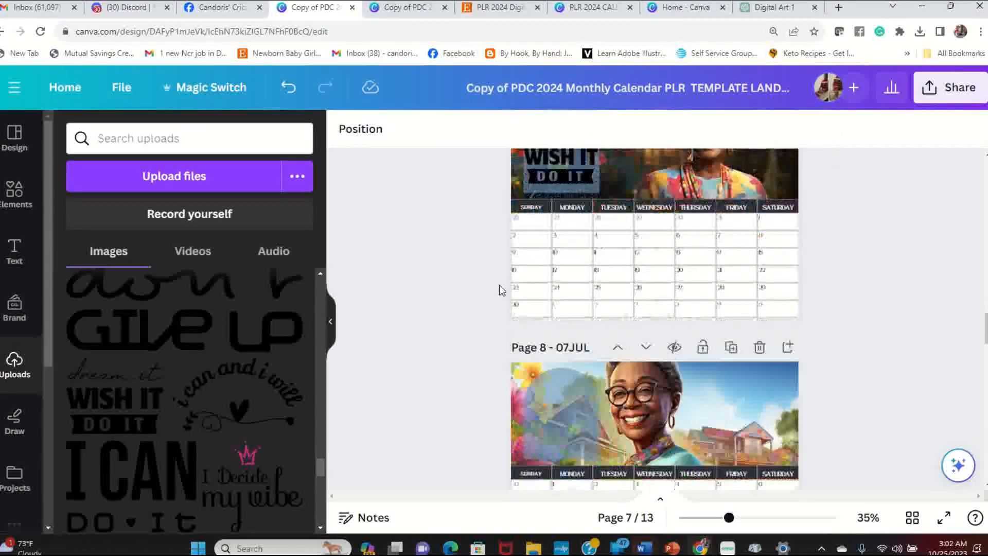
scroll(down, 3)
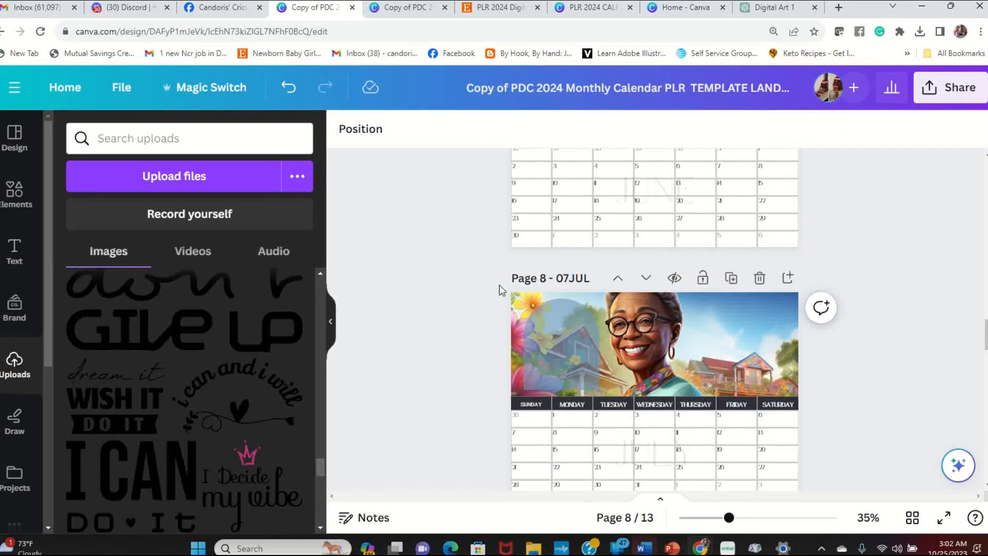
scroll(up, 3)
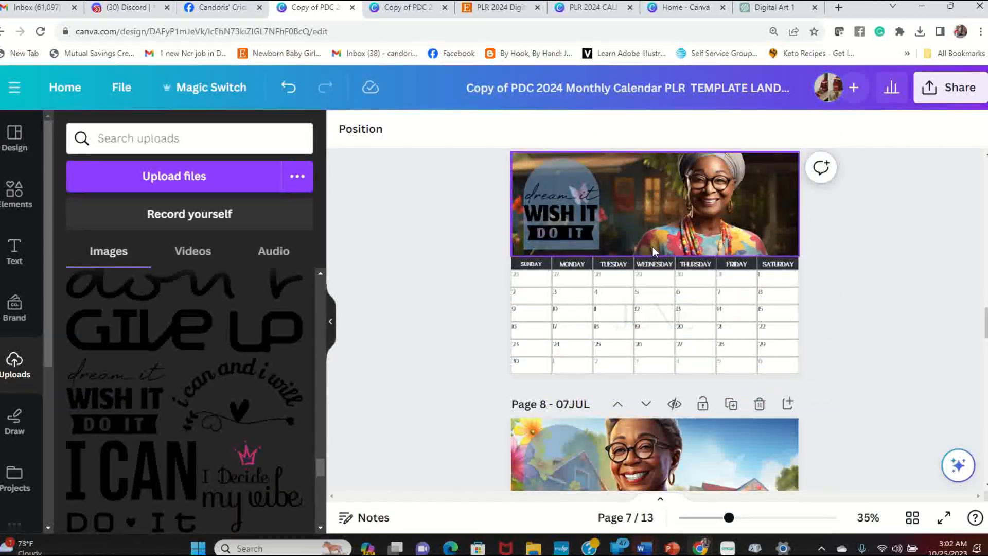
scroll(down, 3)
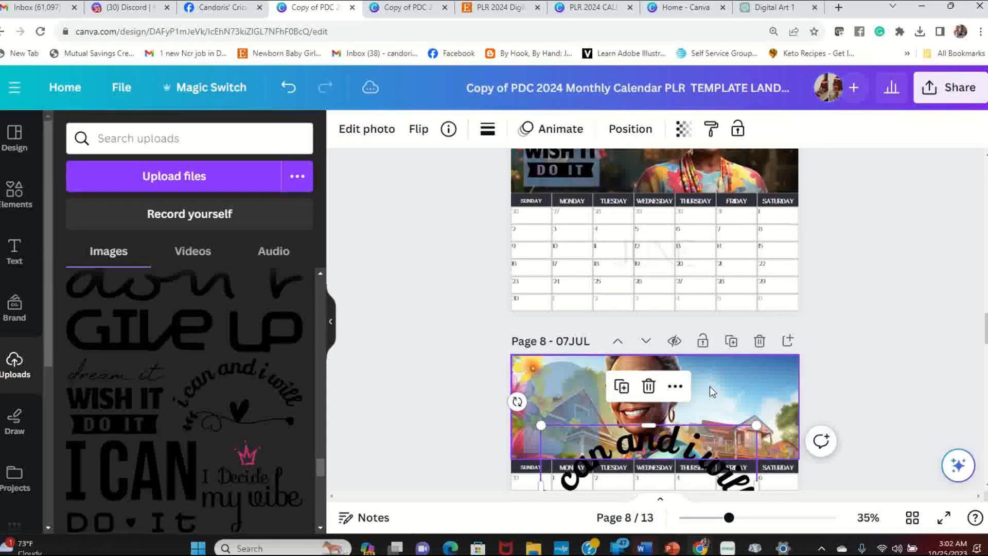
Step: Fit the curved 'i can and i will' slogan over the circle on July's header
scroll(down, 3)
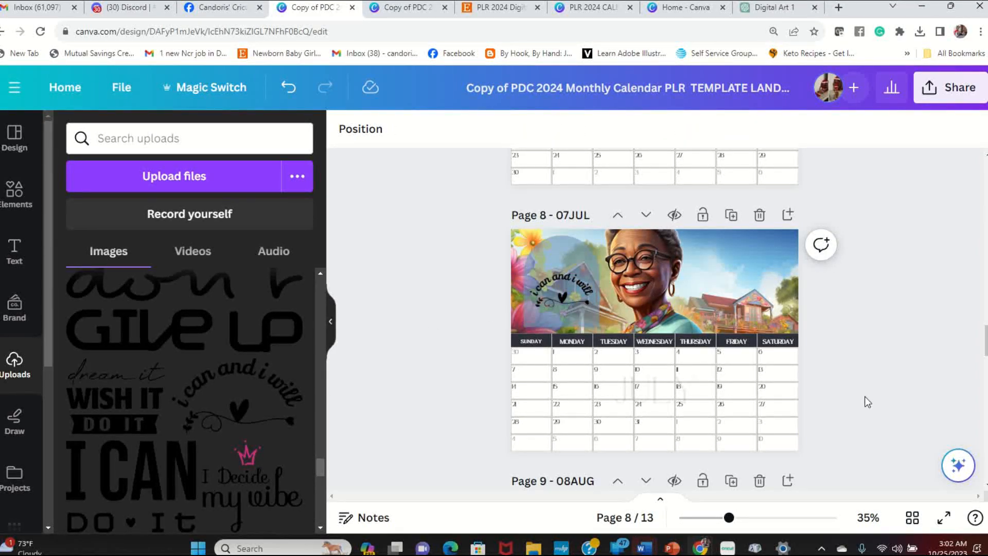
click(559, 293)
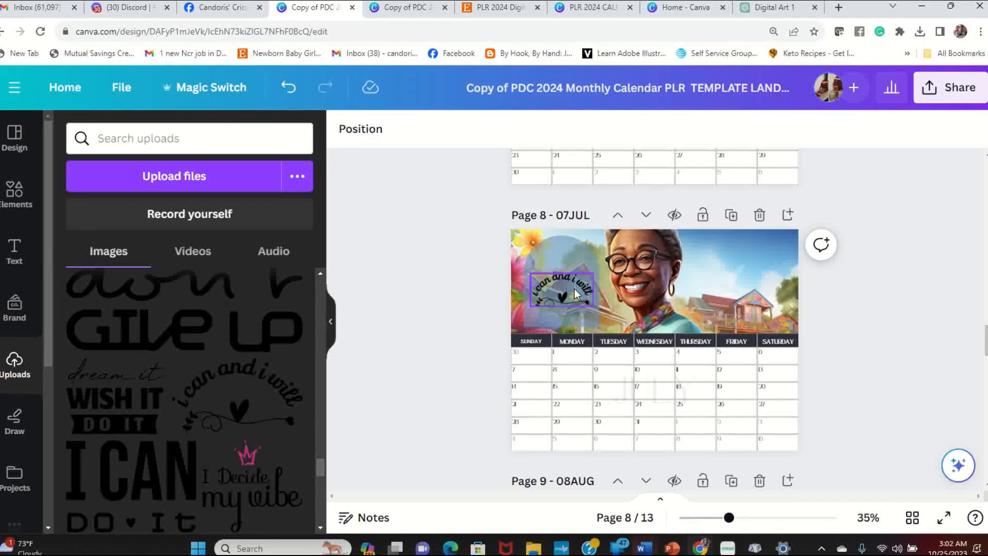
click(558, 292)
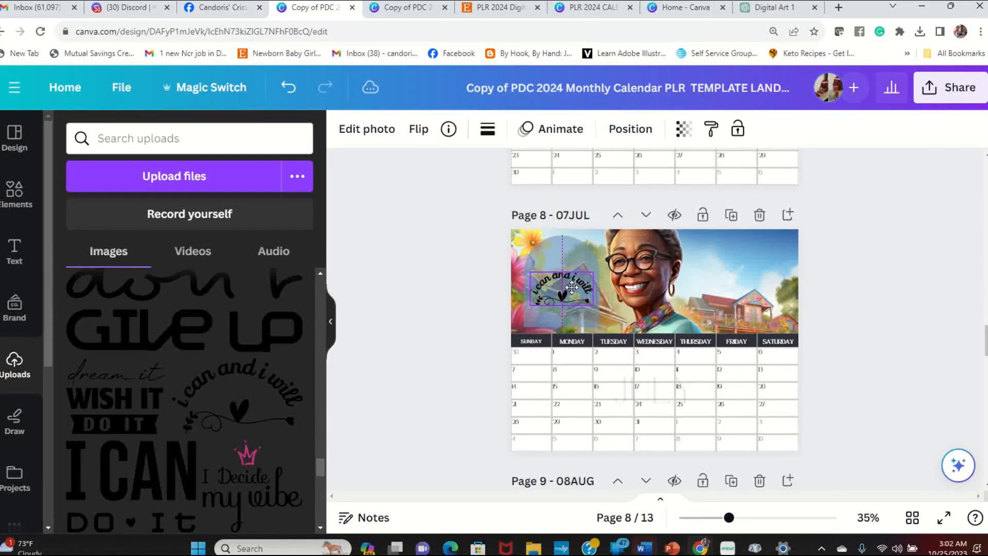
click(449, 322)
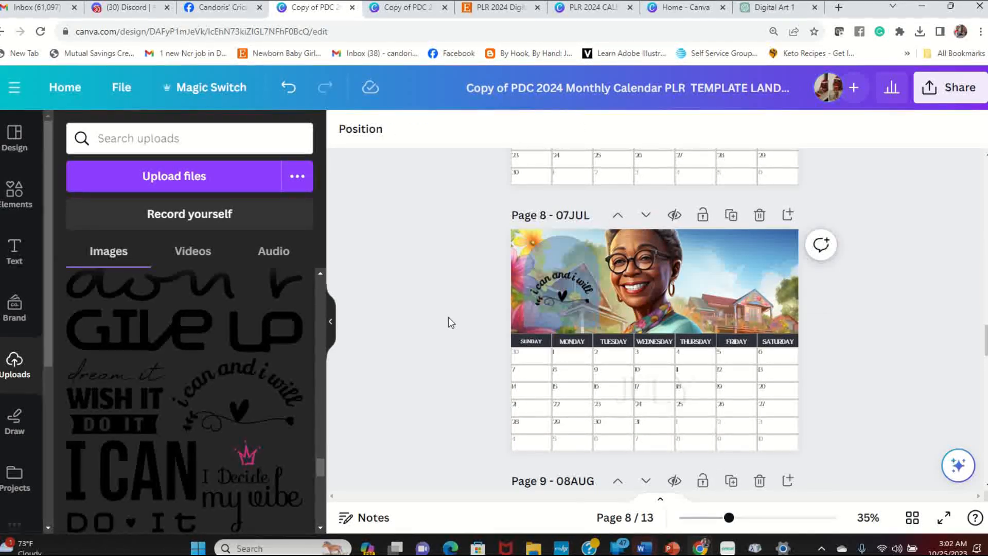
Step: Position the 'I Decide my vibe' slogan over the faded shape left of August's portrait
scroll(down, 3)
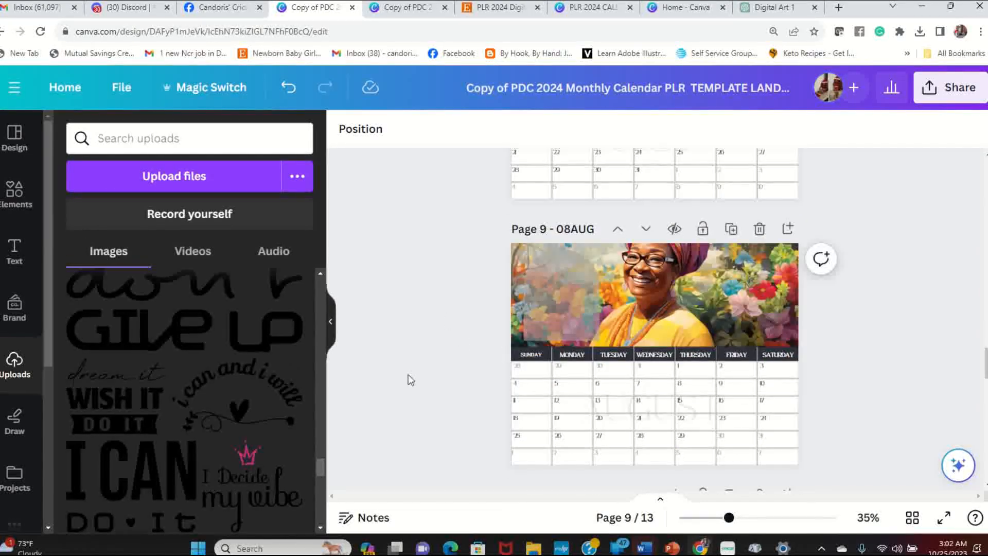
scroll(down, 3)
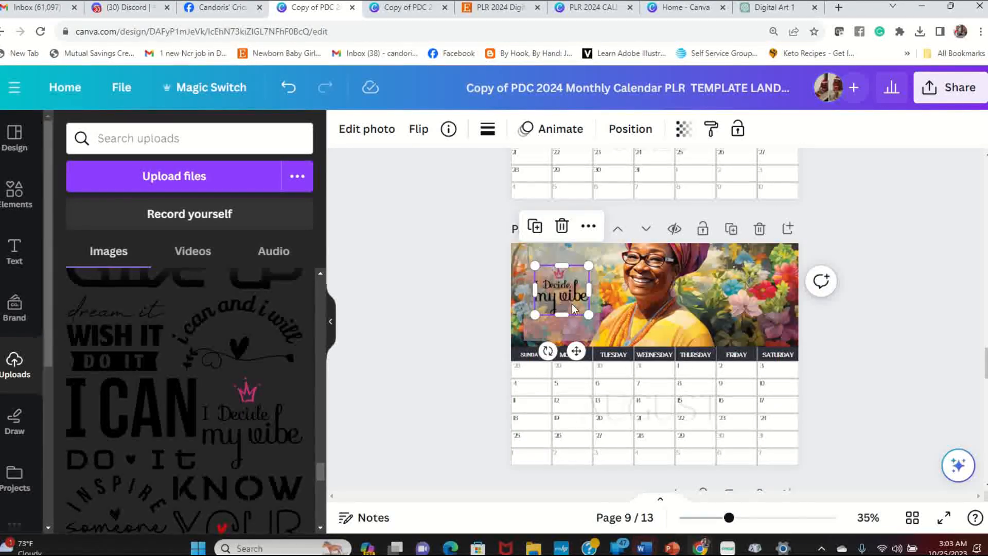
click(558, 296)
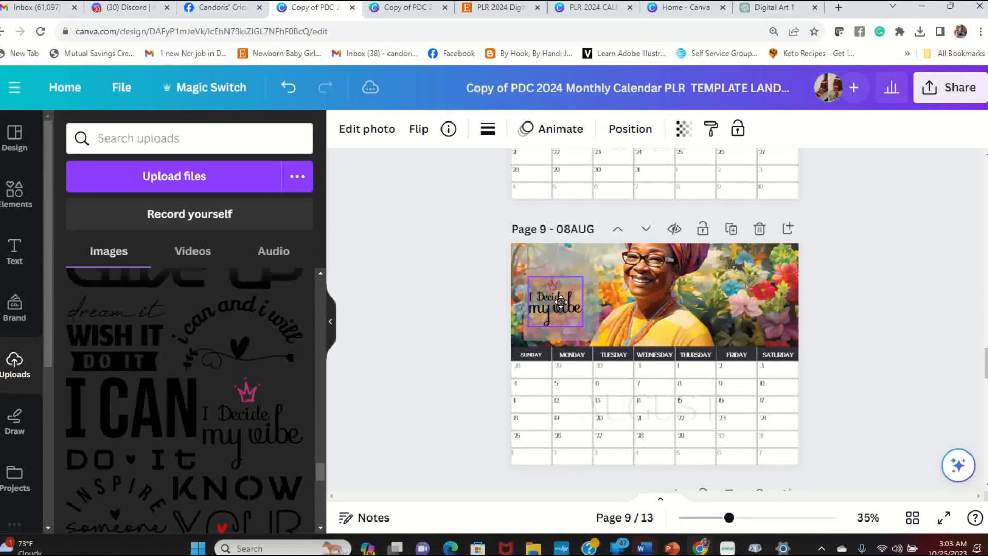
click(559, 301)
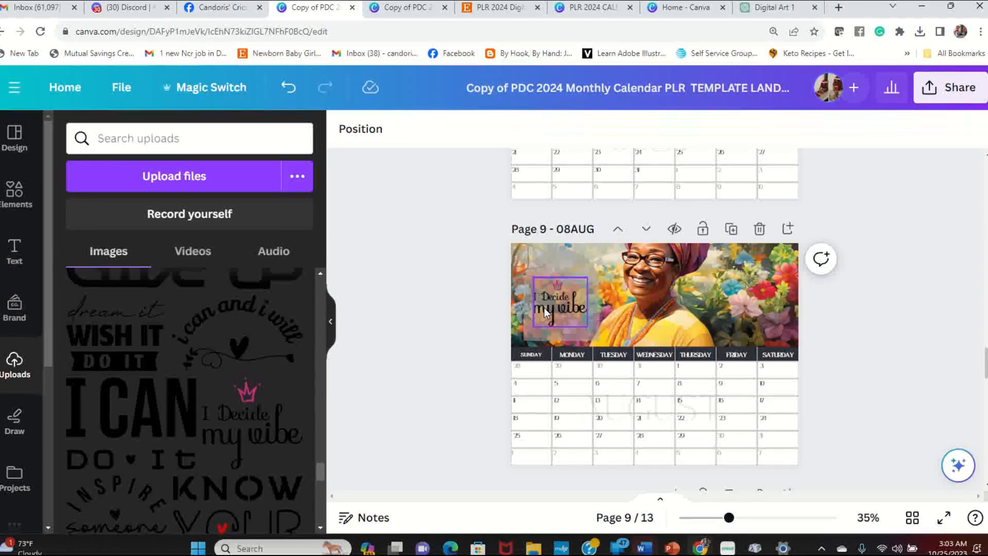
click(560, 302)
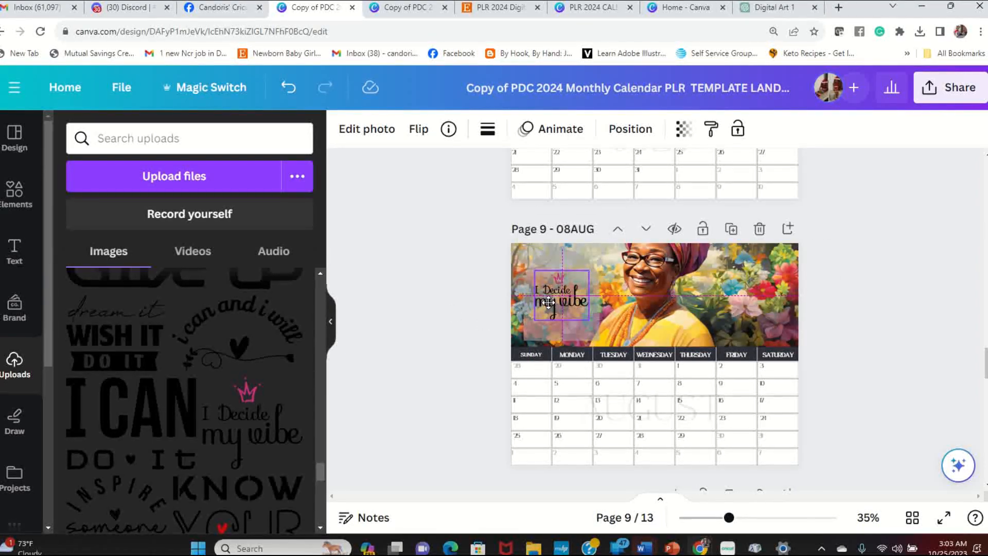
click(467, 325)
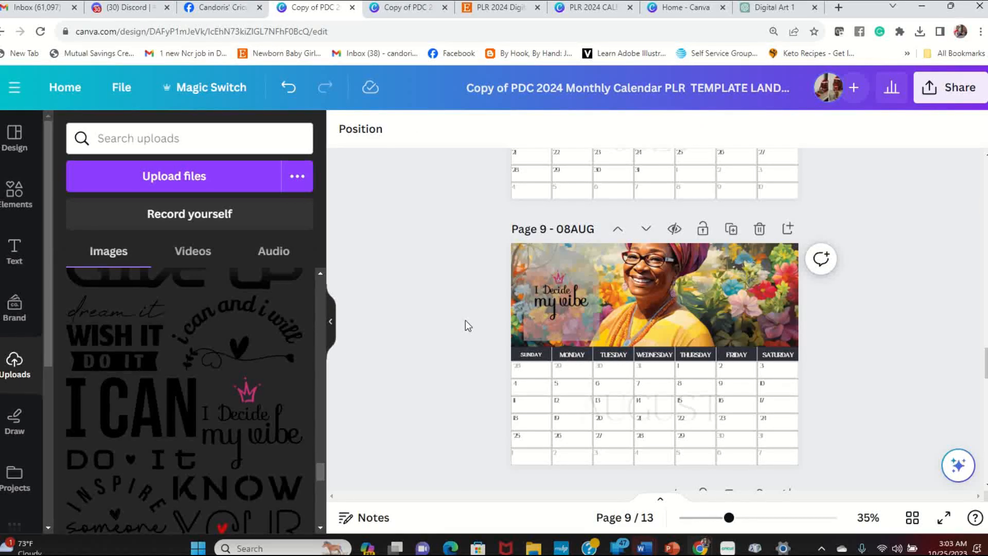
Step: Tint the shape behind 'I Decide my vibe' magenta-pink from the photo colours
scroll(down, 3)
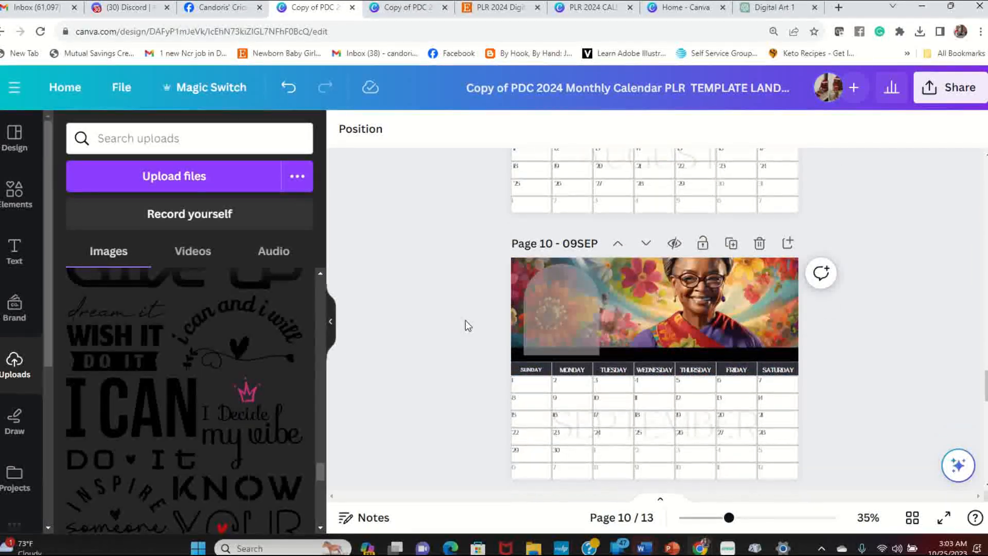
scroll(up, 3)
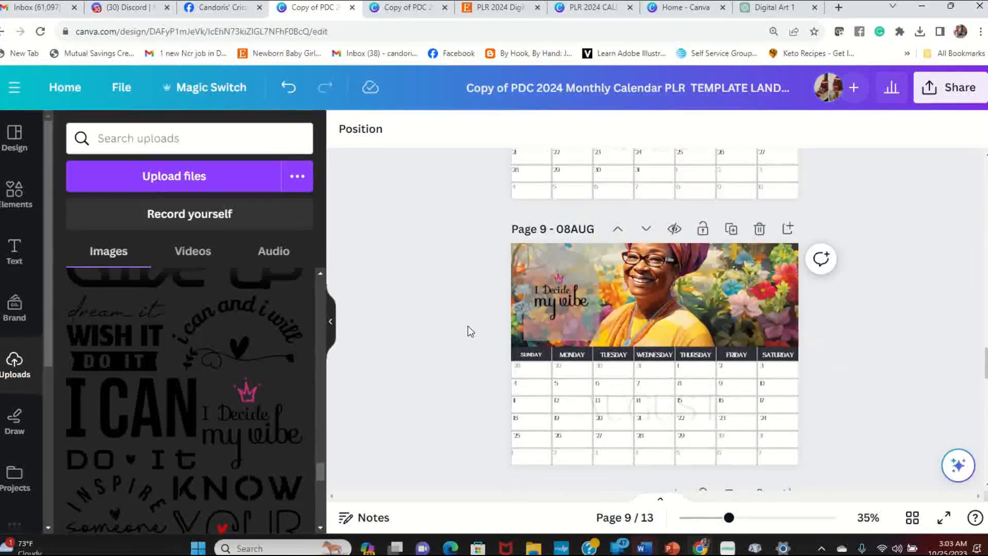
click(558, 299)
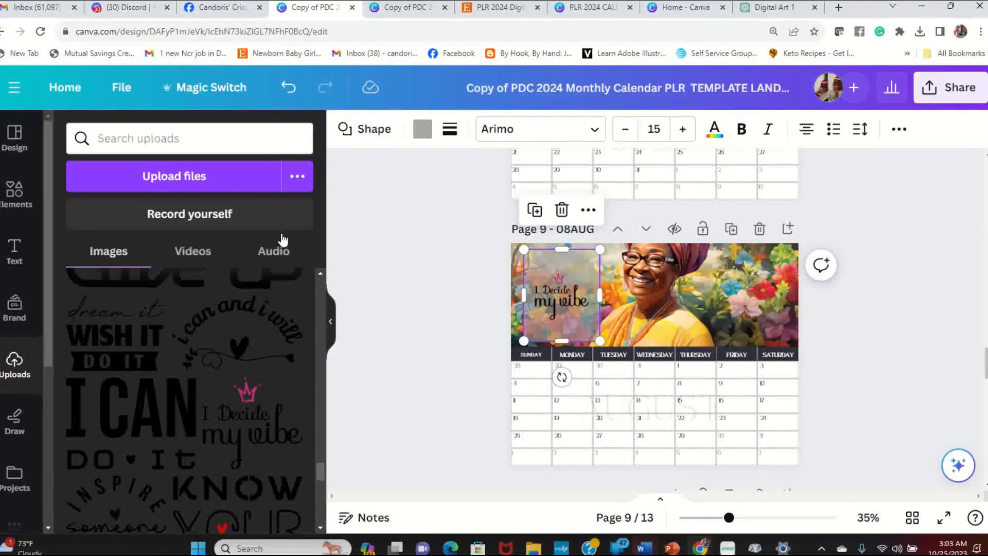
click(421, 129)
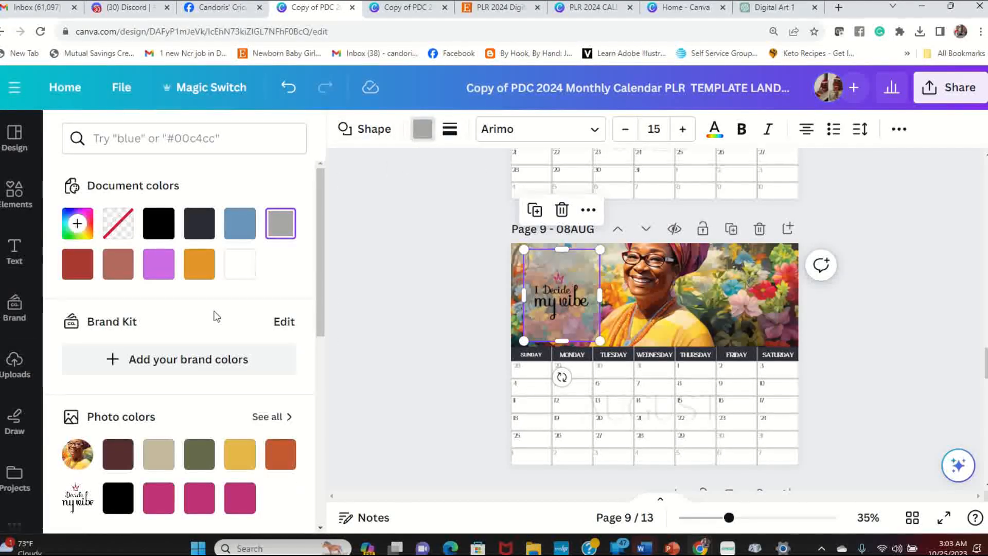
click(158, 309)
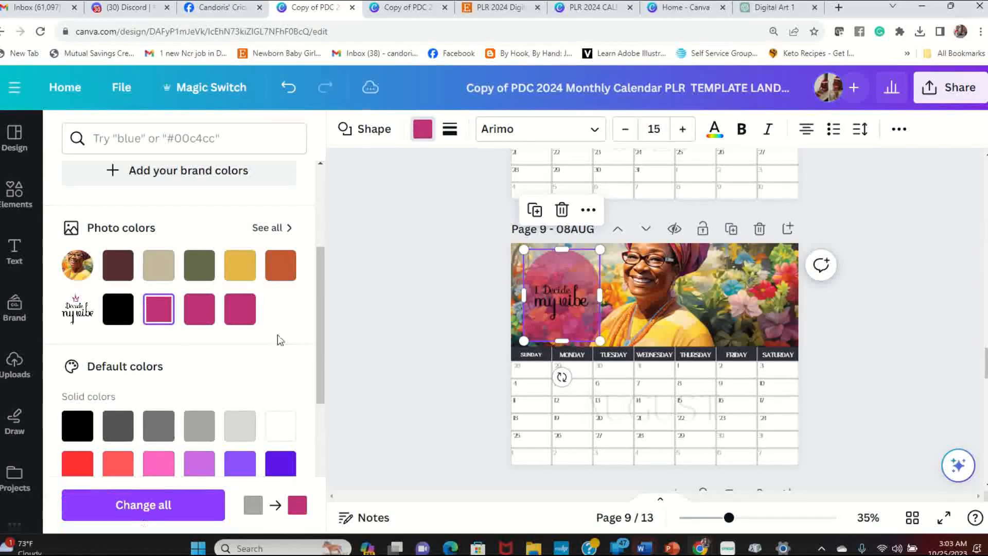
click(14, 362)
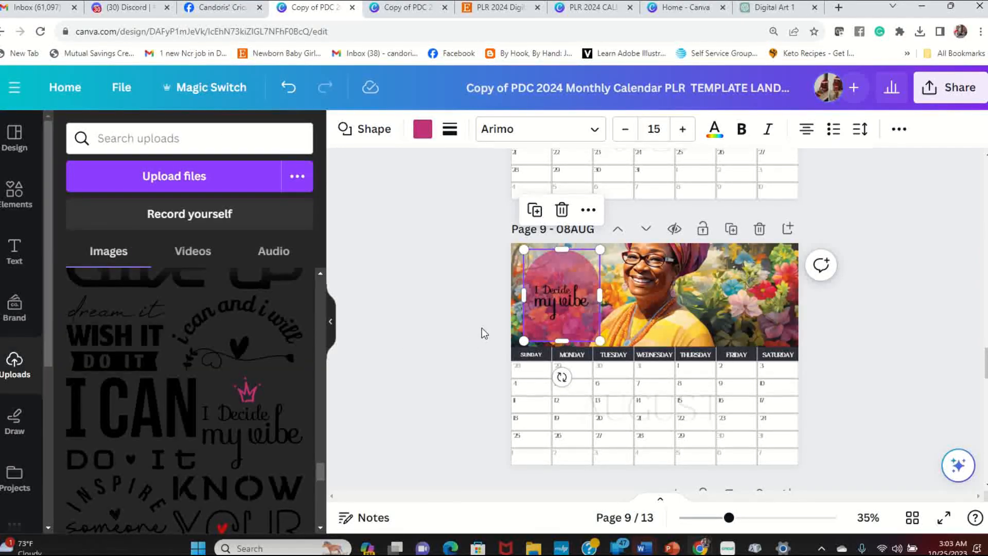
scroll(down, 3)
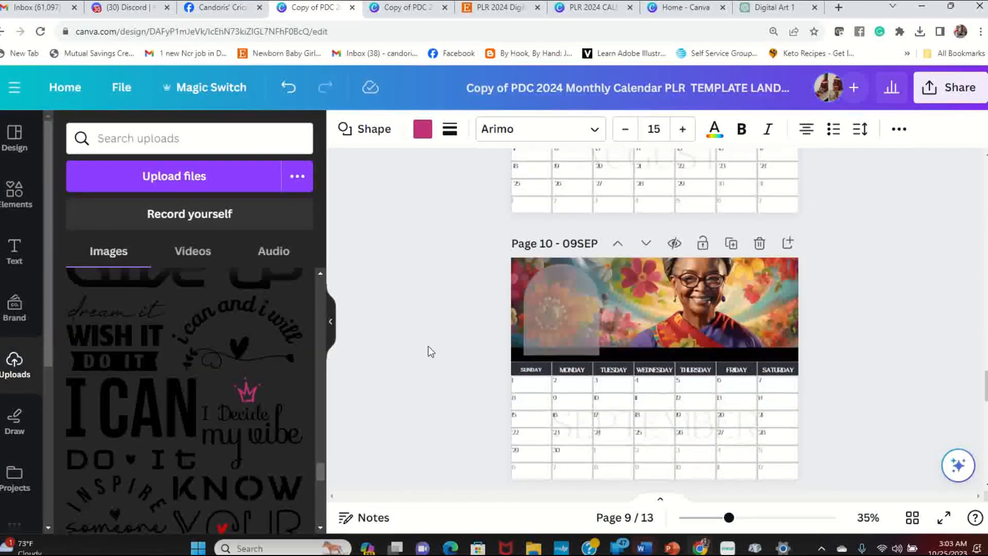
Step: Undo the accidentally added TODAY text on the September page
scroll(down, 3)
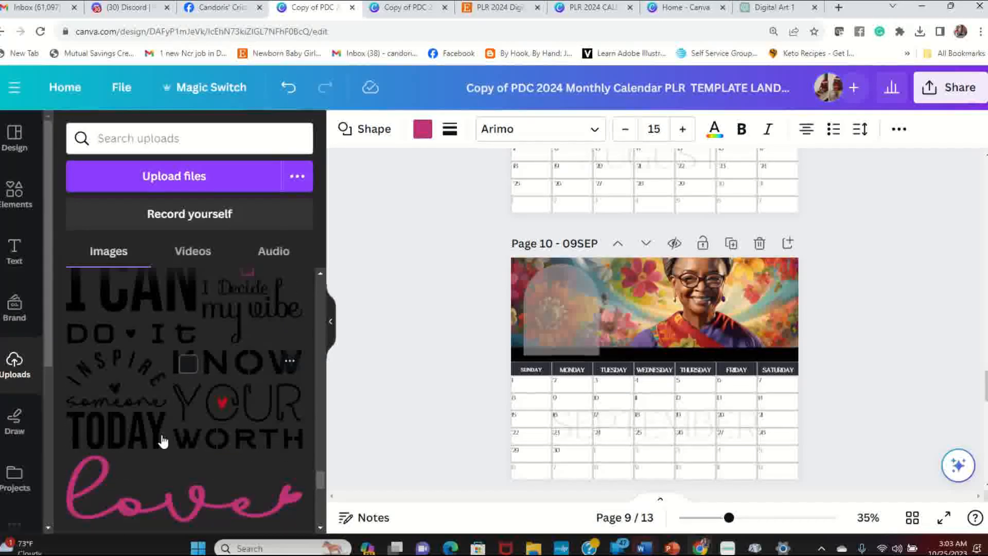
click(558, 309)
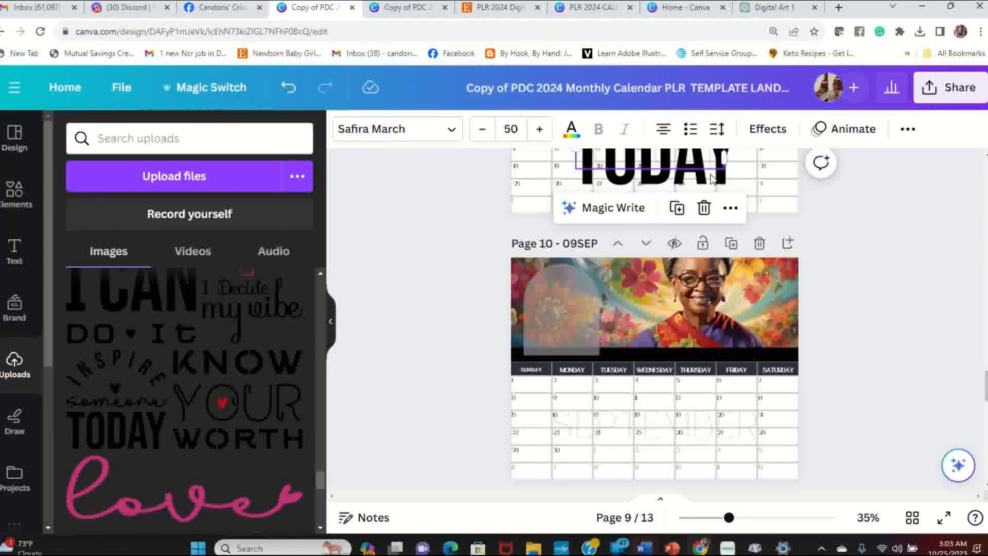
click(288, 87)
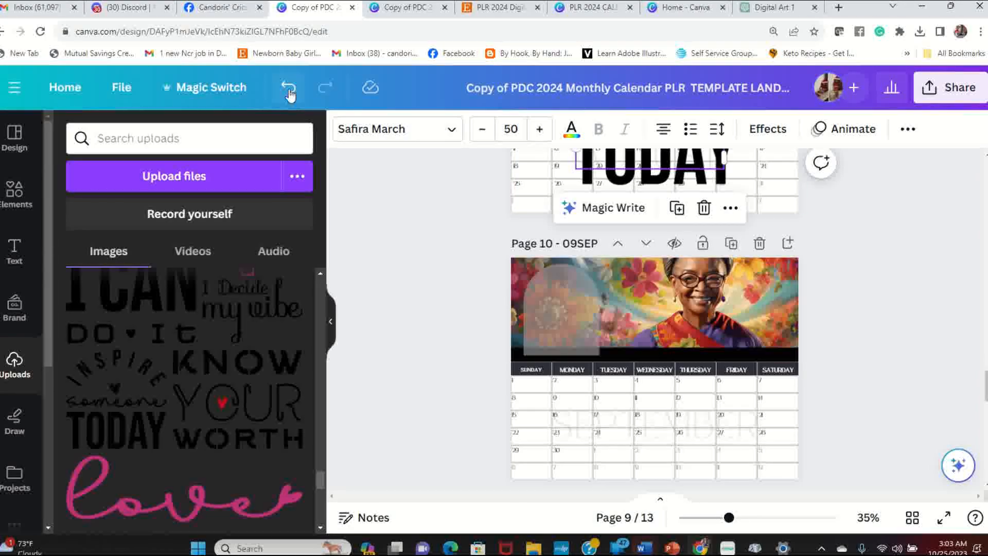
click(288, 87)
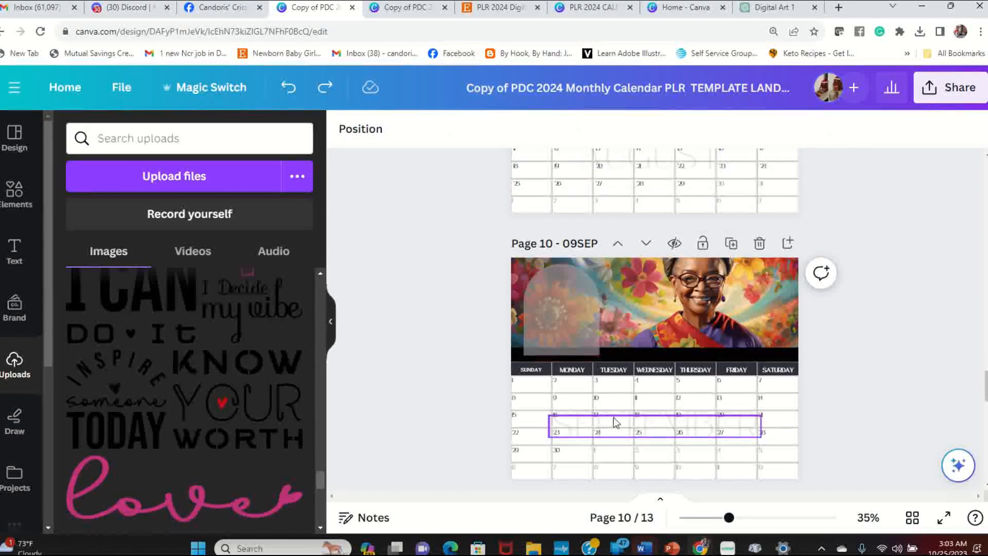
Step: Place 'I CAN DO IT' on September's header over an orange backing shape
click(630, 309)
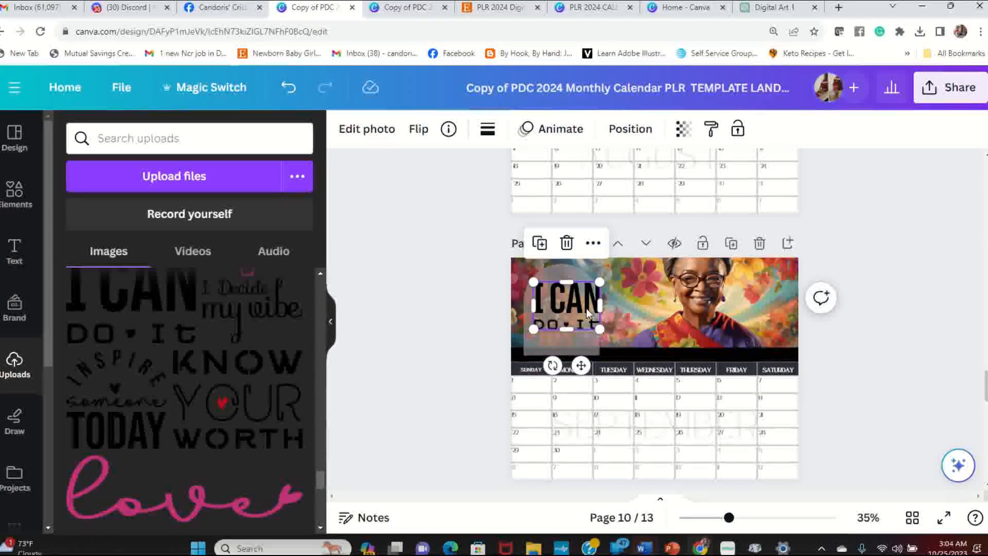
click(482, 305)
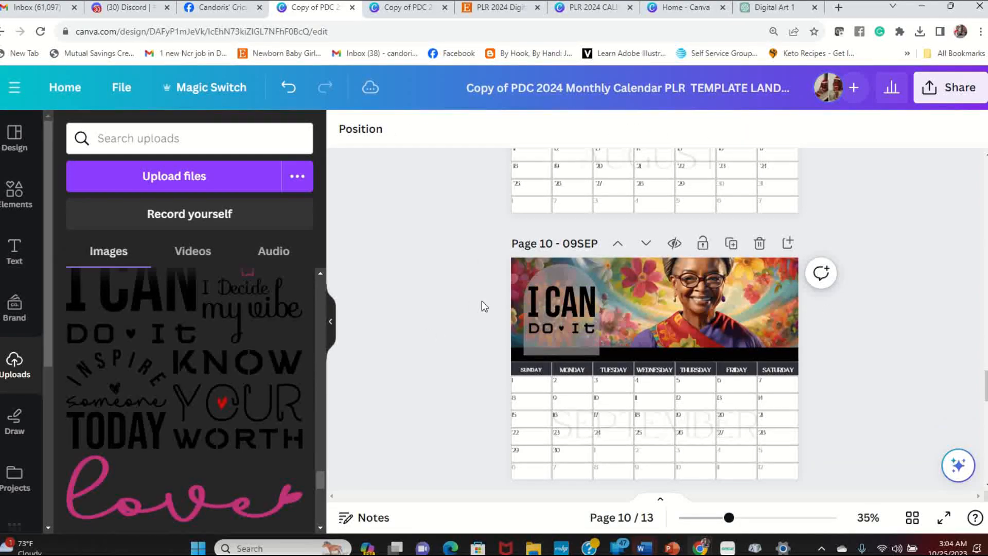
click(557, 308)
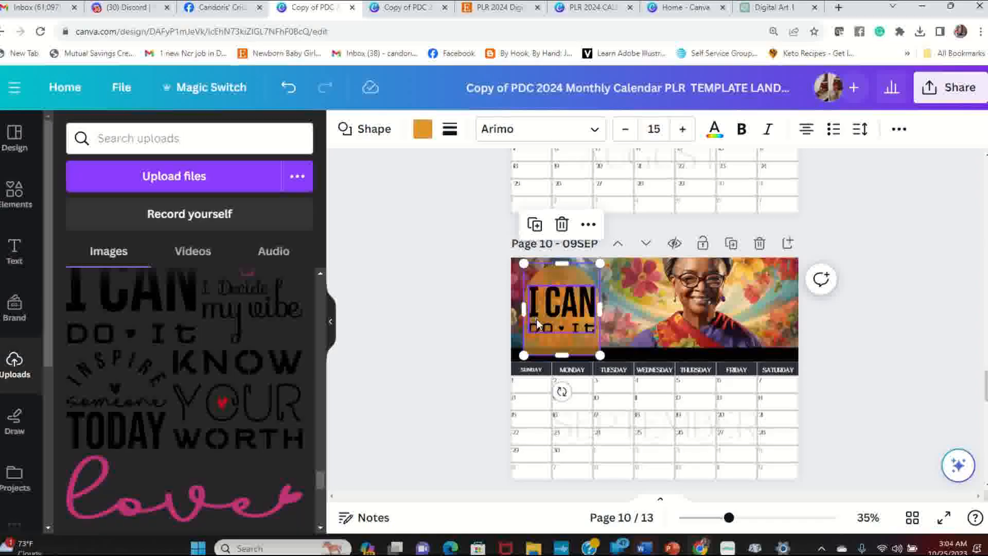
click(444, 390)
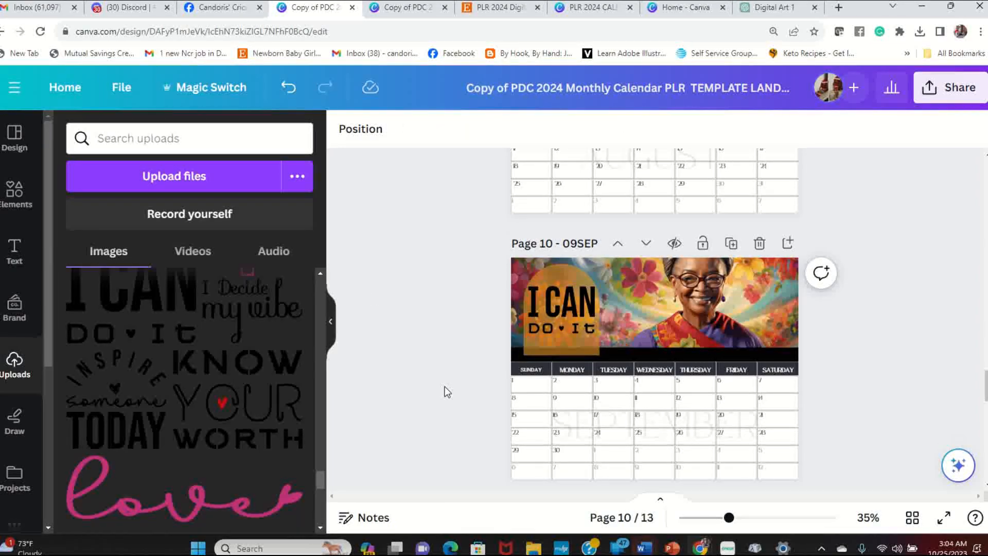
scroll(down, 3)
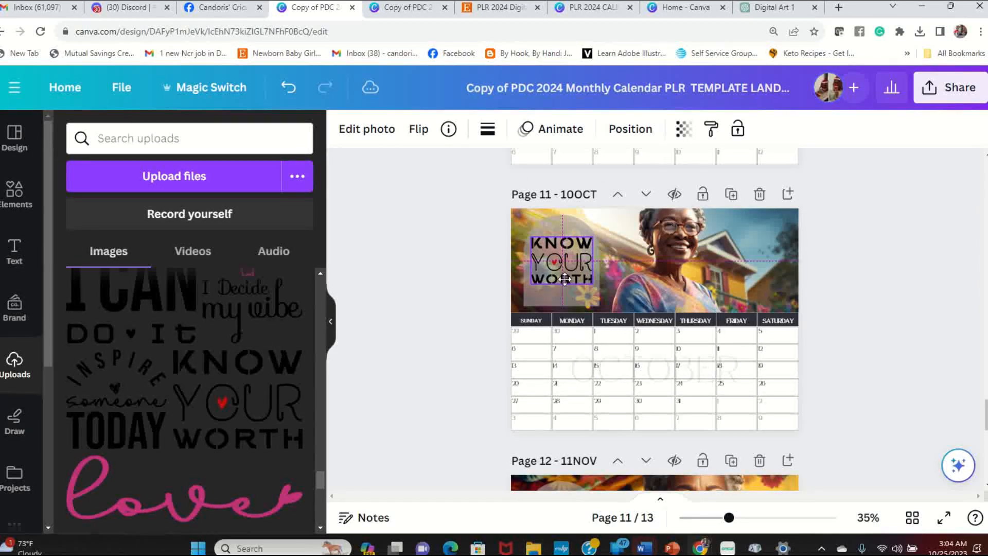
Step: Fill the arch behind October's KNOW YOUR WORTH slogan with pink
click(559, 262)
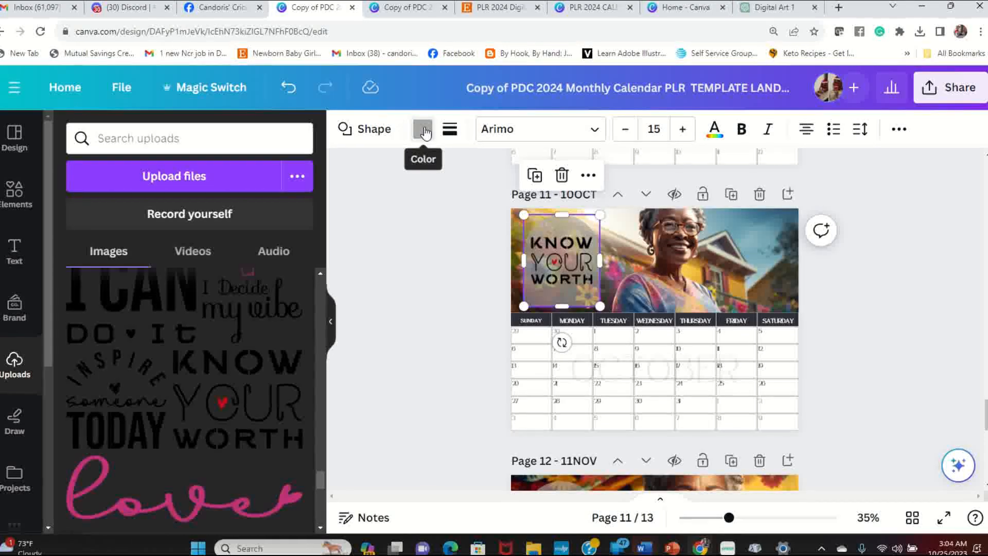
click(422, 129)
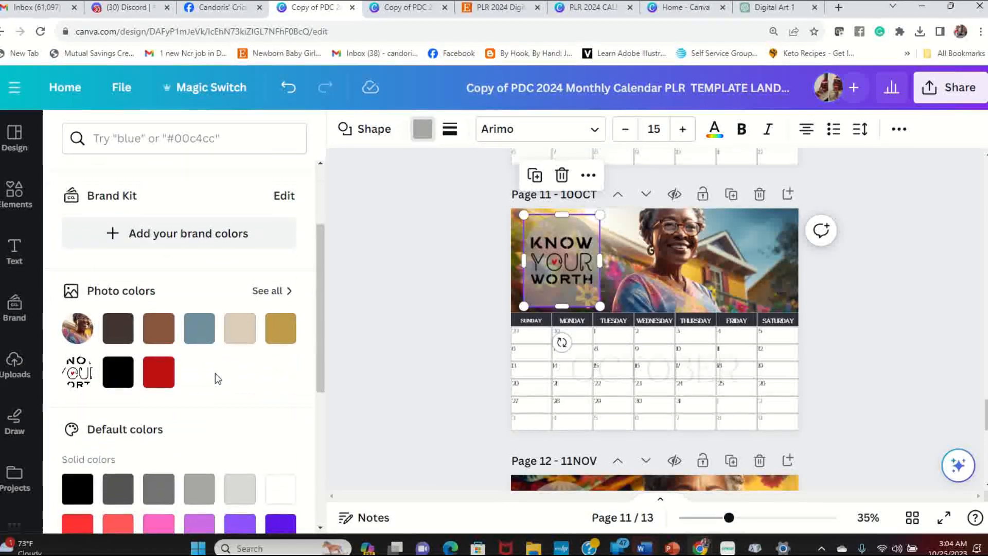
scroll(down, 3)
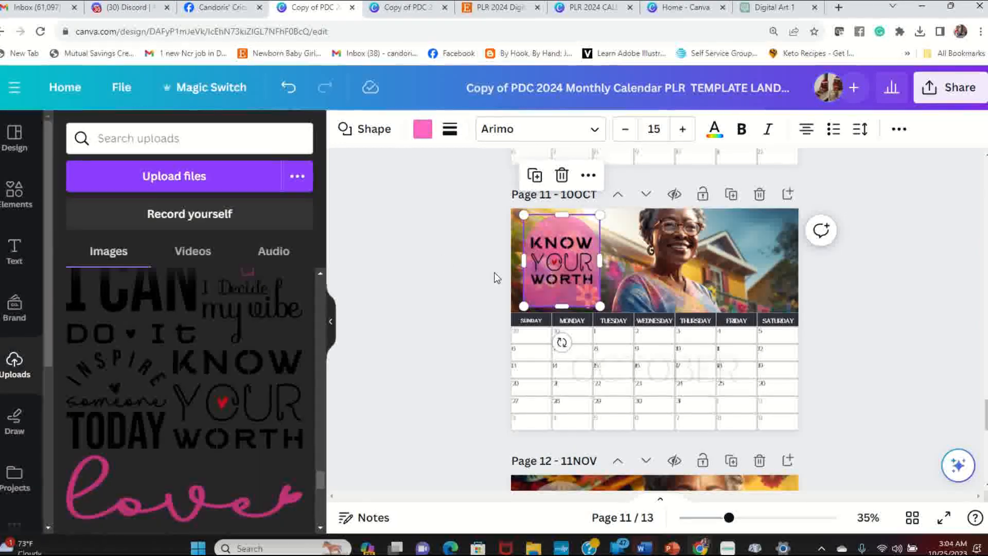
scroll(down, 3)
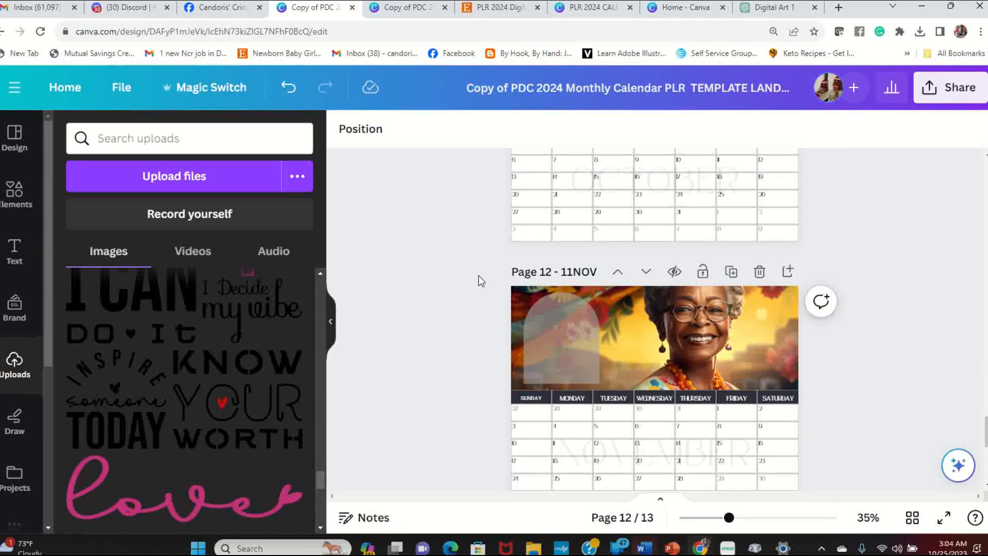
Step: Turn the arch behind November's OPEN YOUR MIND slogan orange
scroll(down, 3)
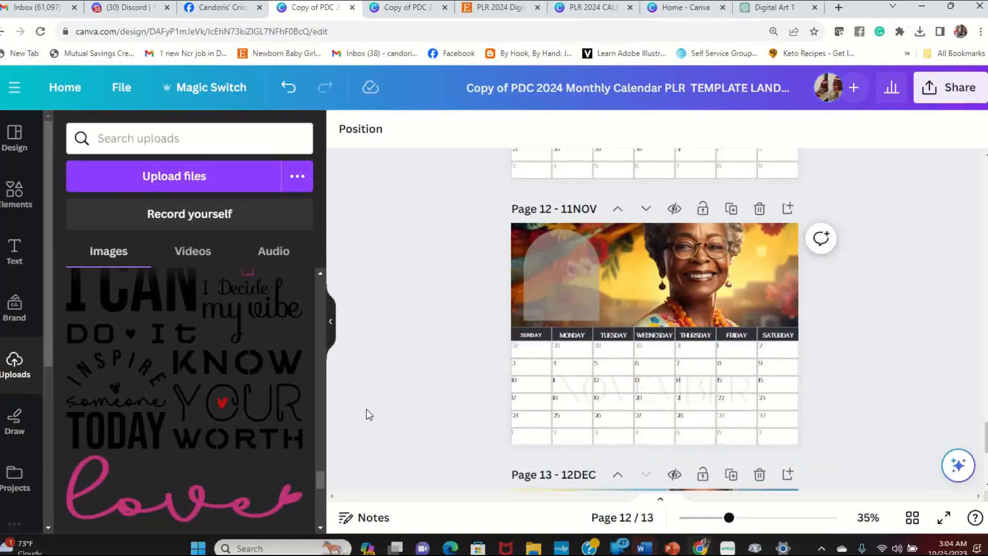
scroll(up, 3)
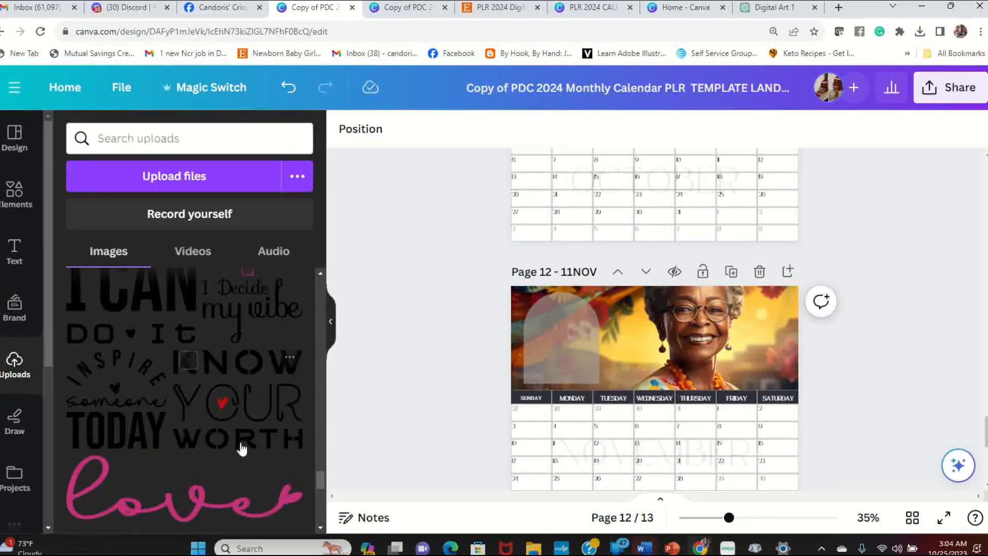
scroll(down, 3)
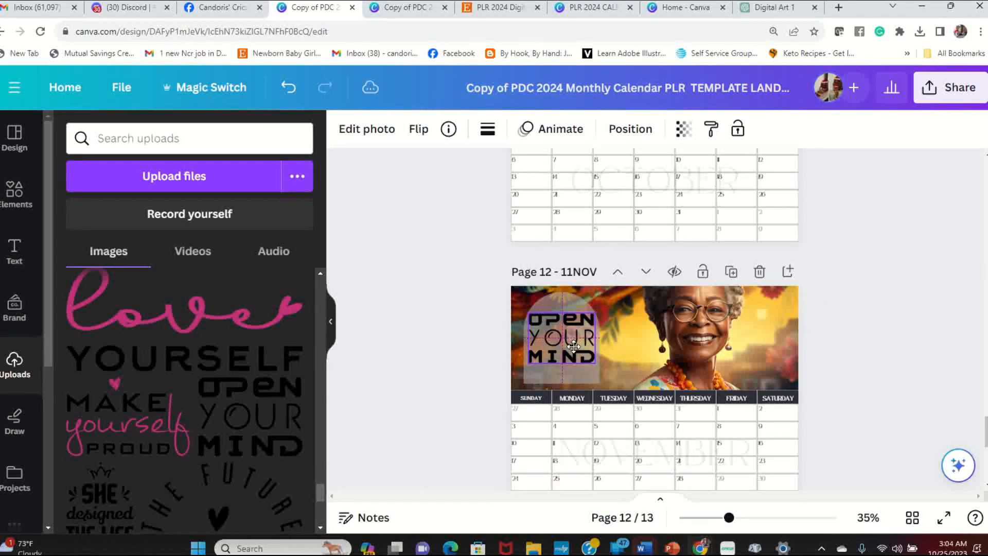
click(557, 337)
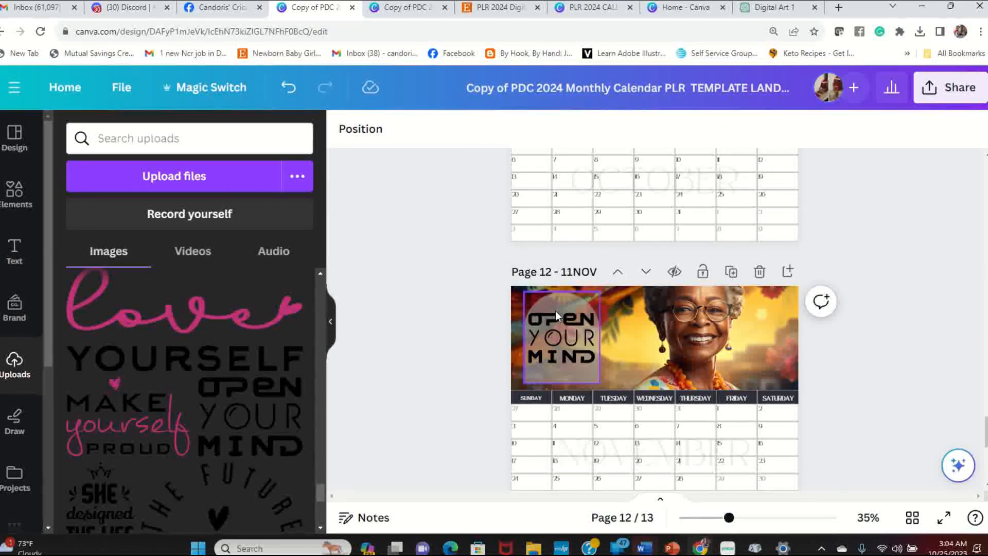
click(557, 334)
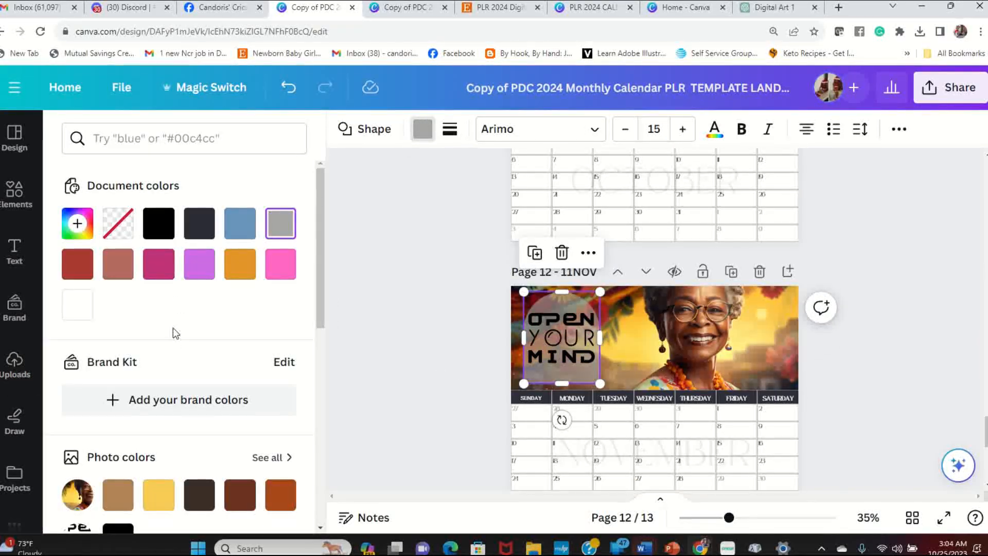
click(240, 263)
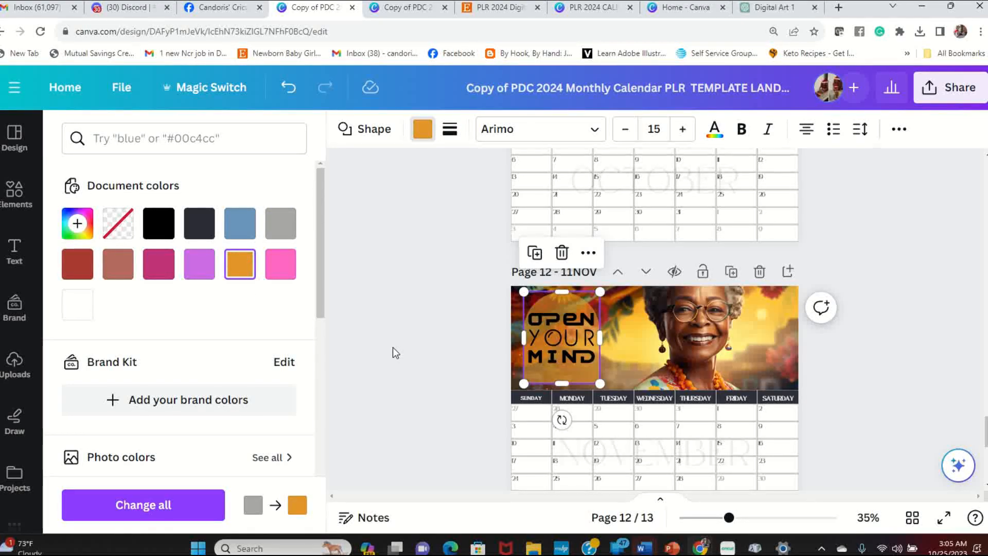
click(15, 359)
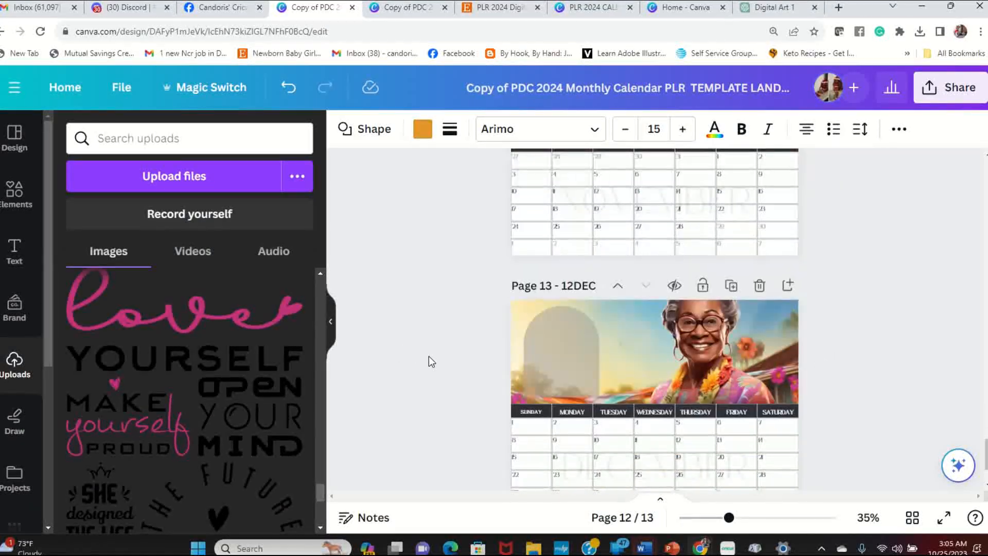
Step: Settle the resized YES YOU CAN DO IT graphic onto December's arch
scroll(down, 3)
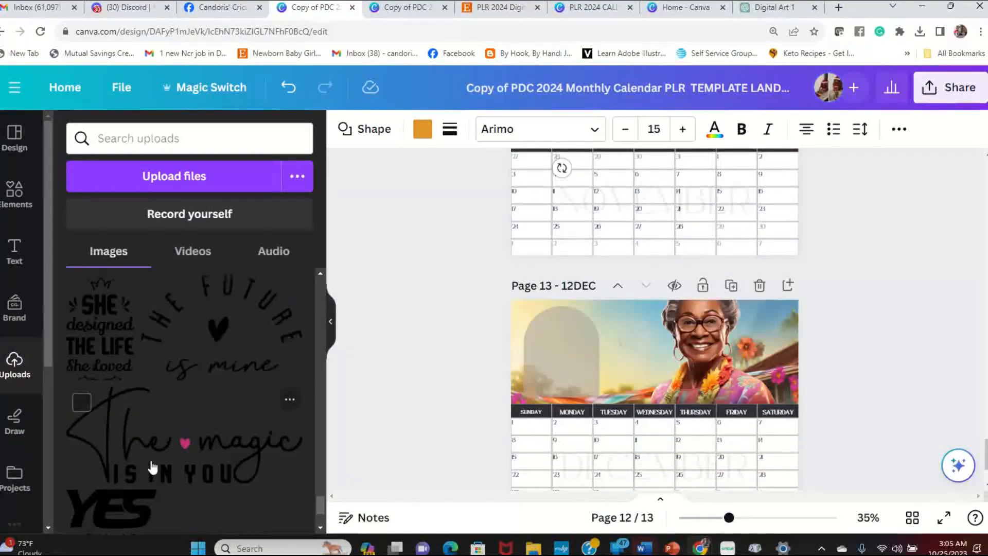
scroll(down, 3)
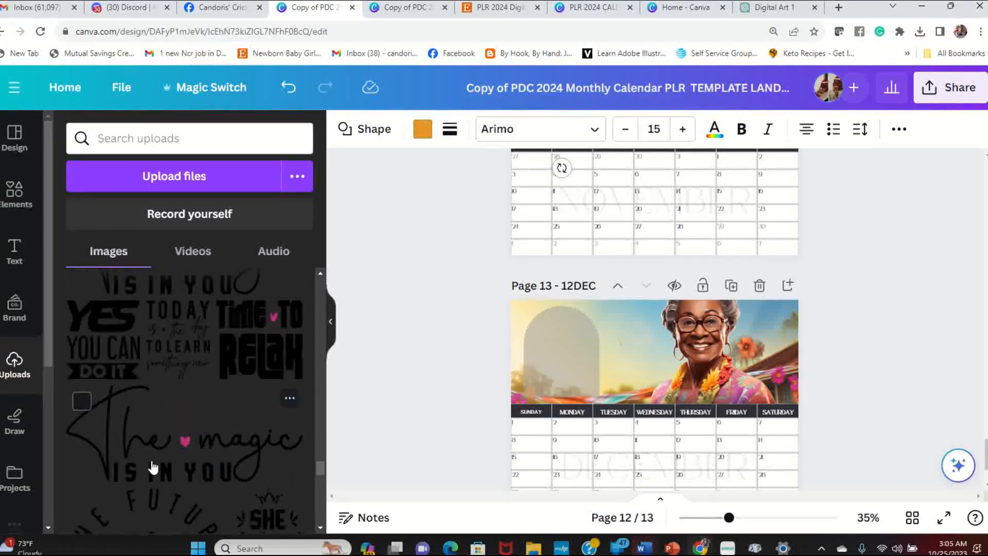
scroll(down, 3)
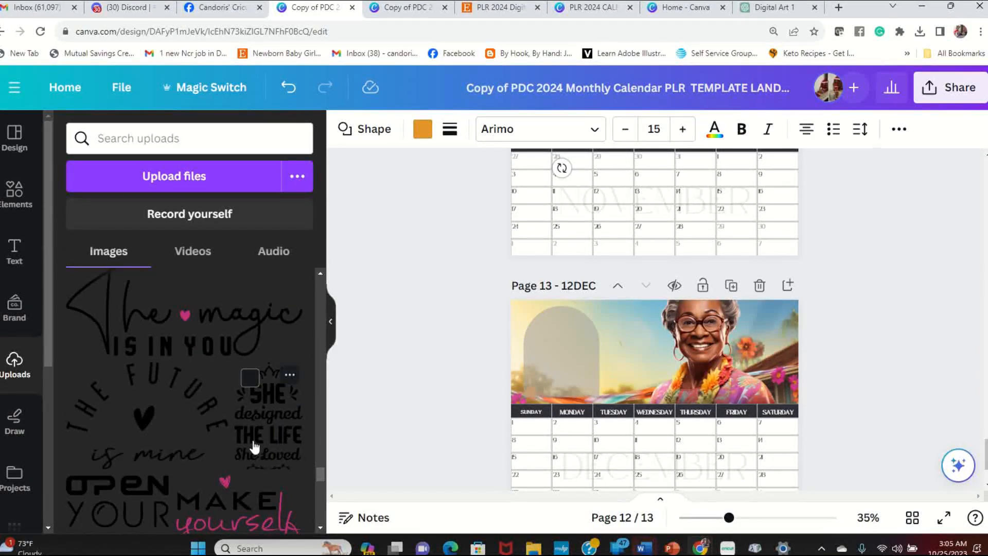
scroll(down, 3)
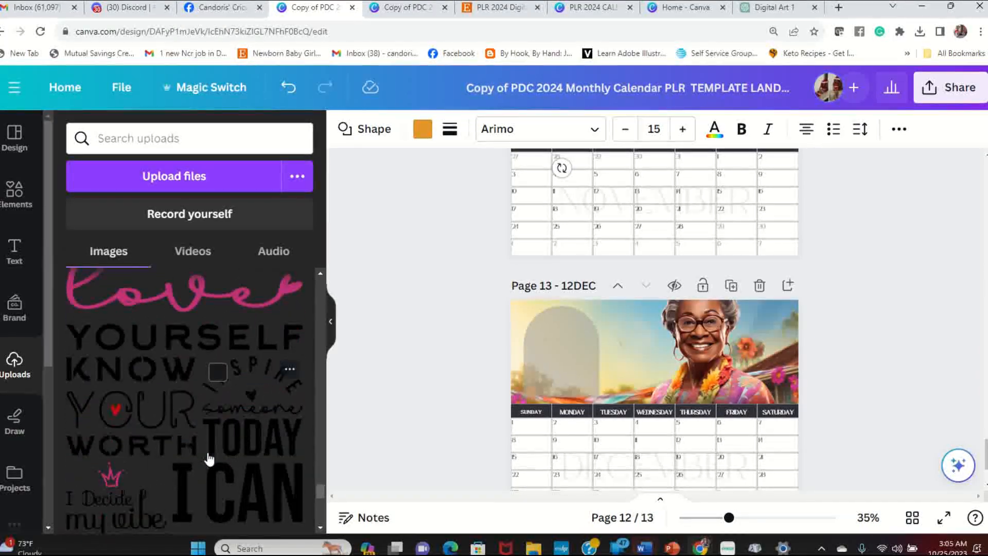
scroll(down, 3)
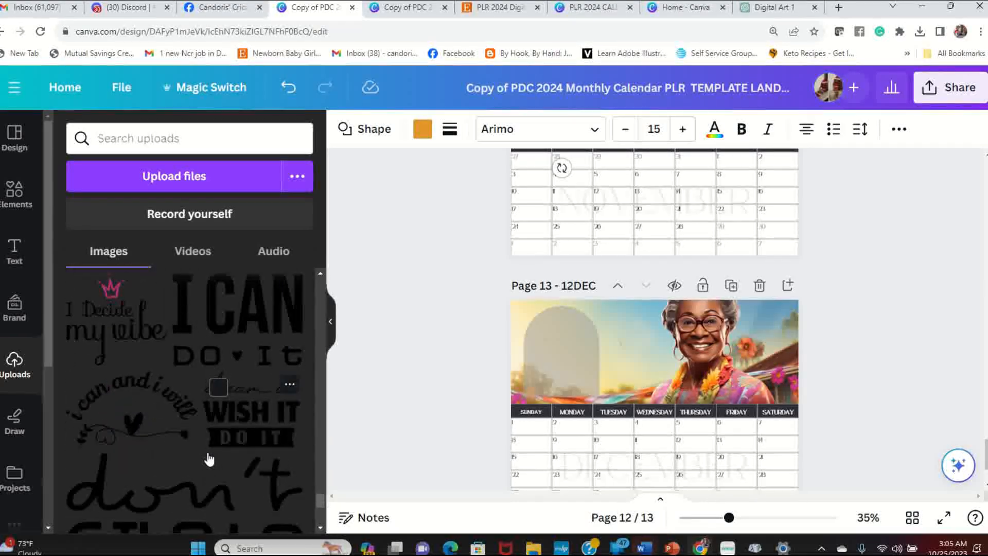
scroll(down, 3)
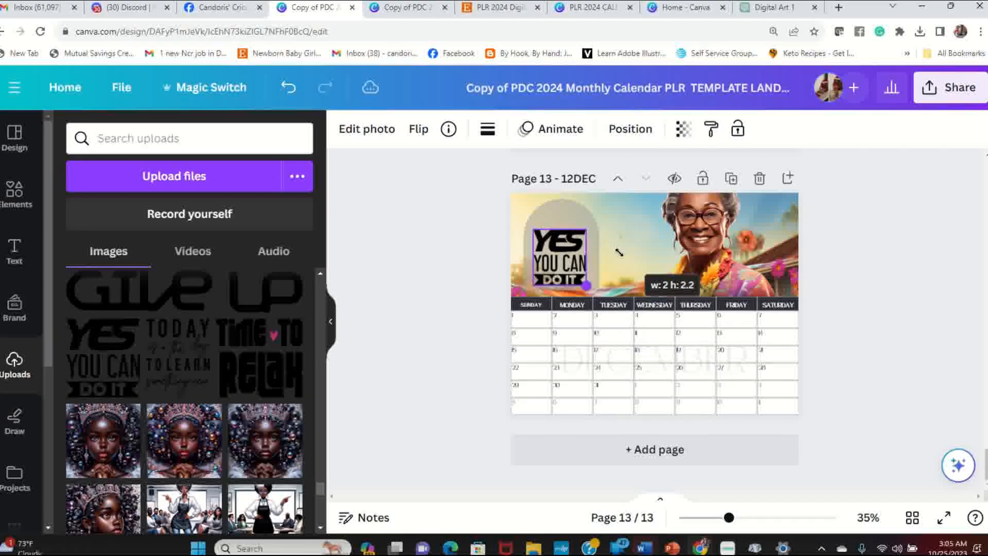
click(564, 255)
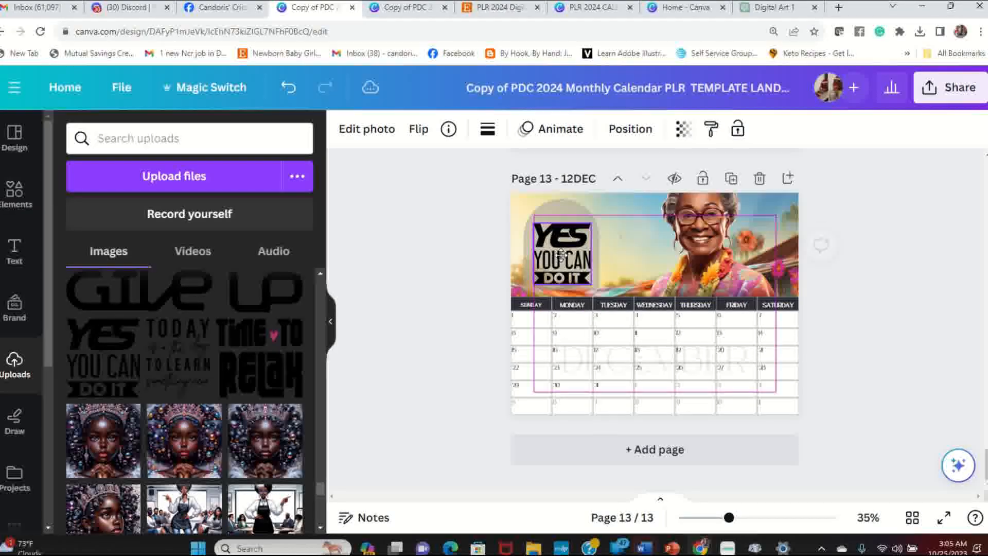
Step: Give December's arch shape a new fill colour
click(559, 256)
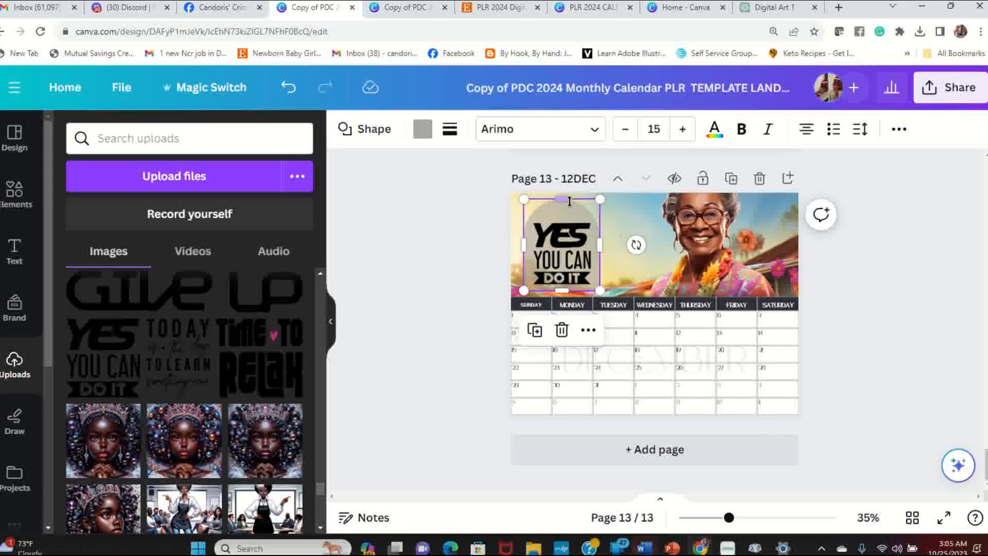
click(421, 129)
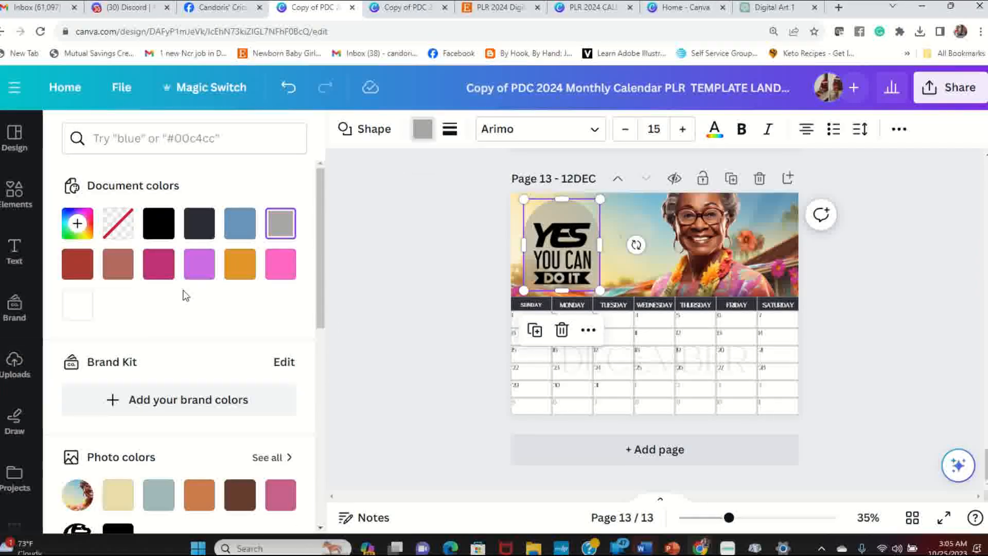
click(14, 363)
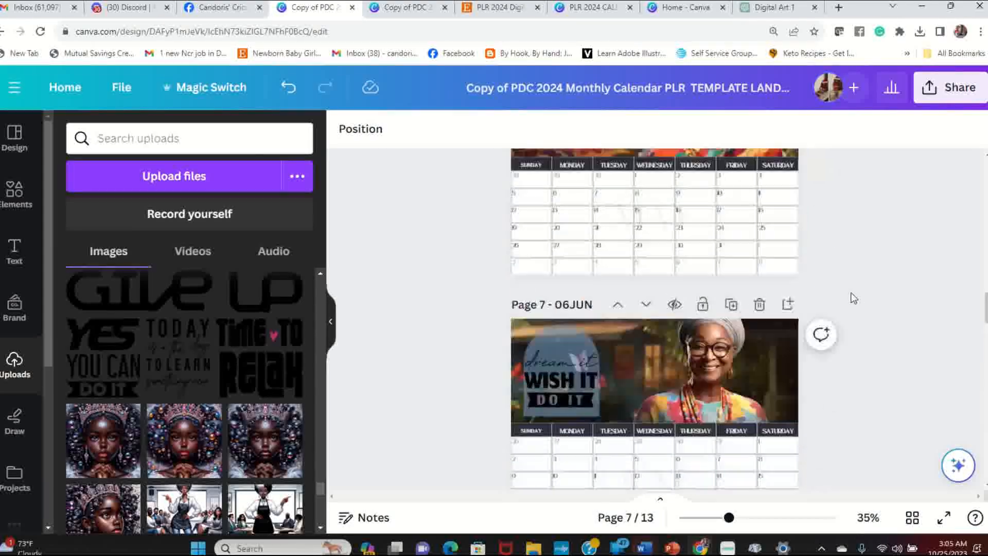
scroll(up, 3)
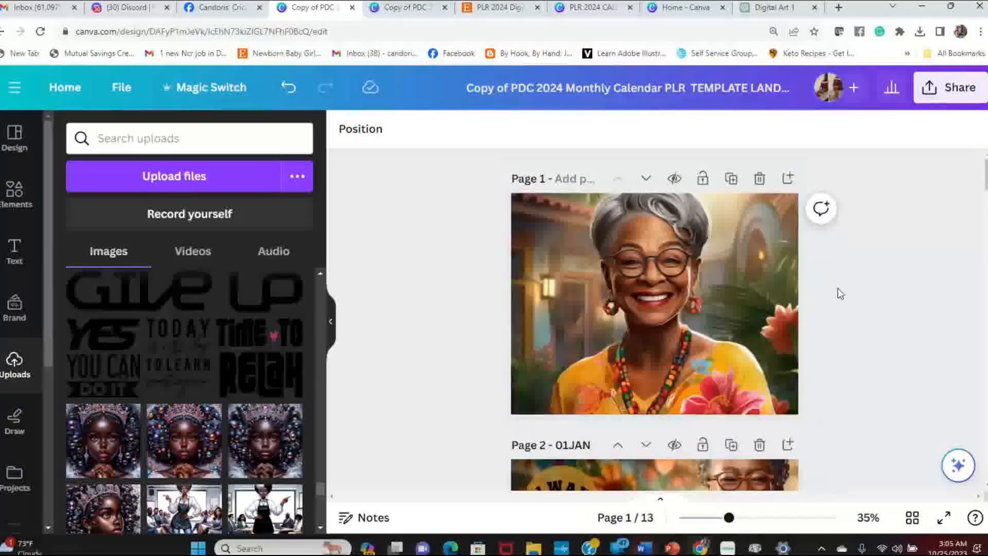
click(945, 517)
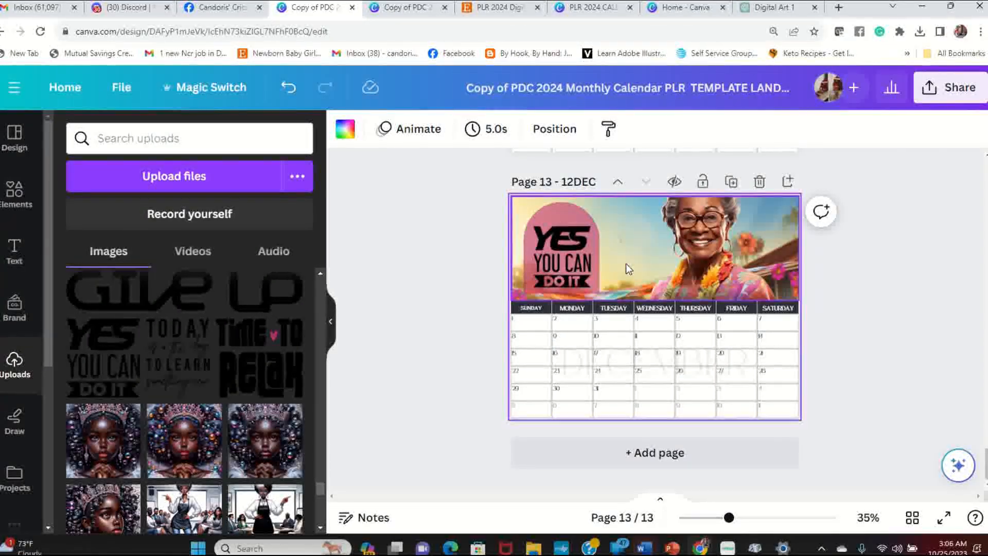
scroll(up, 3)
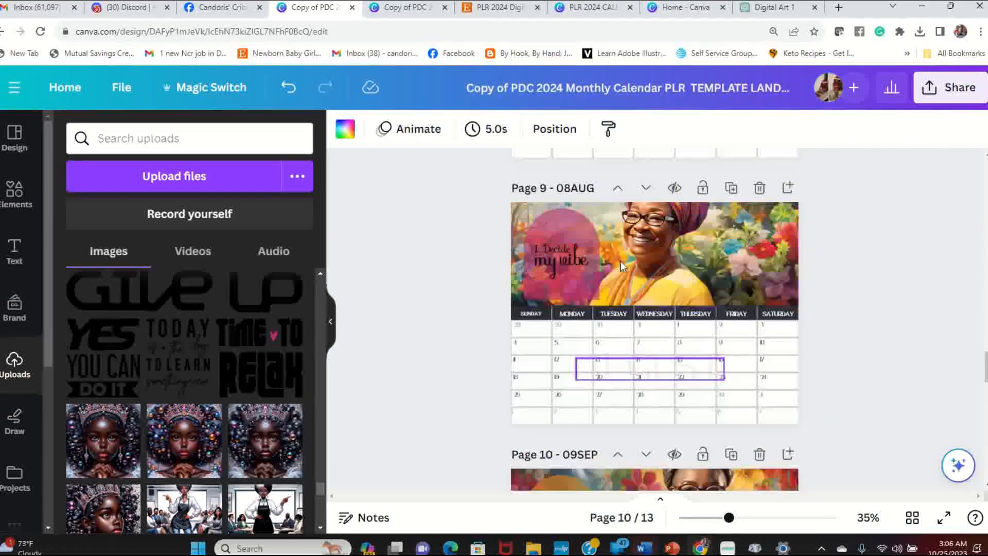
scroll(up, 3)
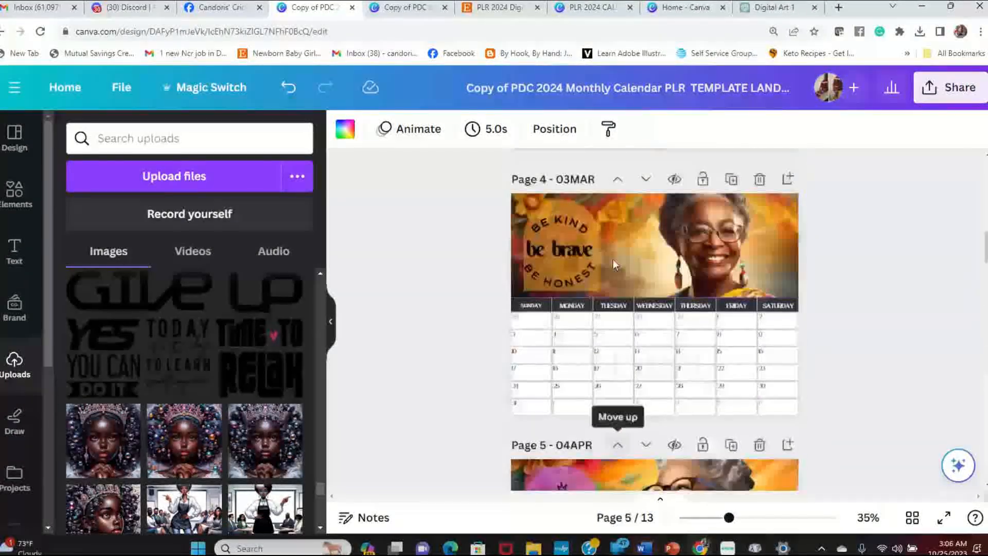
scroll(up, 3)
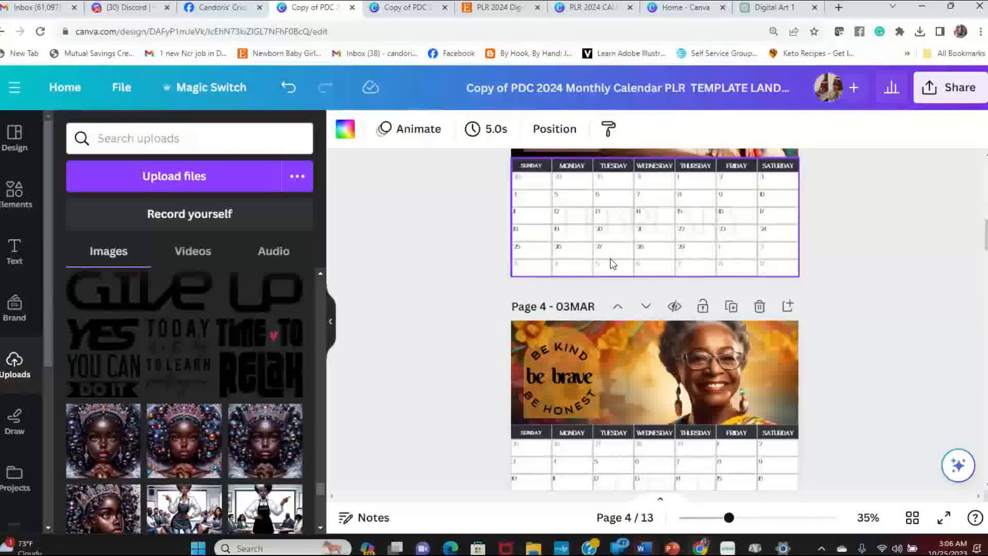
click(559, 375)
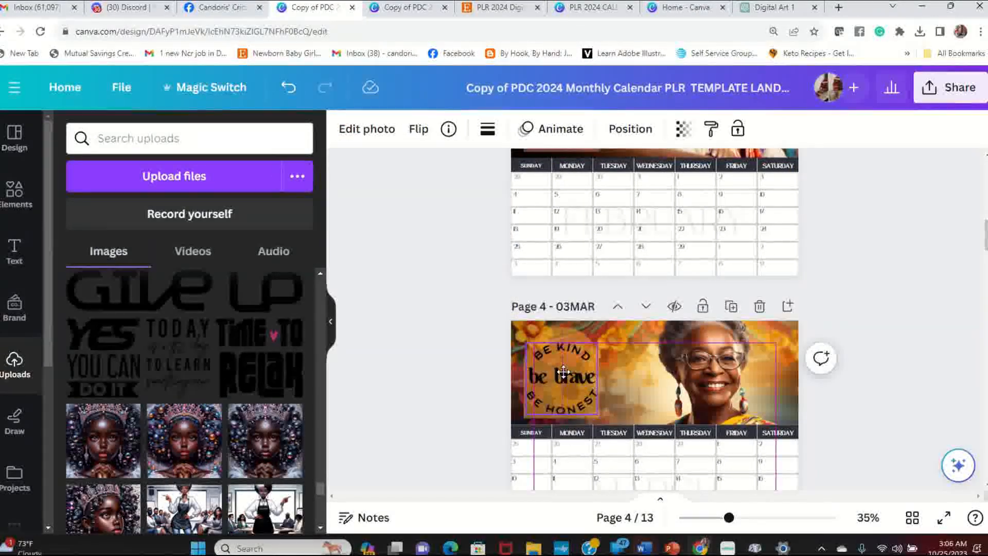
click(488, 368)
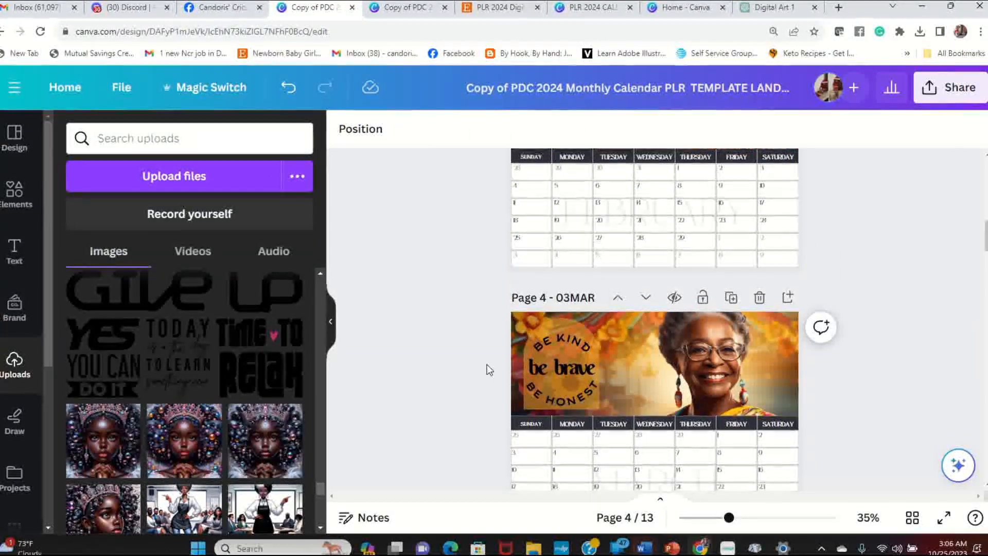
scroll(down, 3)
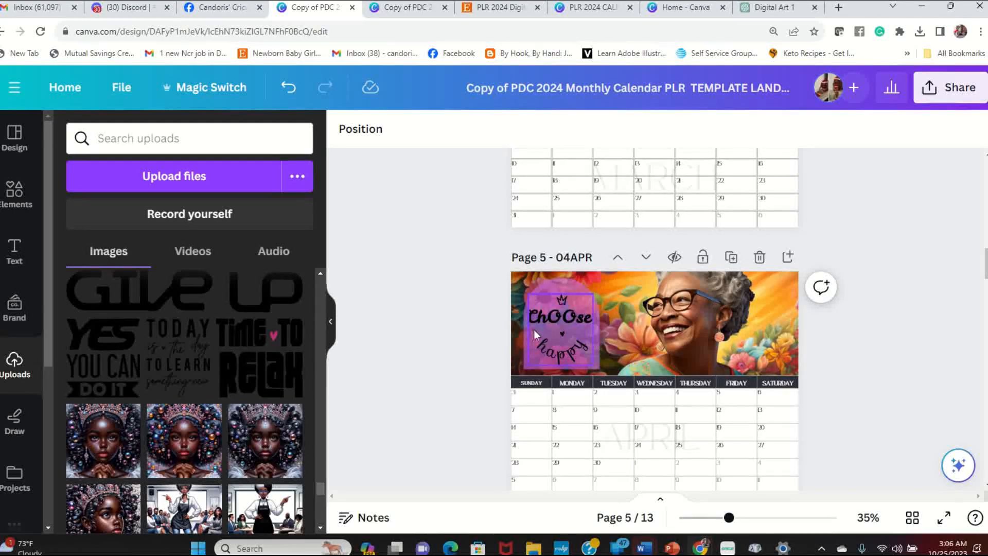
scroll(down, 3)
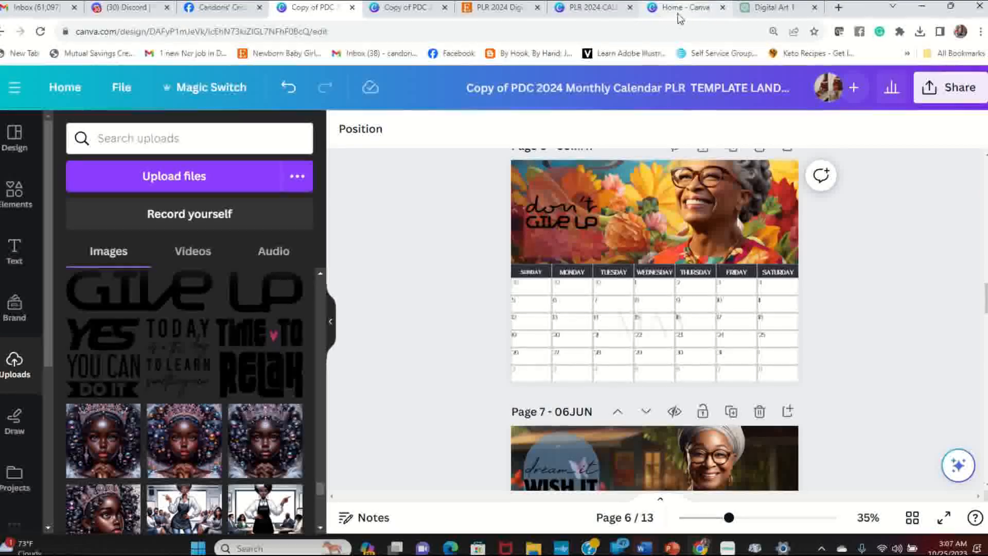
Step: Return to the Etsy listing for the PLR 2024 digital calendar template
click(498, 7)
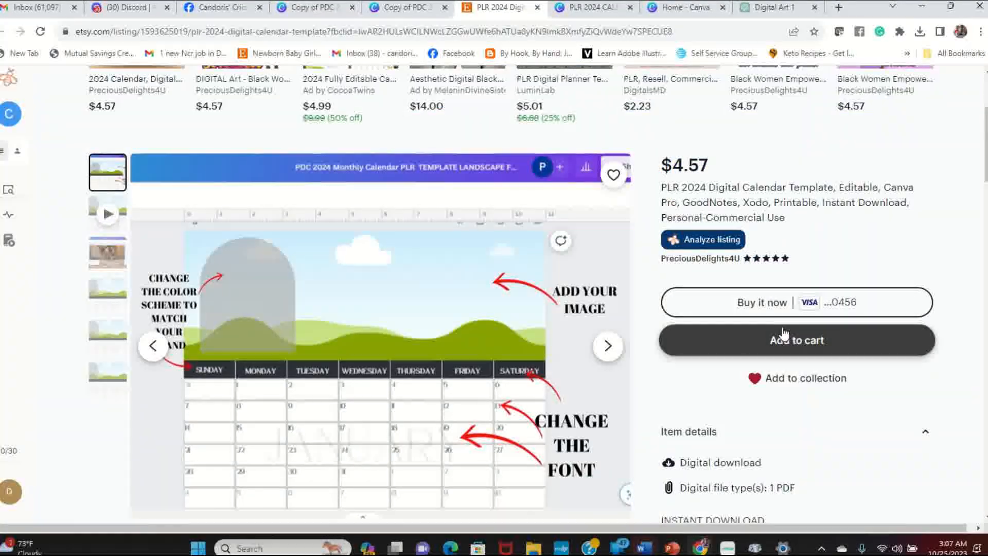
scroll(down, 3)
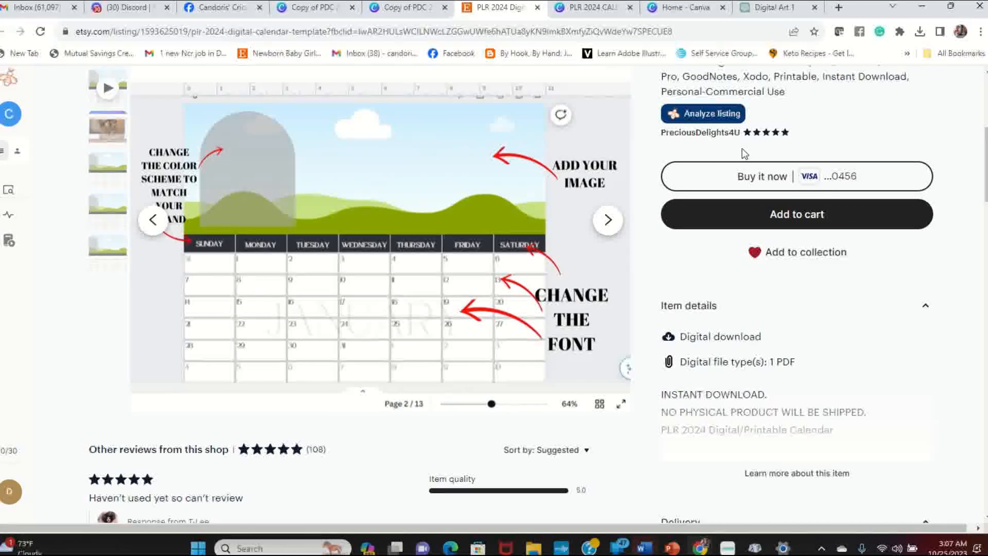
mouse_move(699, 132)
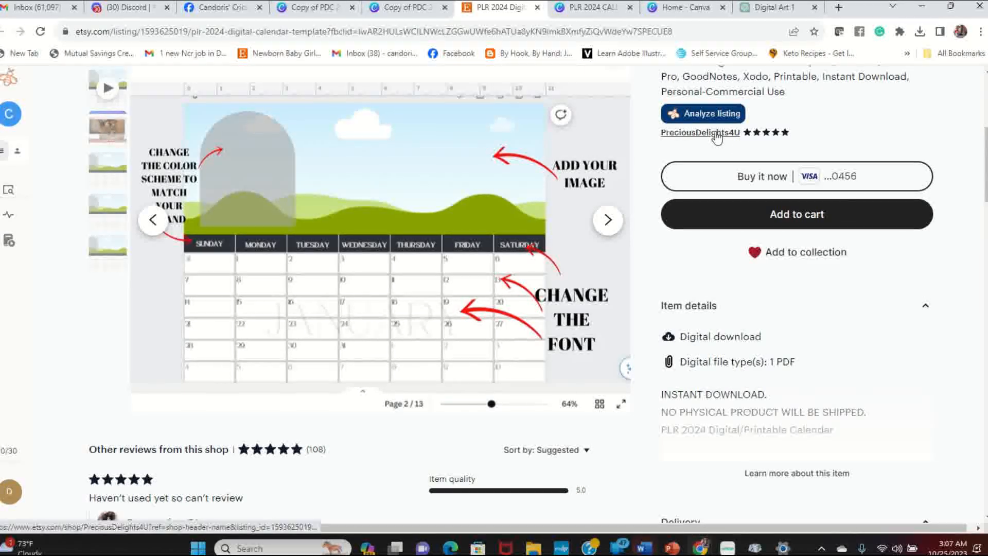
click(698, 132)
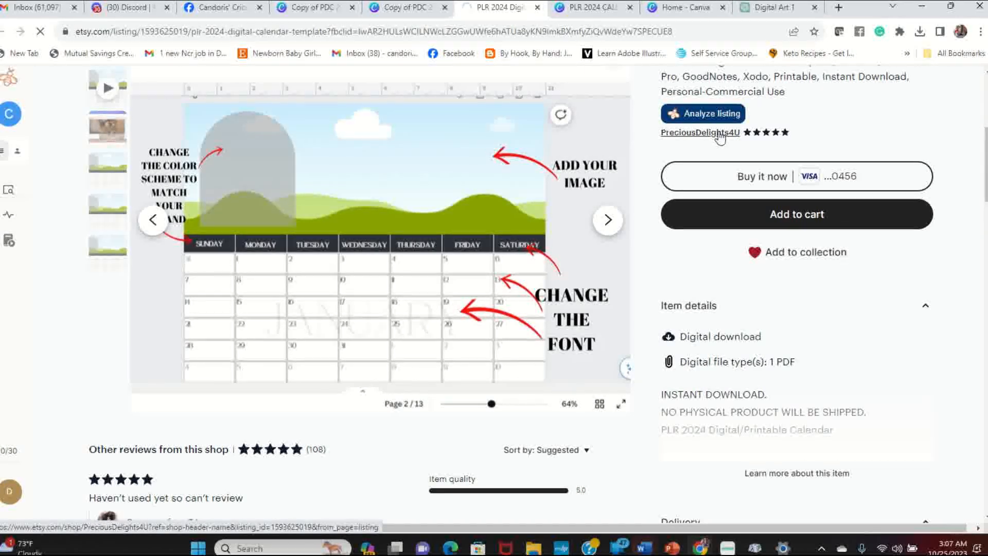
Step: Open the PreciousDelights4U shop and browse its first page of items down to the pagination
click(699, 132)
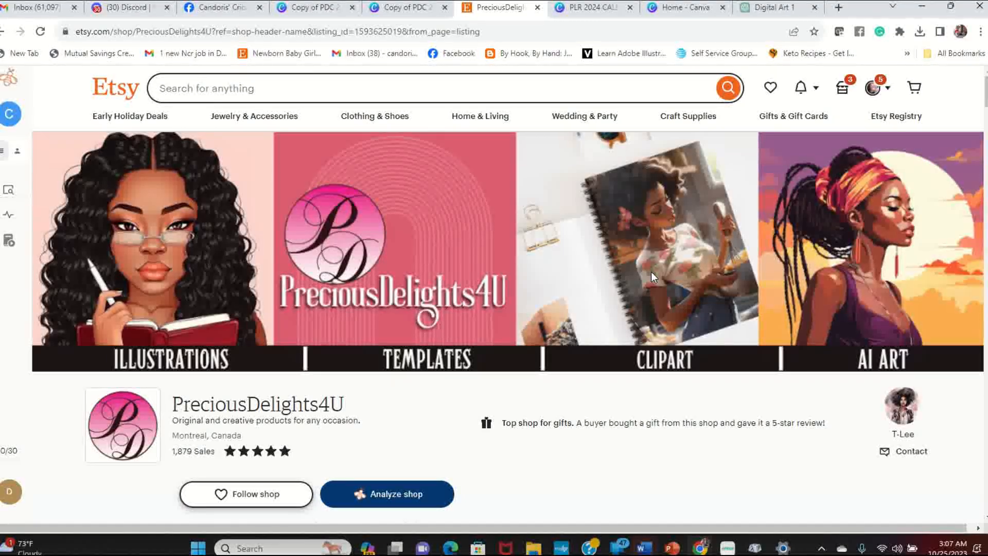
mouse_move(278, 369)
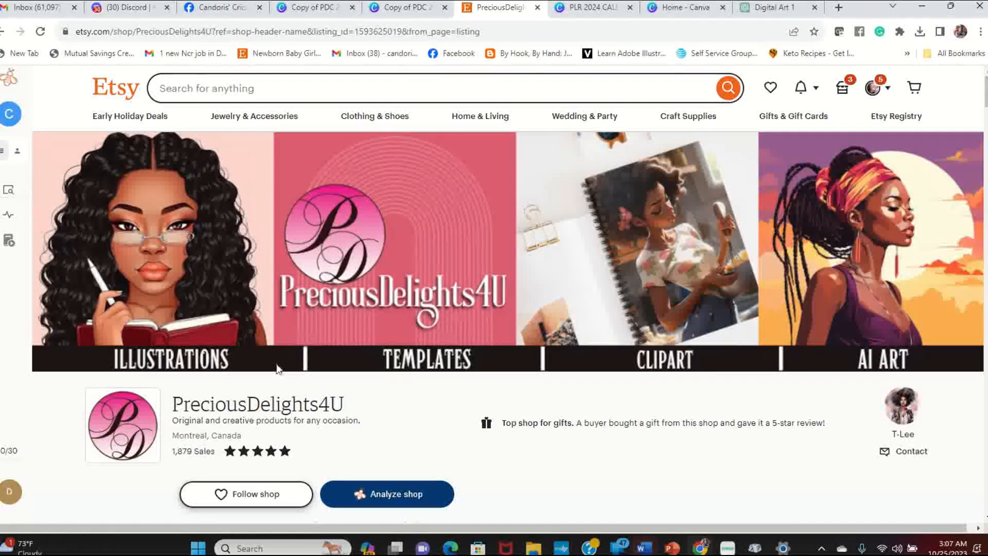
mouse_move(729, 393)
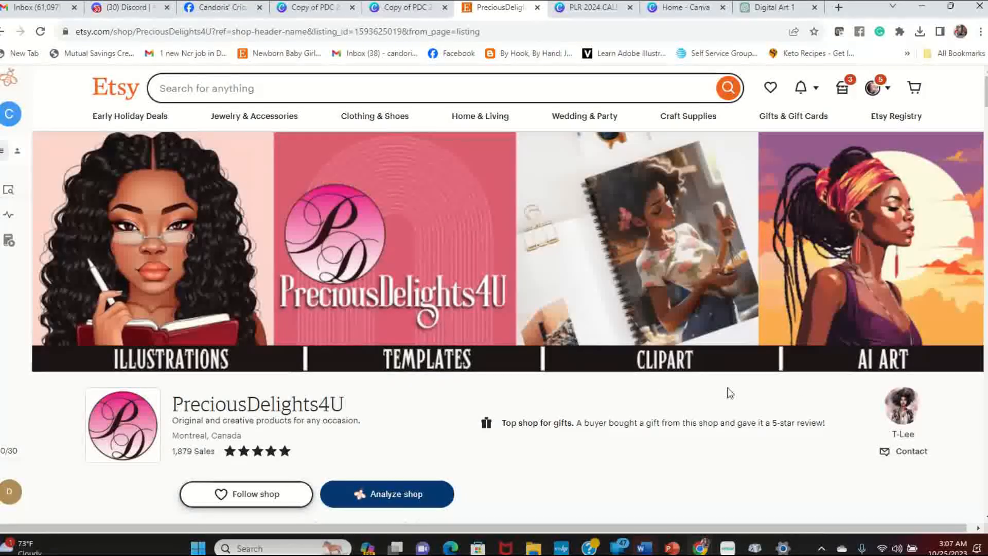
scroll(down, 3)
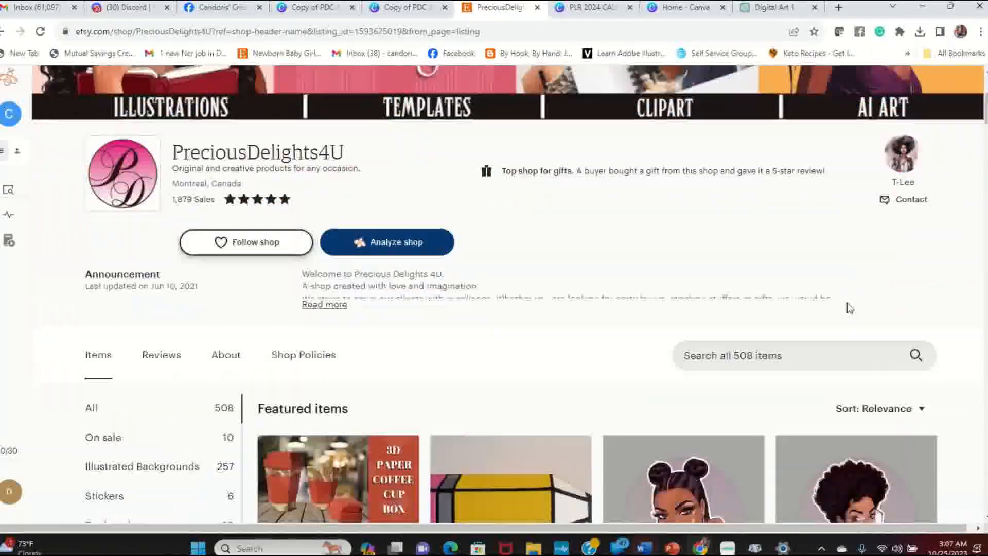
scroll(down, 3)
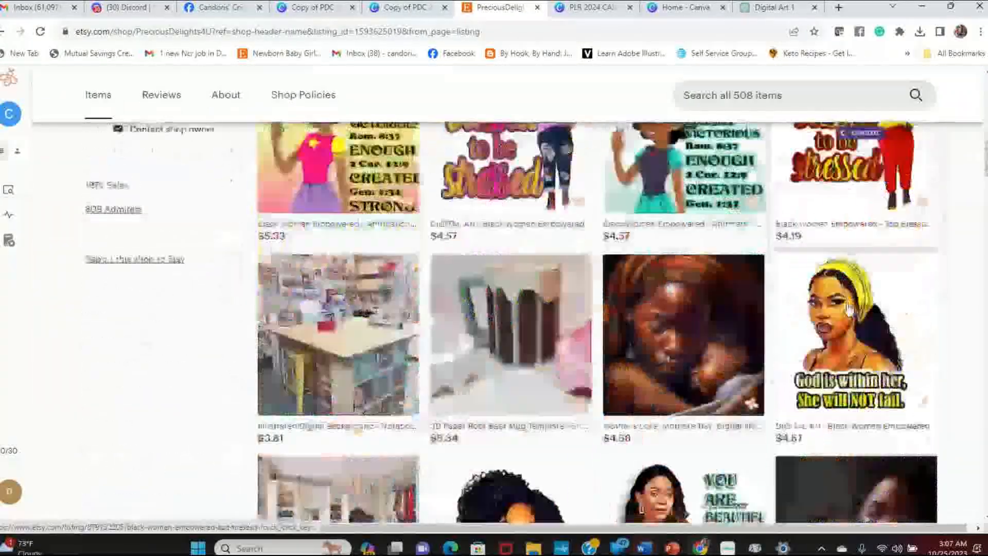
scroll(down, 3)
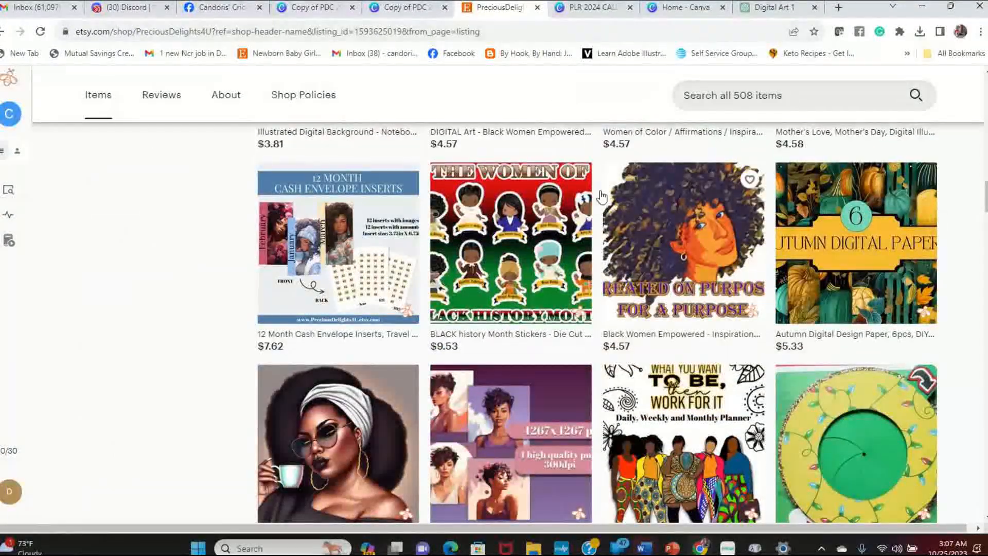
scroll(down, 3)
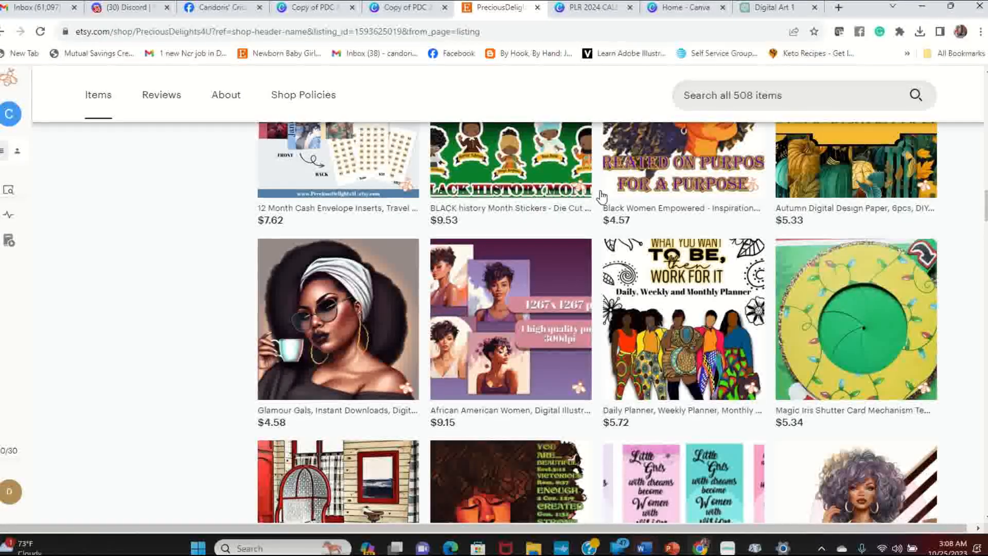
scroll(down, 3)
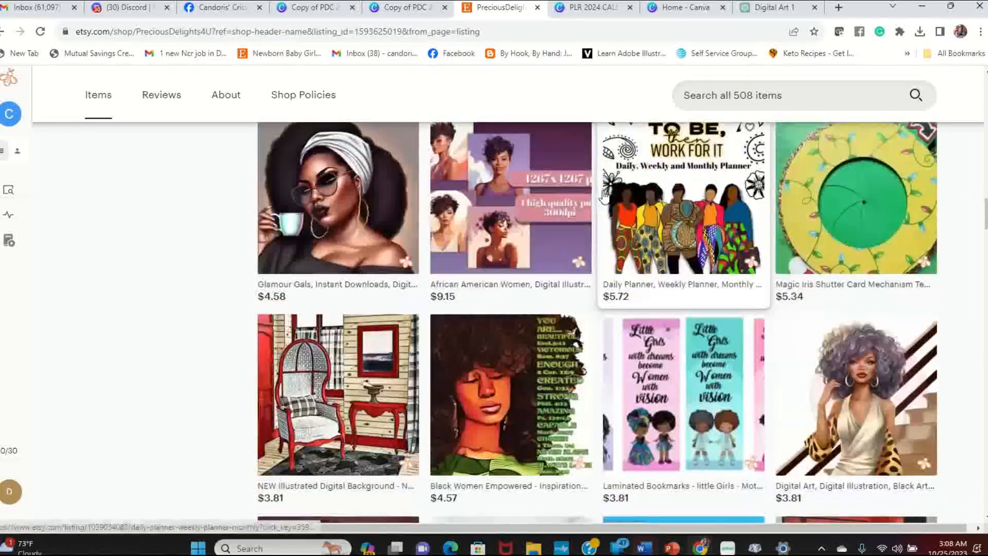
scroll(down, 3)
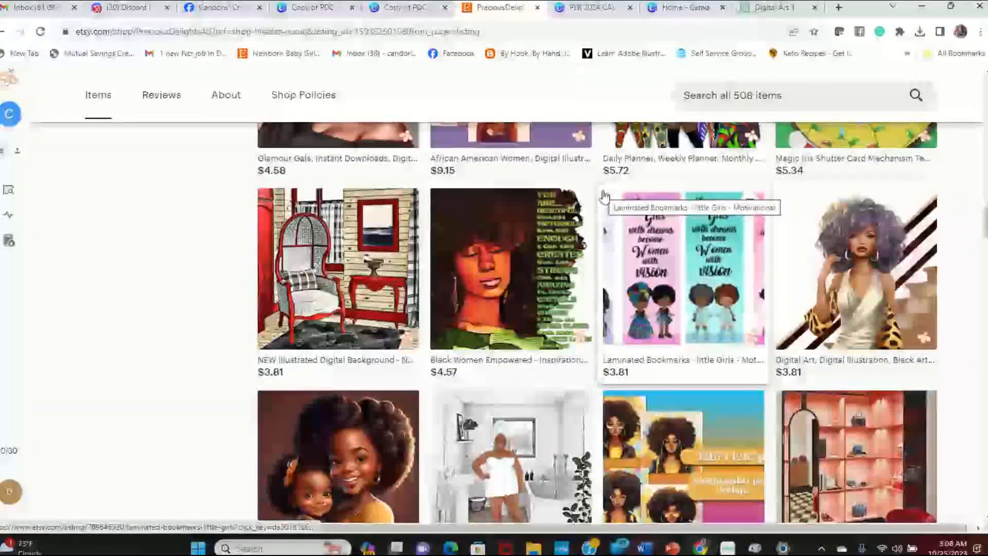
scroll(down, 3)
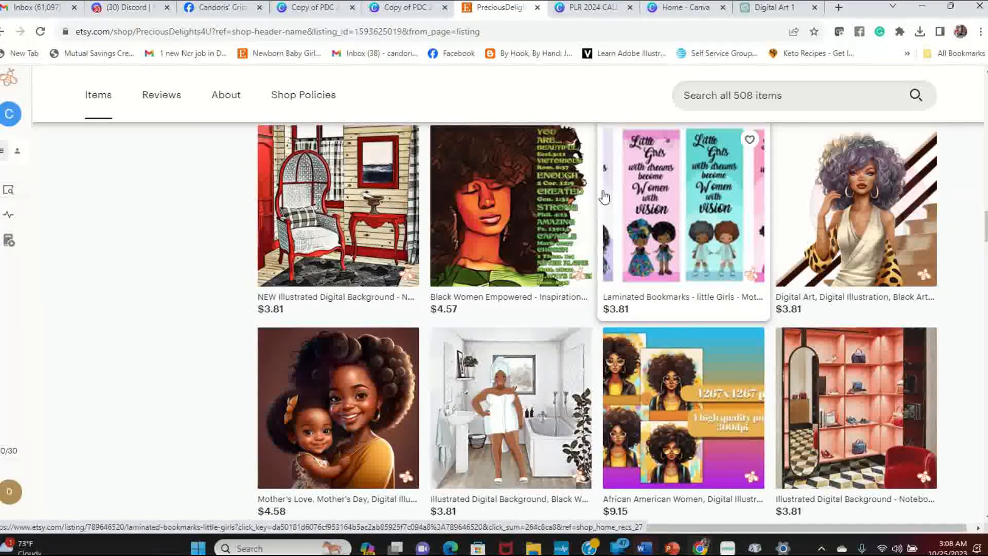
scroll(down, 3)
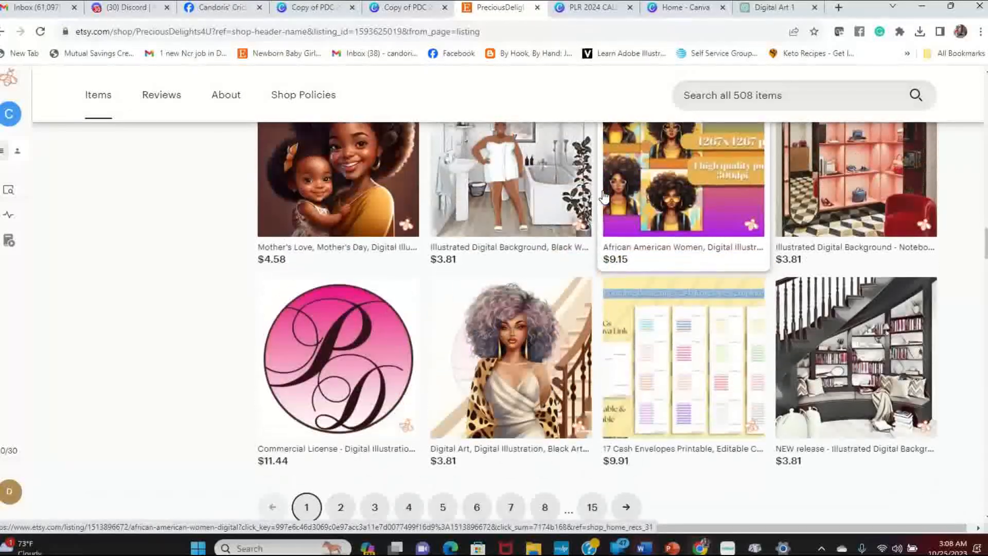
Step: Browse the shop's second page of items
click(340, 506)
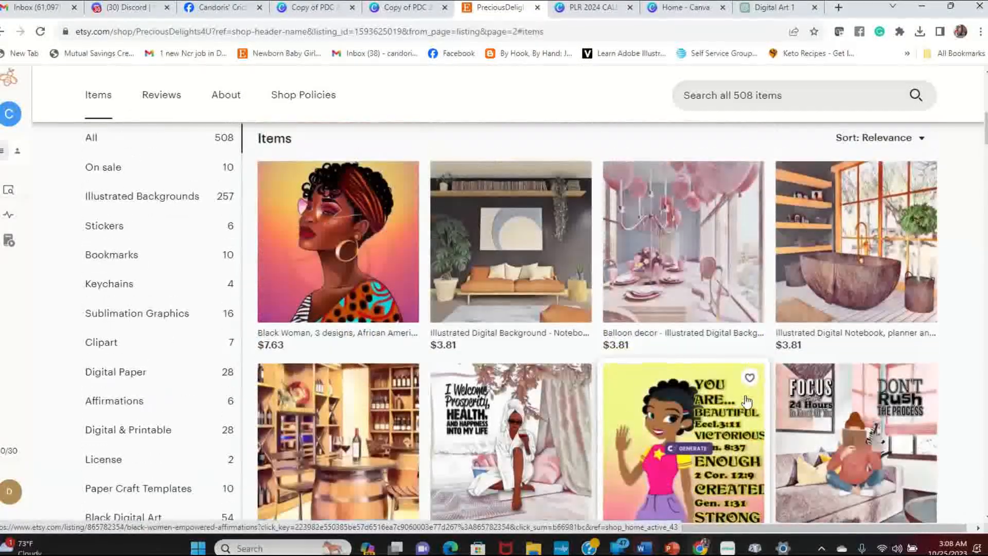
scroll(down, 3)
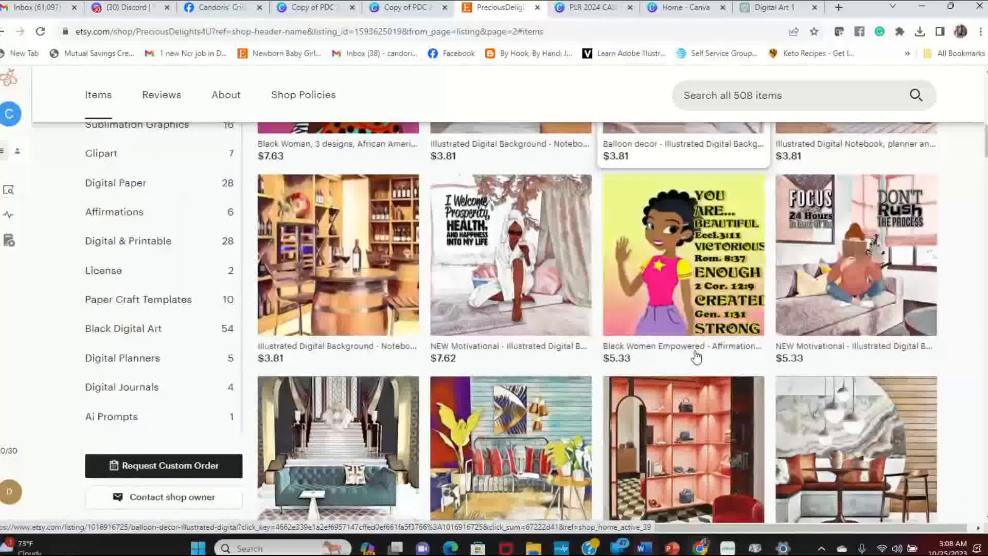
scroll(down, 3)
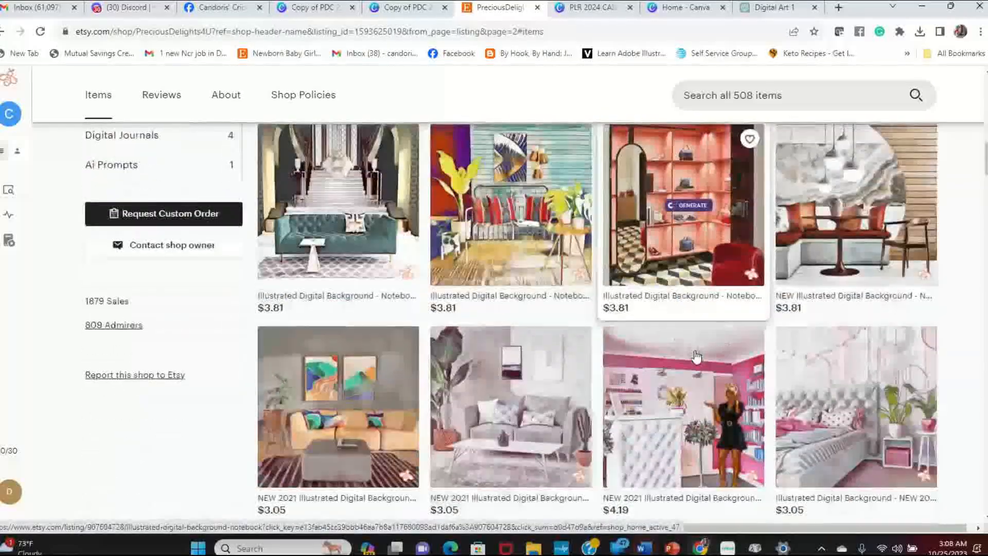
scroll(down, 3)
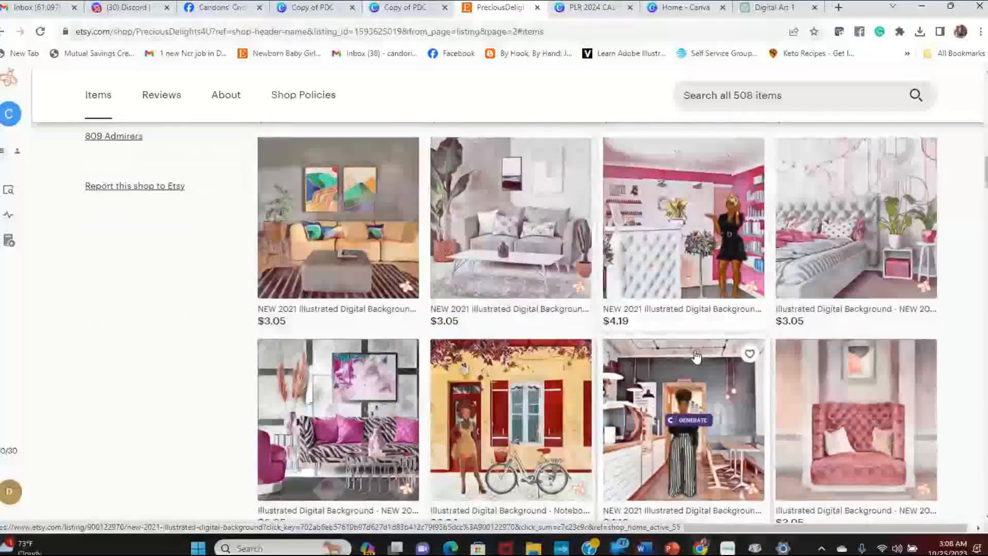
scroll(down, 3)
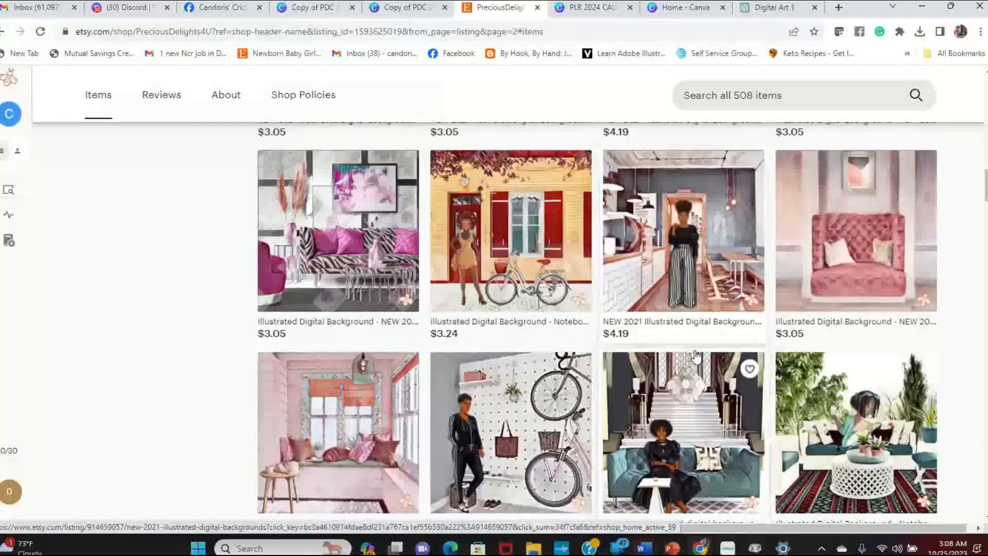
scroll(down, 3)
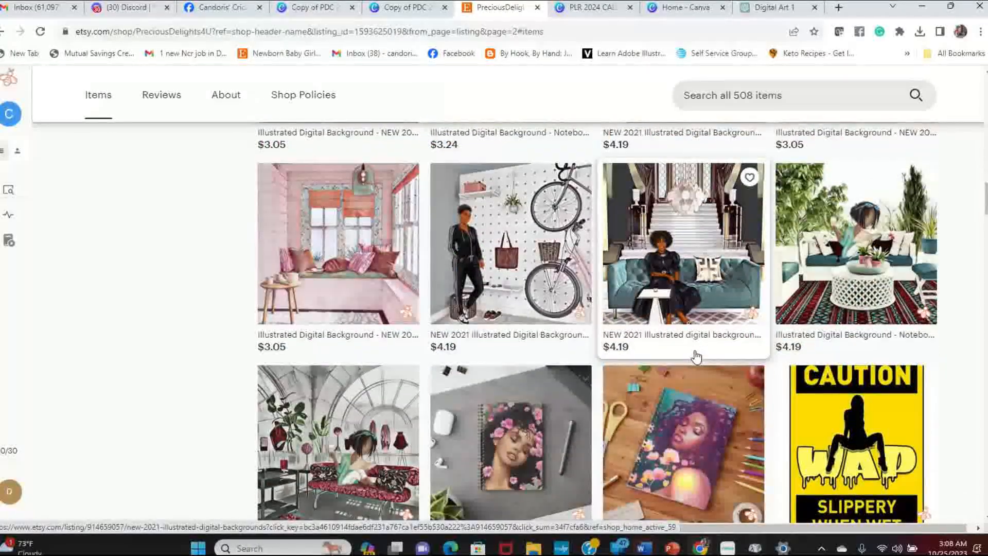
scroll(down, 3)
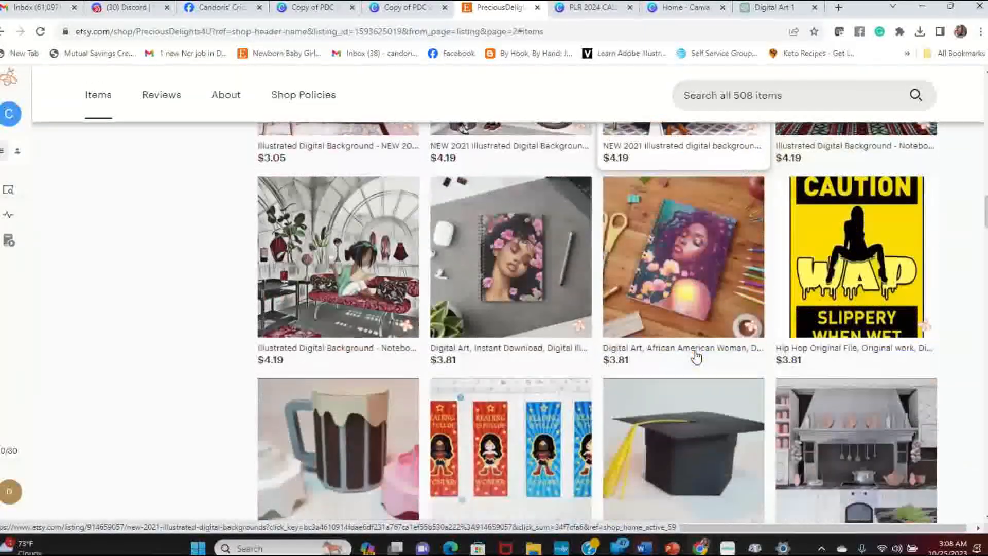
scroll(down, 3)
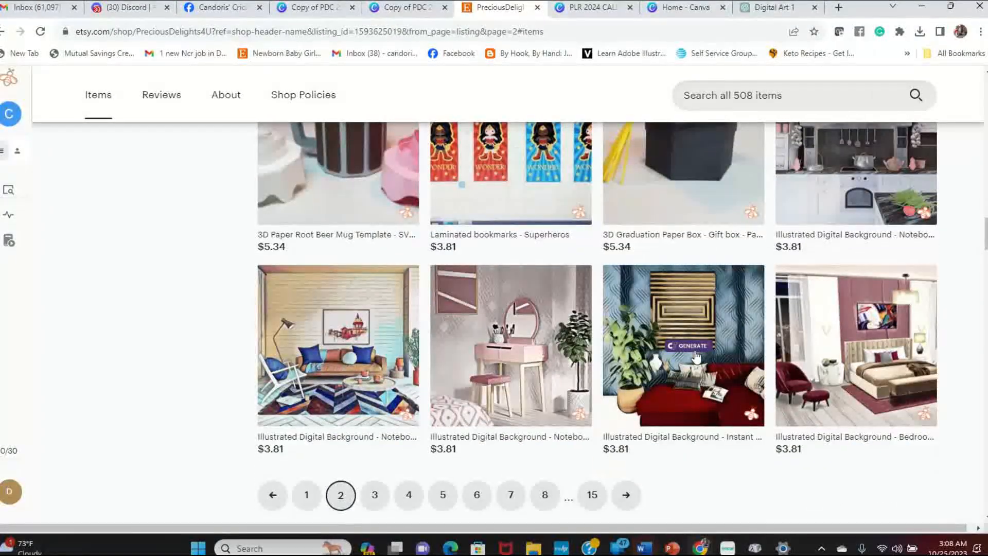
scroll(down, 3)
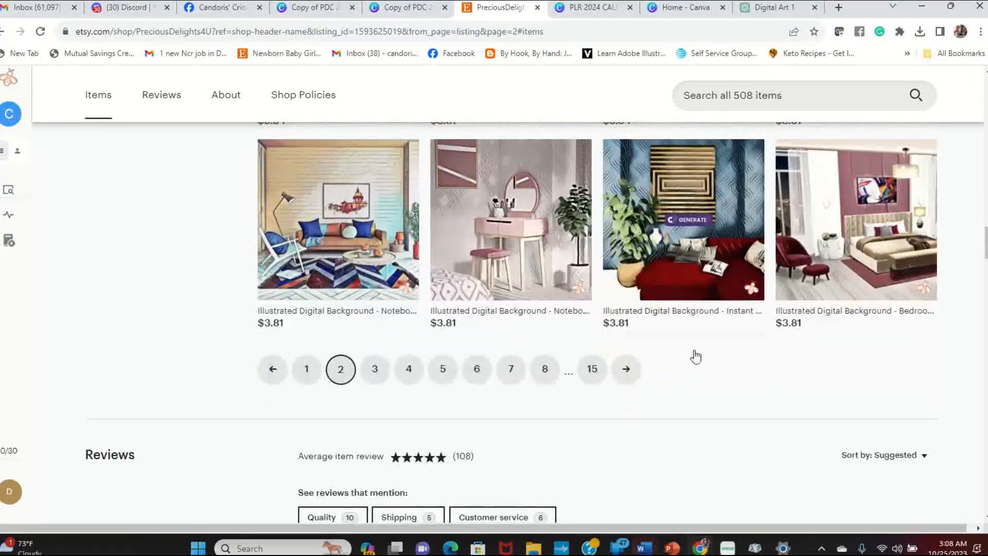
Step: Browse the third page of digital backgrounds, papers and affirmation bookmarks
click(374, 369)
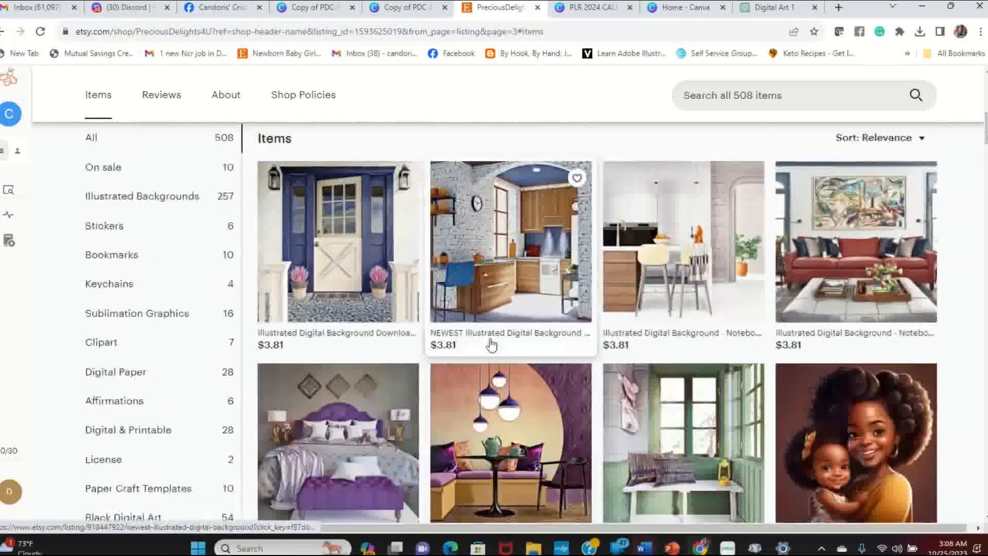
scroll(down, 3)
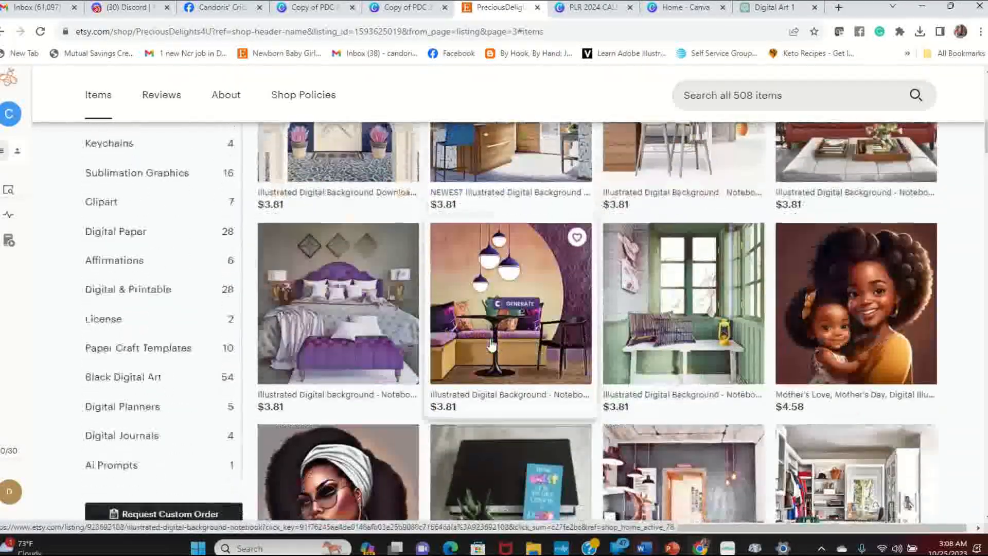
scroll(down, 3)
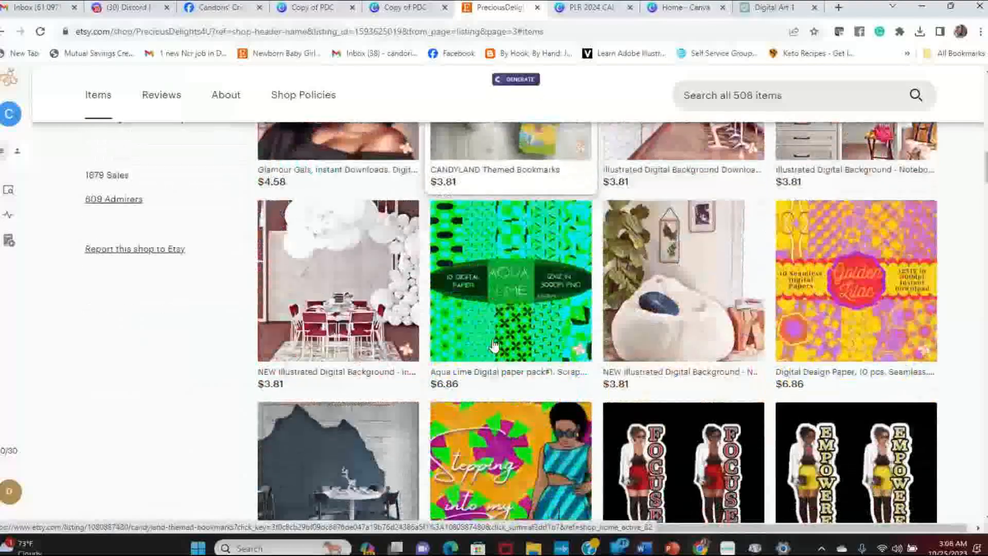
scroll(down, 3)
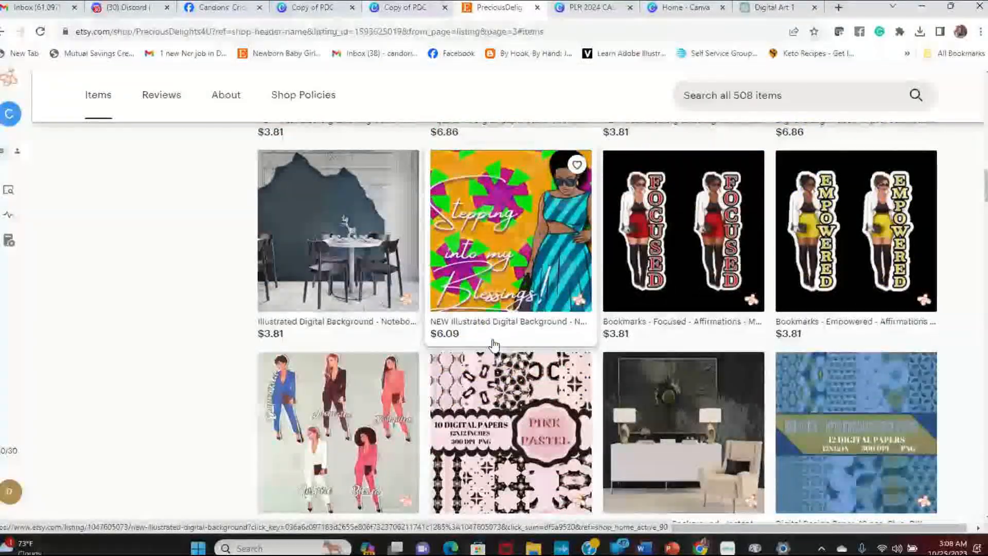
scroll(down, 3)
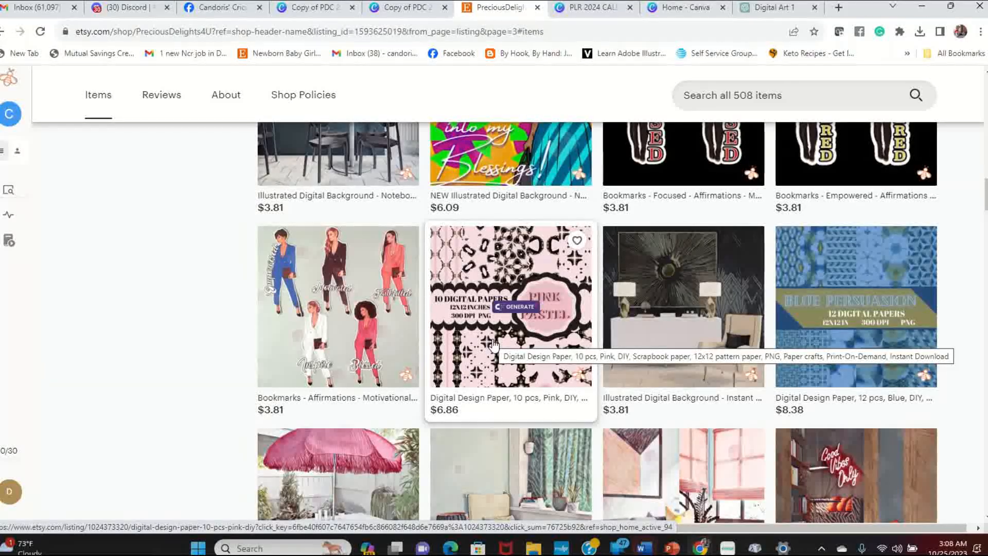
scroll(down, 3)
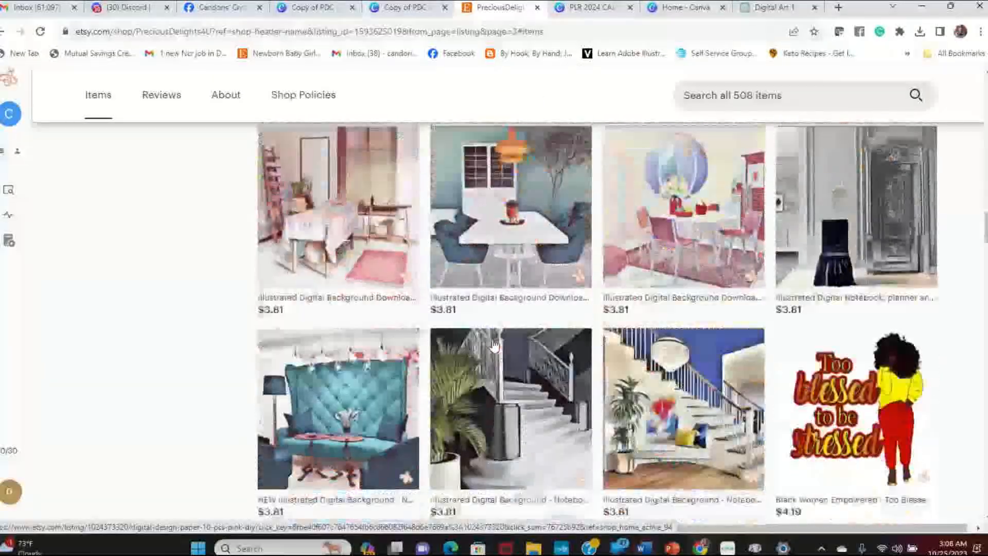
scroll(down, 3)
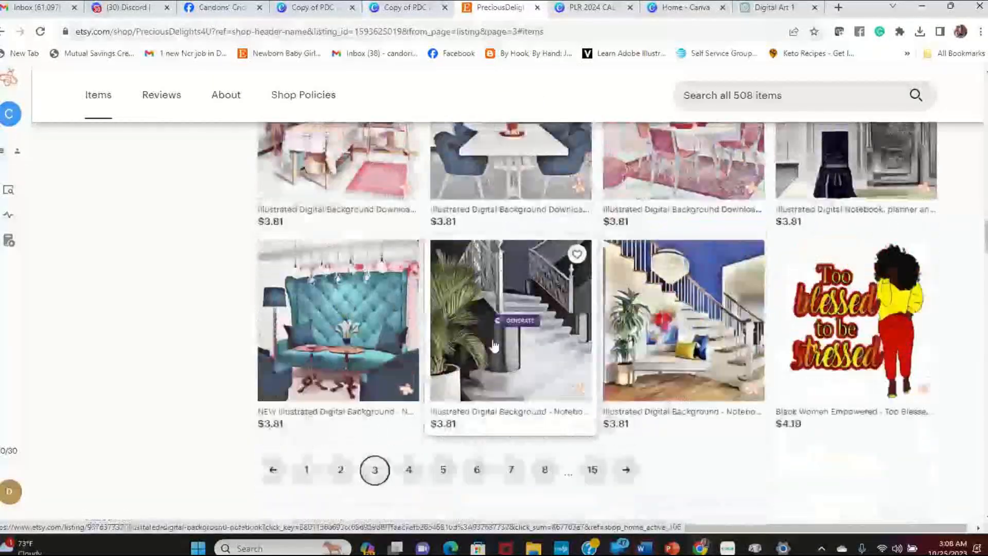
scroll(down, 3)
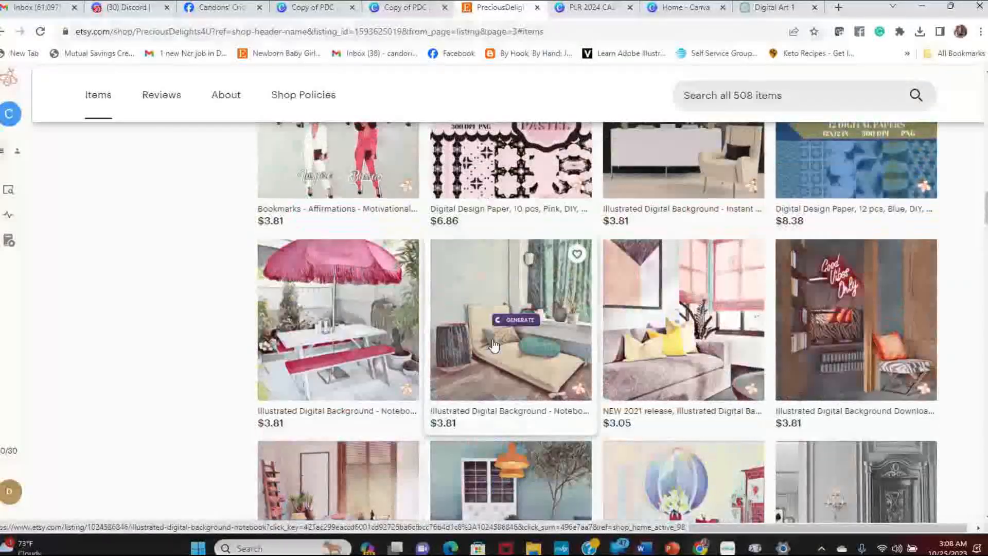
scroll(down, 3)
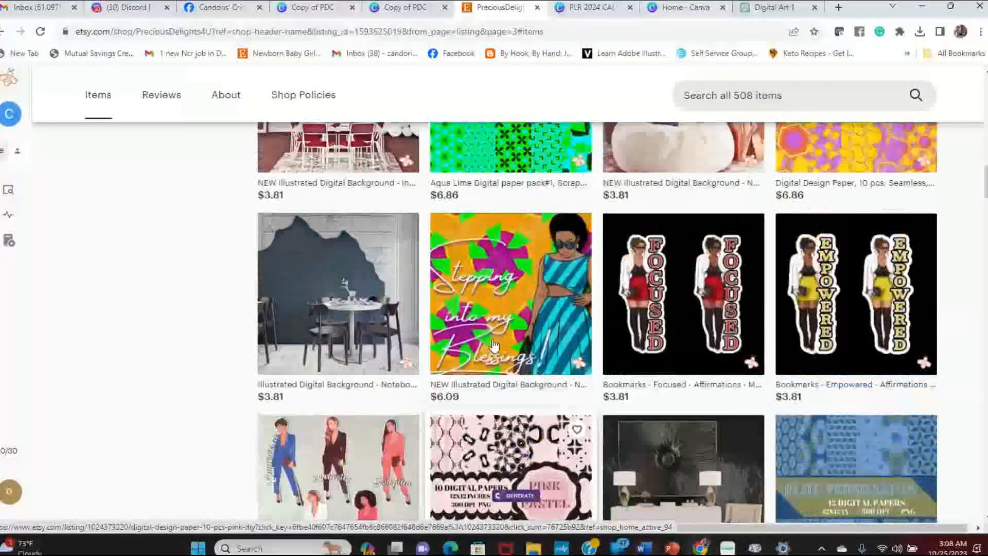